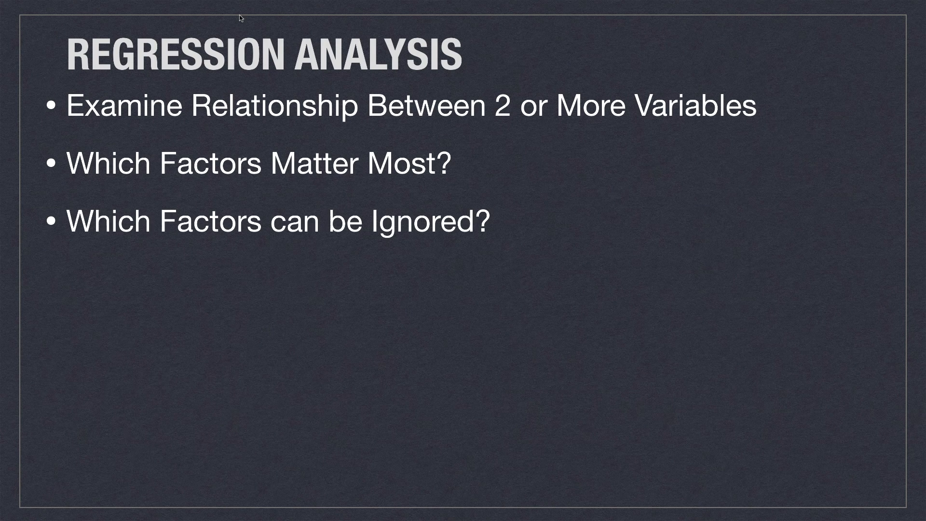
Advance the Keynote deck to the Regression Scatter Plot slide builds.
key(right)
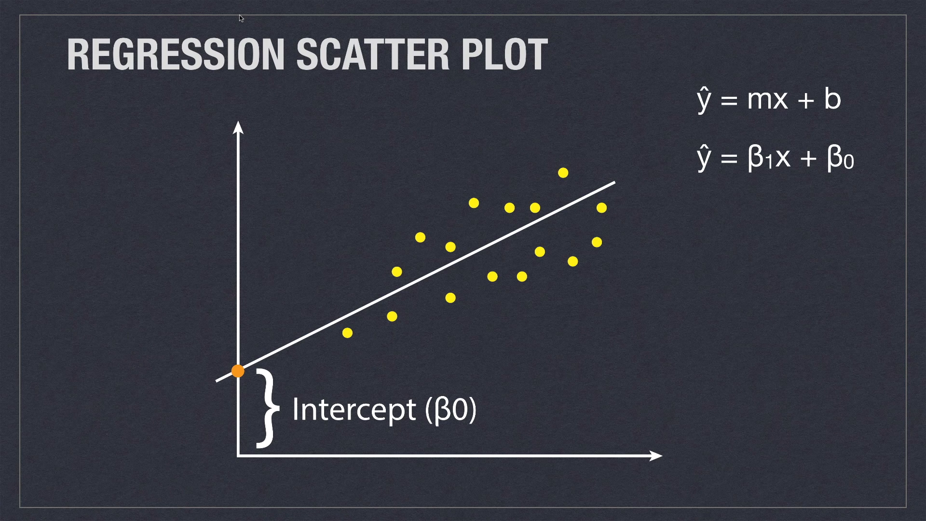
mouse_move(365, 313)
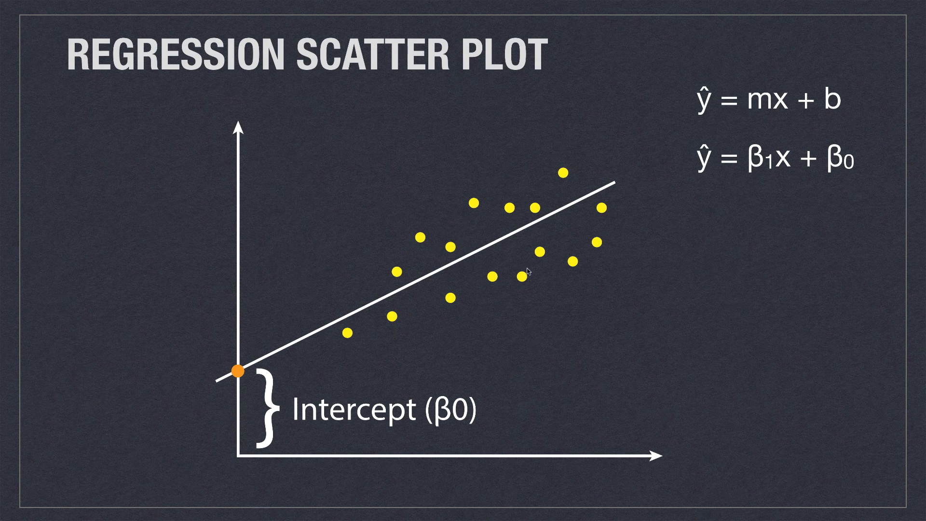
mouse_move(330, 188)
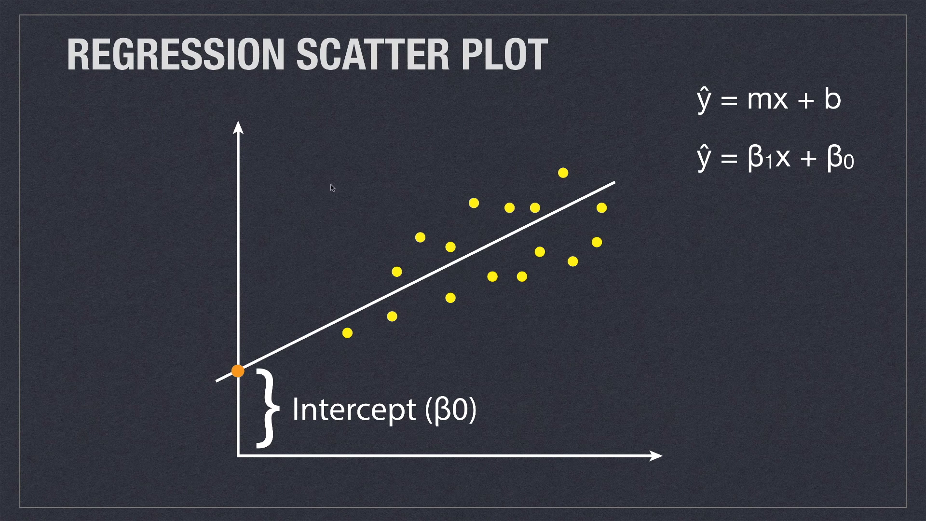
mouse_move(751, 139)
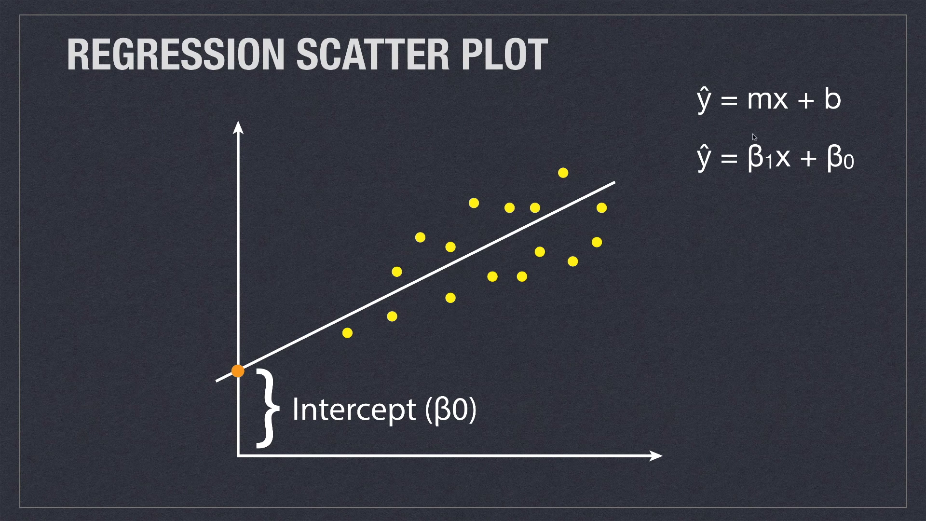
mouse_move(796, 133)
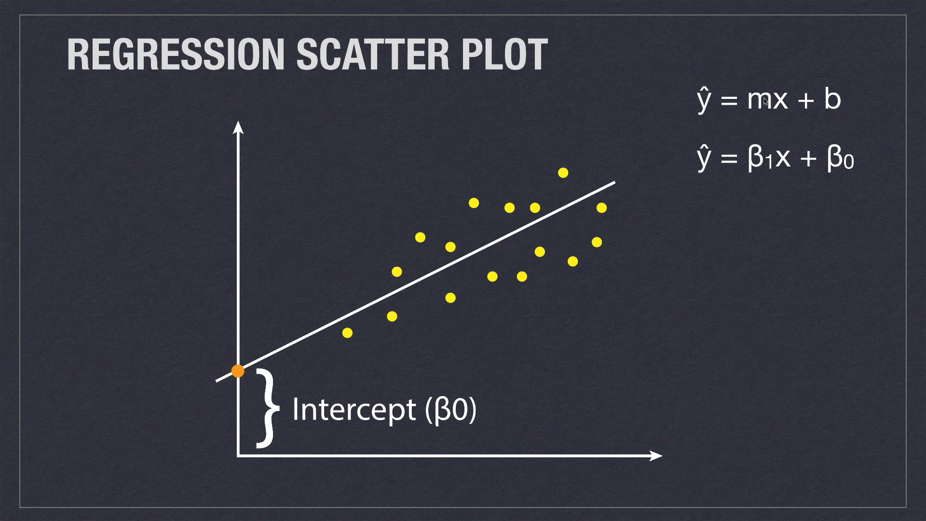
mouse_move(818, 110)
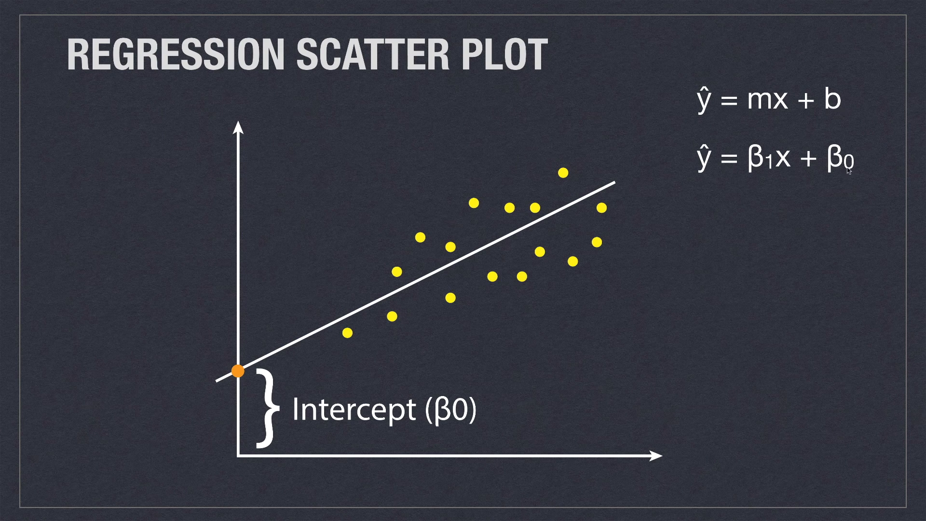
mouse_move(322, 427)
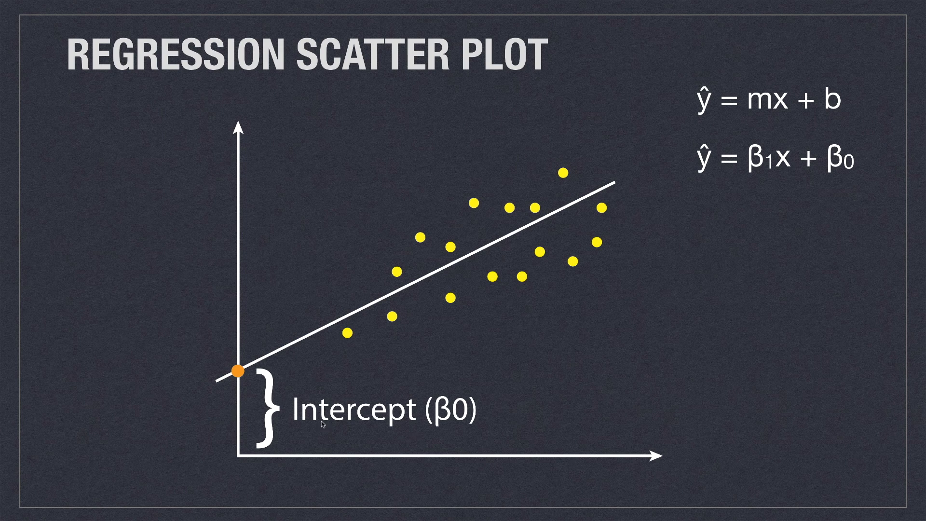
mouse_move(261, 425)
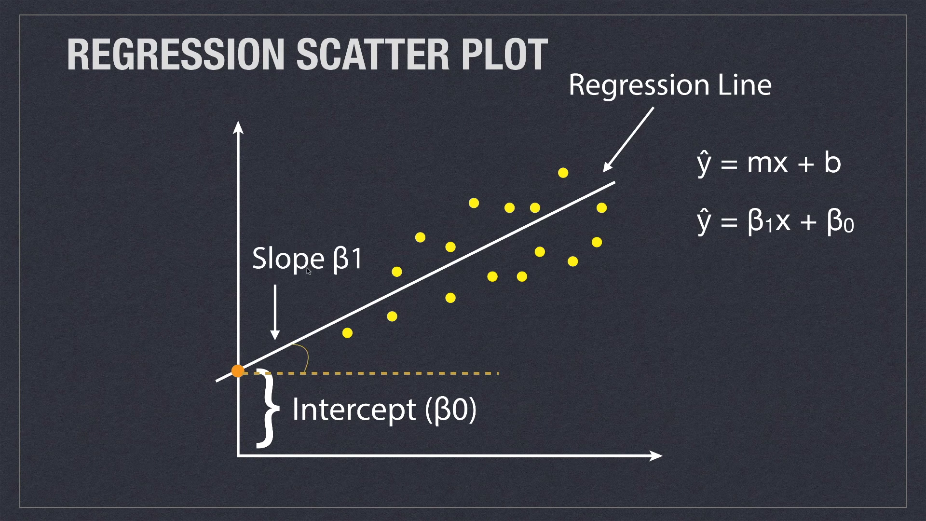
mouse_move(766, 181)
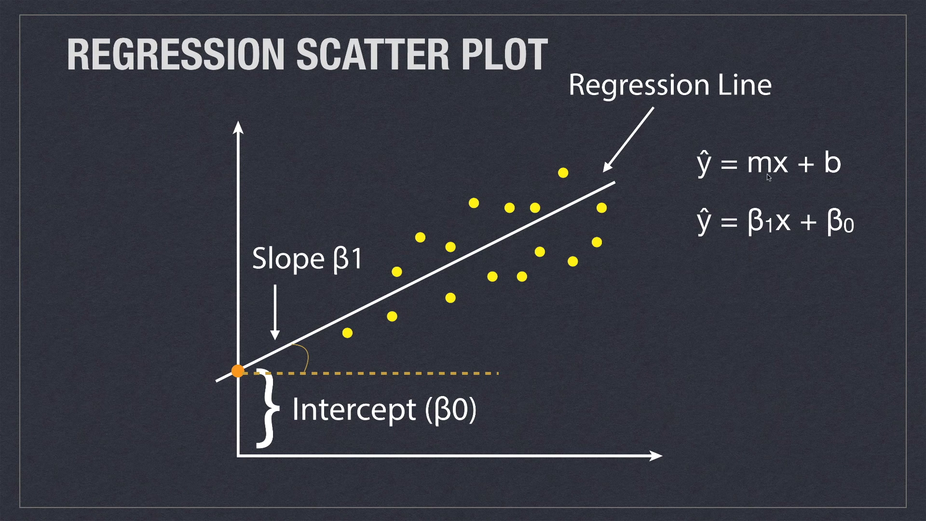
mouse_move(763, 189)
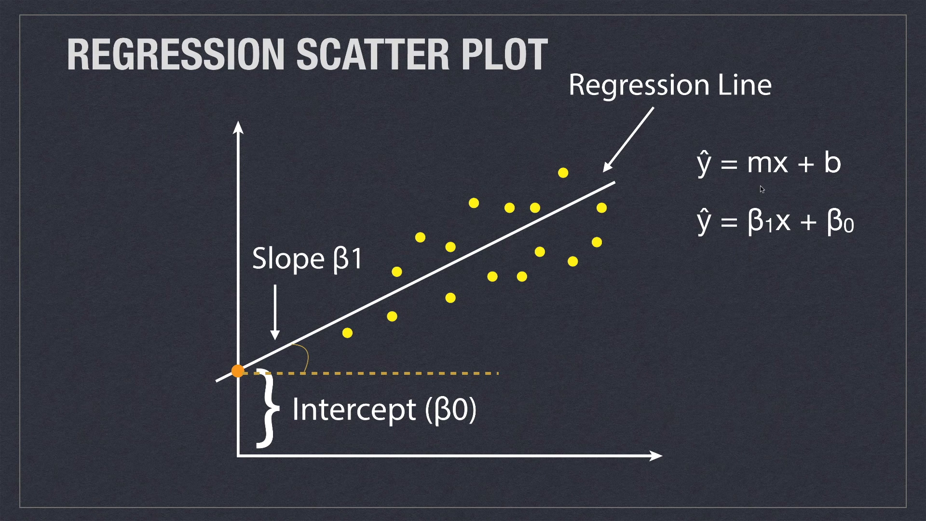
mouse_move(780, 236)
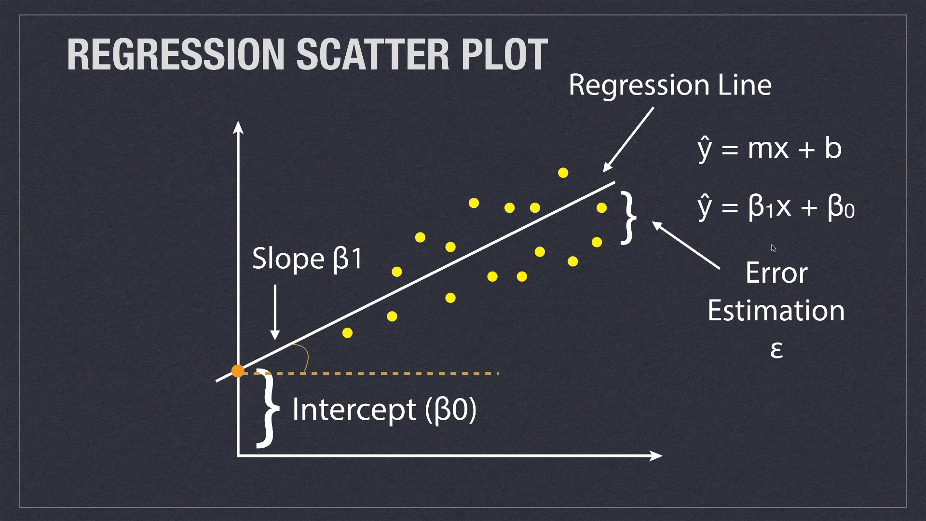
mouse_move(894, 259)
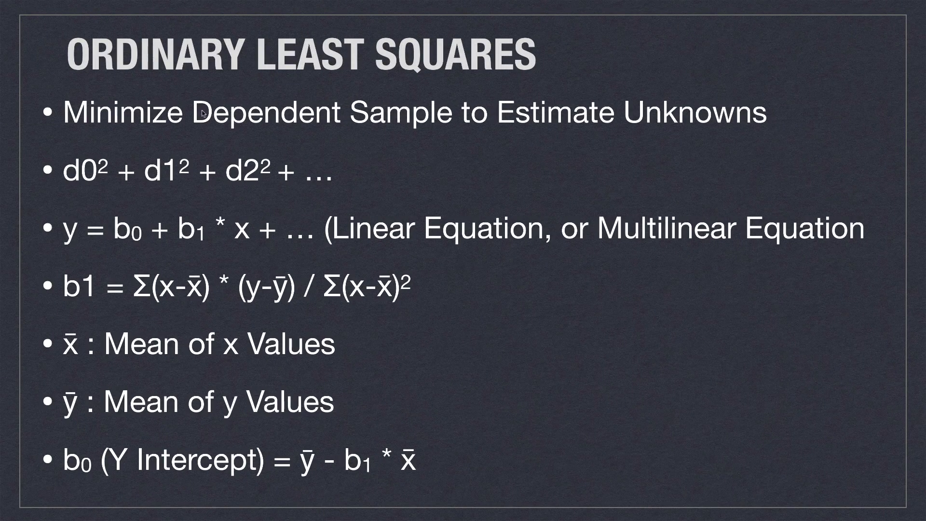
mouse_move(225, 62)
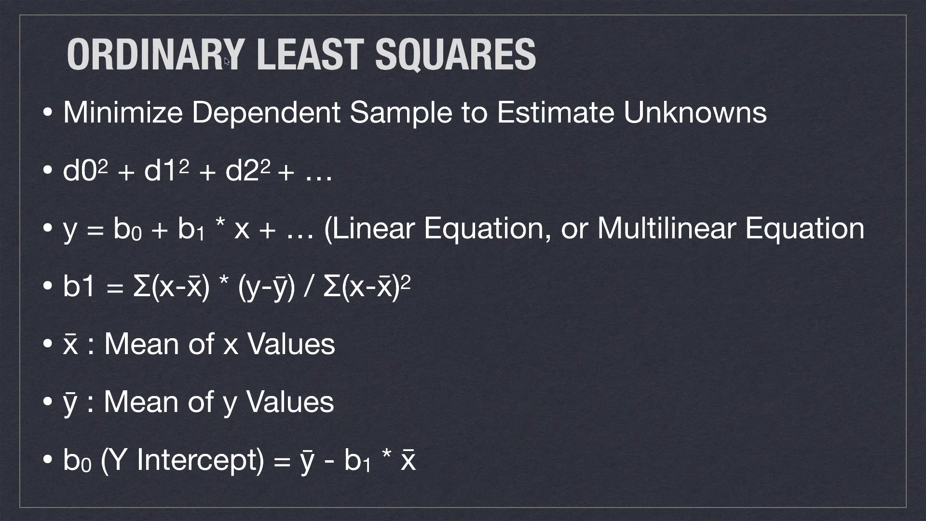
mouse_move(345, 110)
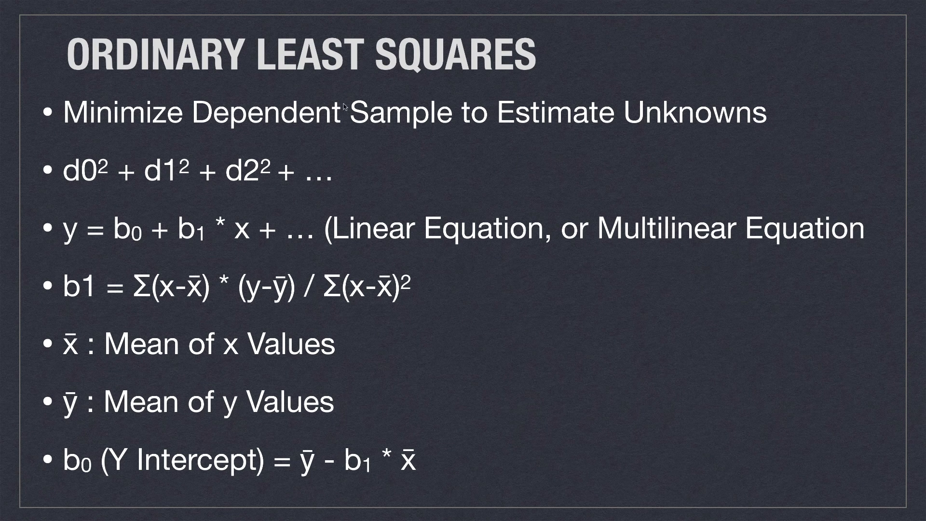
mouse_move(388, 137)
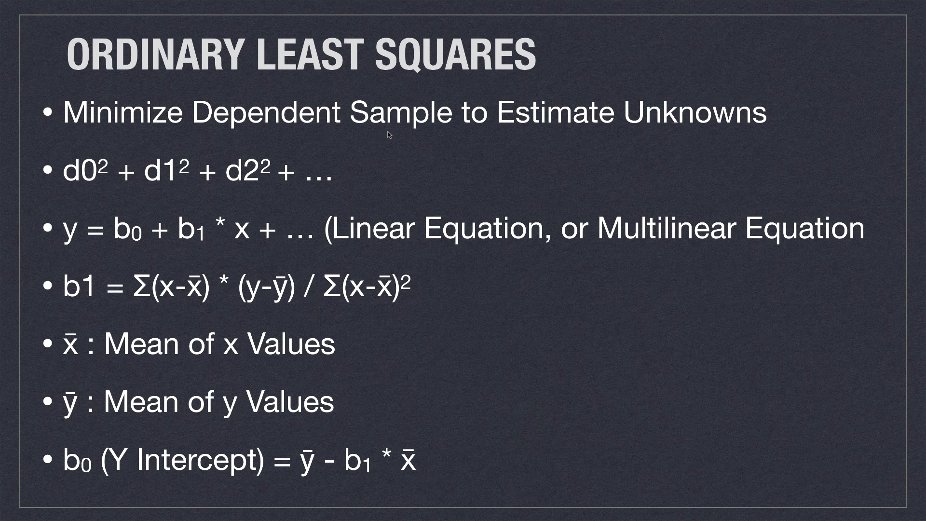
mouse_move(869, 231)
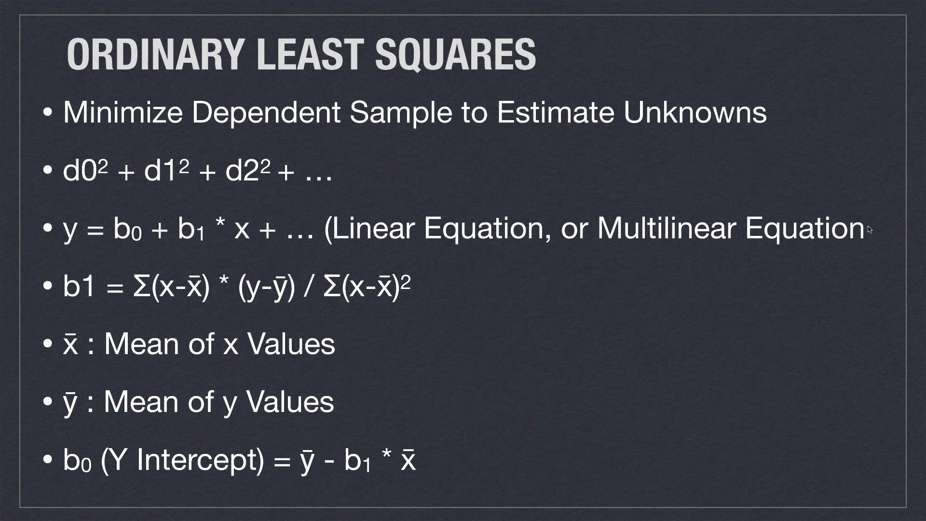
Advance to the Ordinary Least Squares slide with the Sales versus Temperature plots.
key(Right)
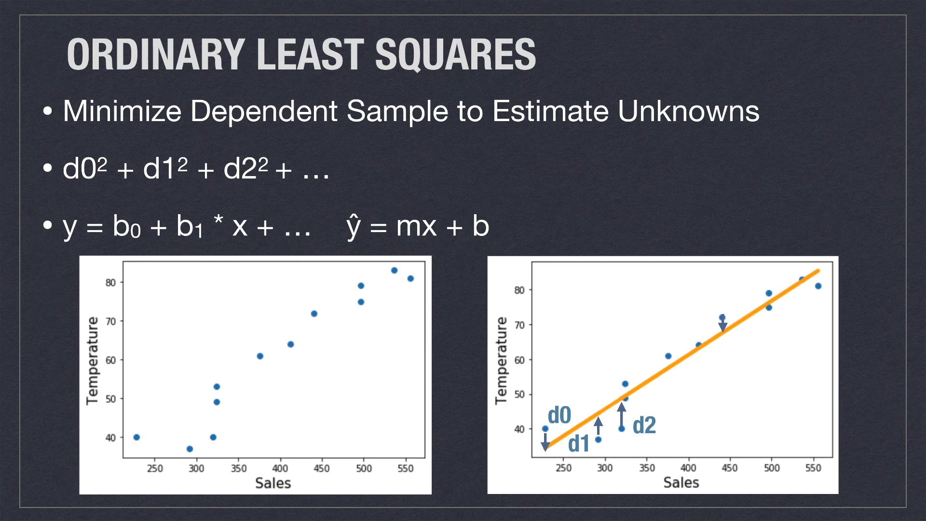
mouse_move(559, 431)
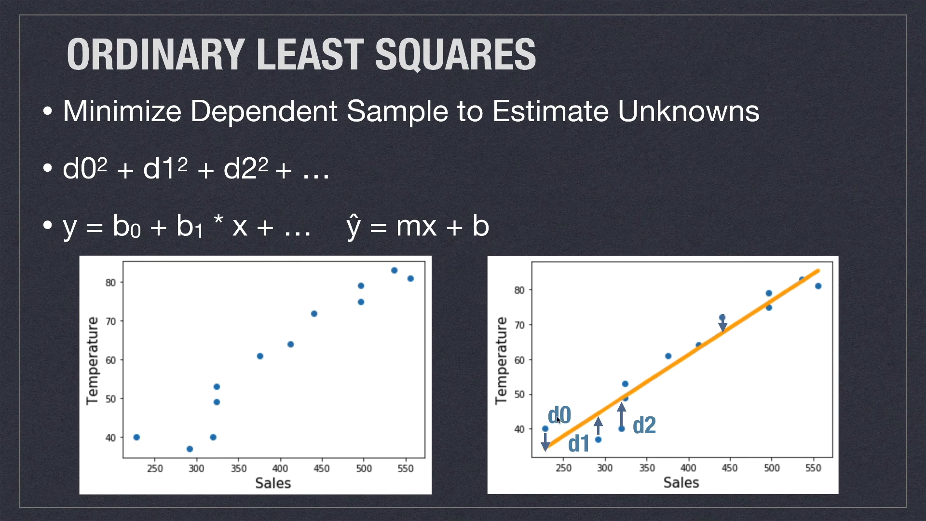
mouse_move(591, 456)
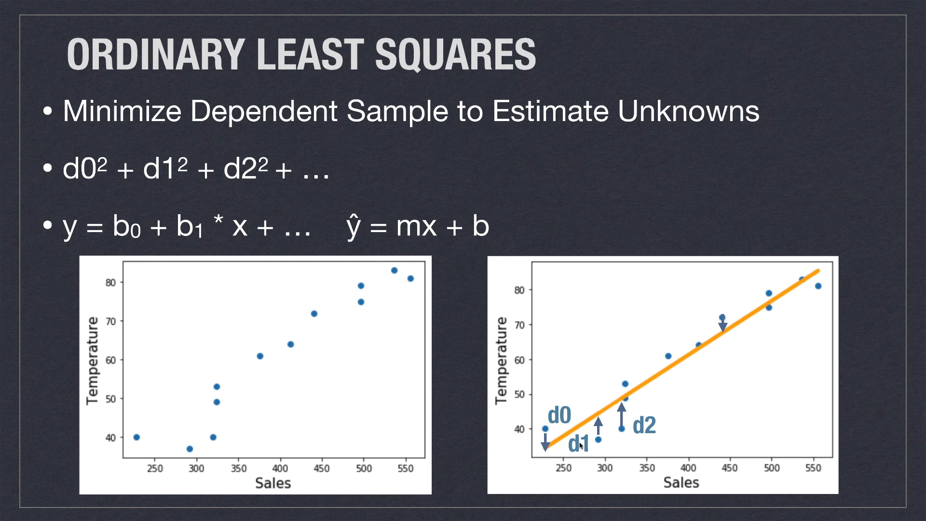
mouse_move(609, 398)
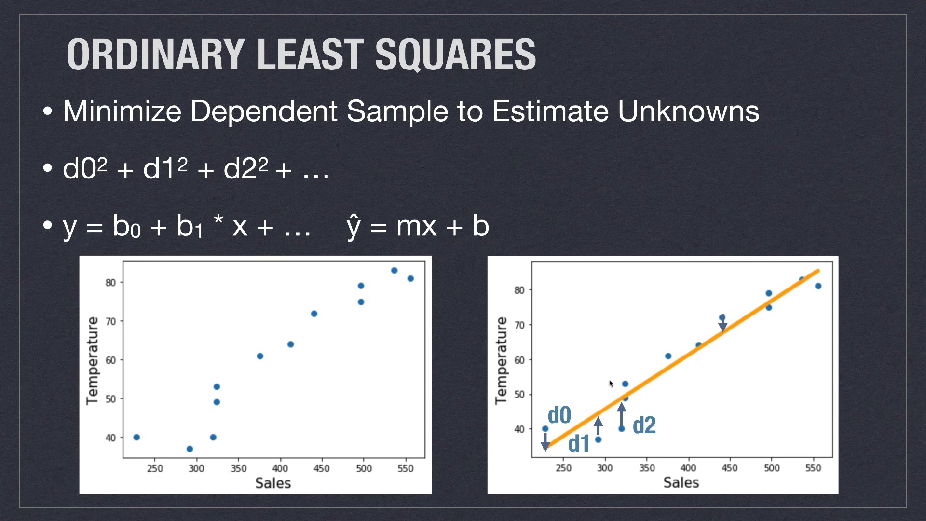
mouse_move(624, 442)
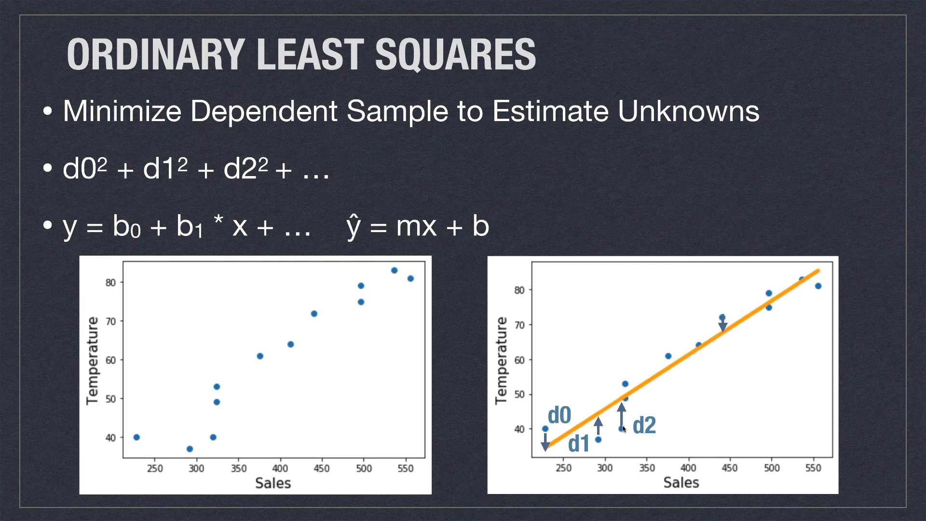
mouse_move(625, 411)
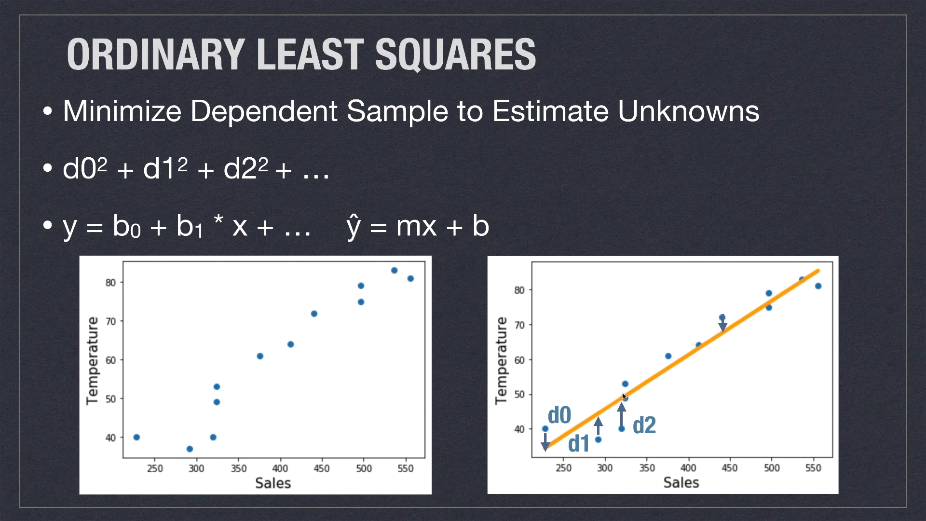
mouse_move(726, 313)
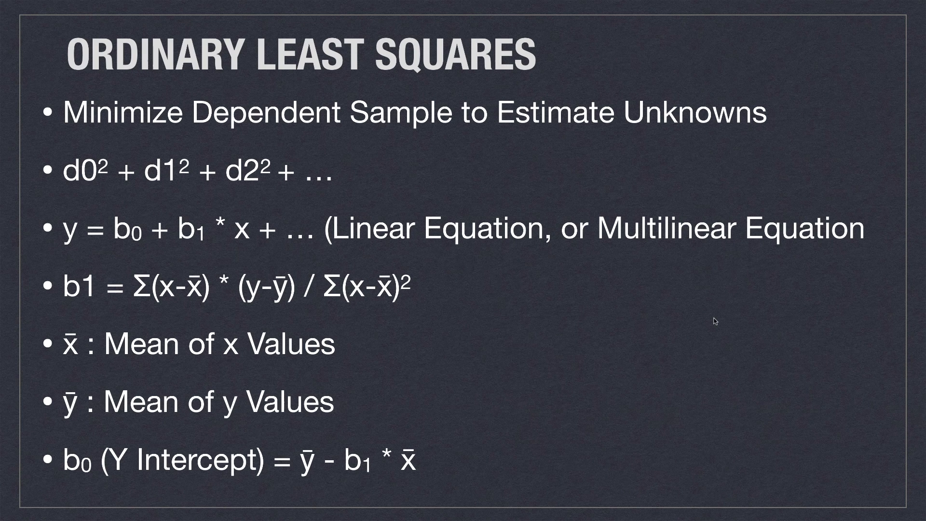
mouse_move(307, 313)
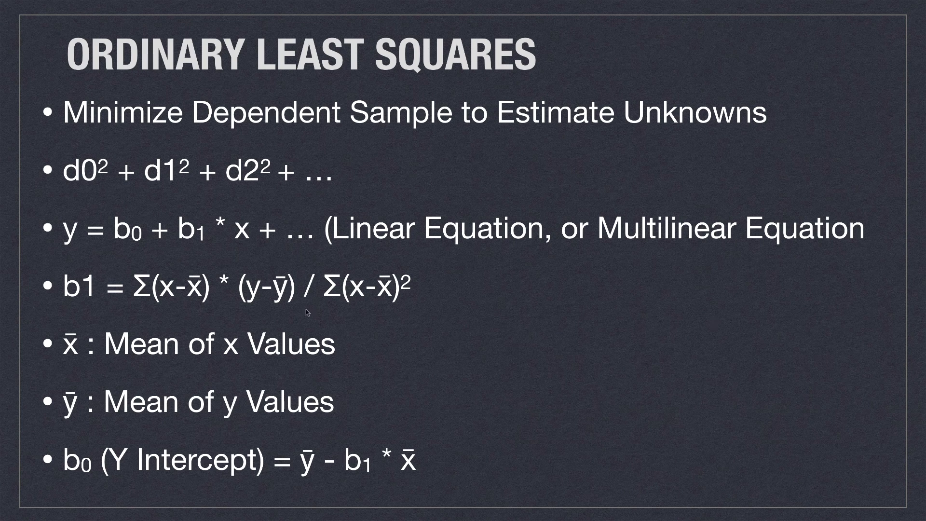
mouse_move(146, 313)
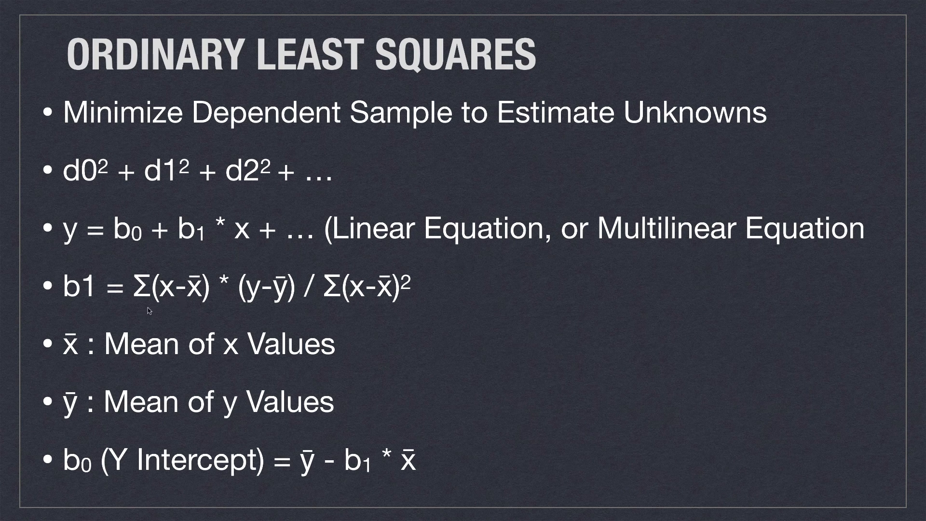
mouse_move(183, 319)
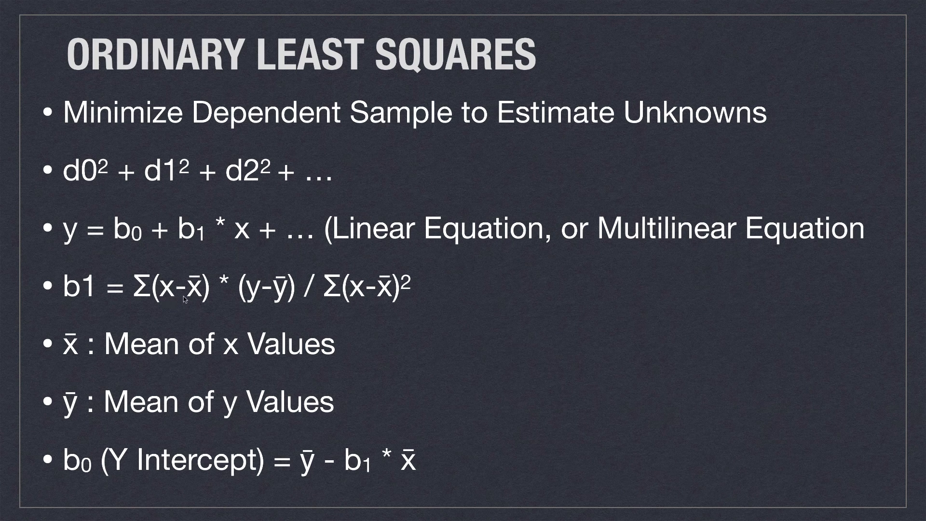
mouse_move(201, 302)
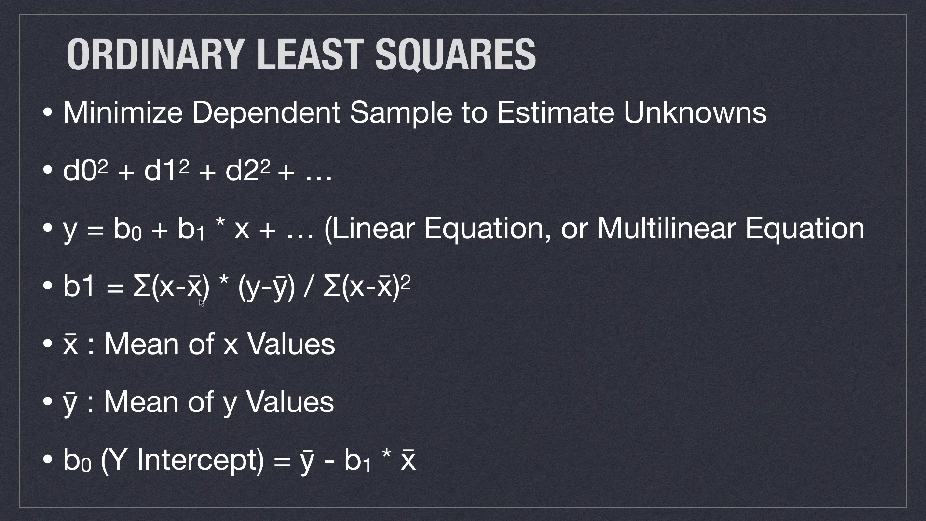
mouse_move(254, 304)
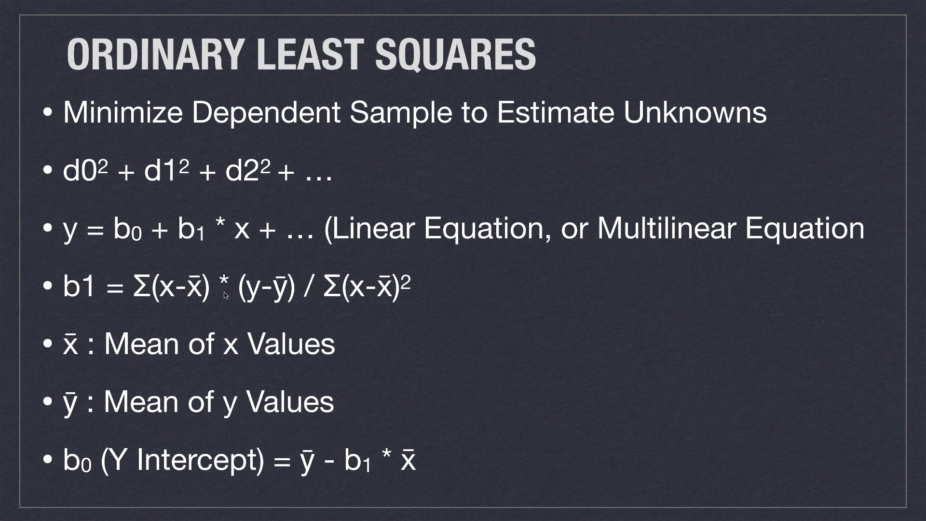
mouse_move(218, 323)
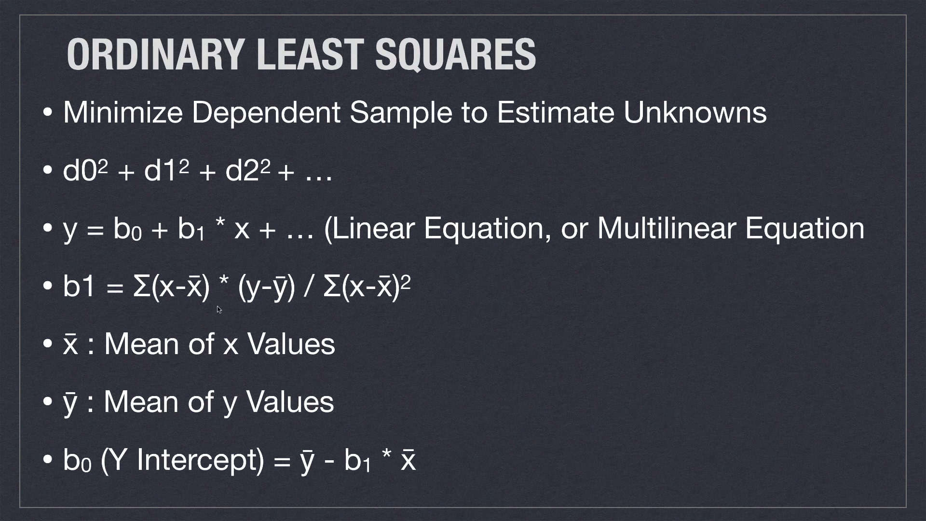
mouse_move(347, 315)
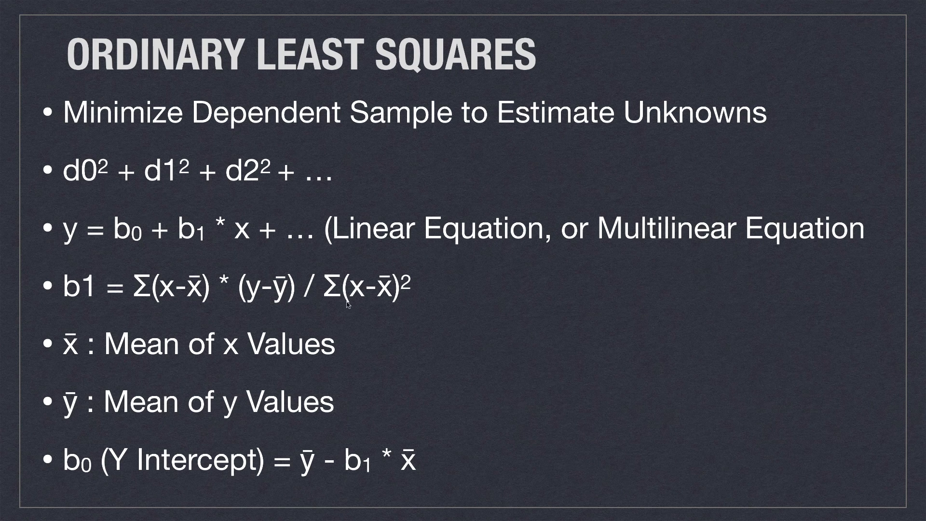
mouse_move(387, 301)
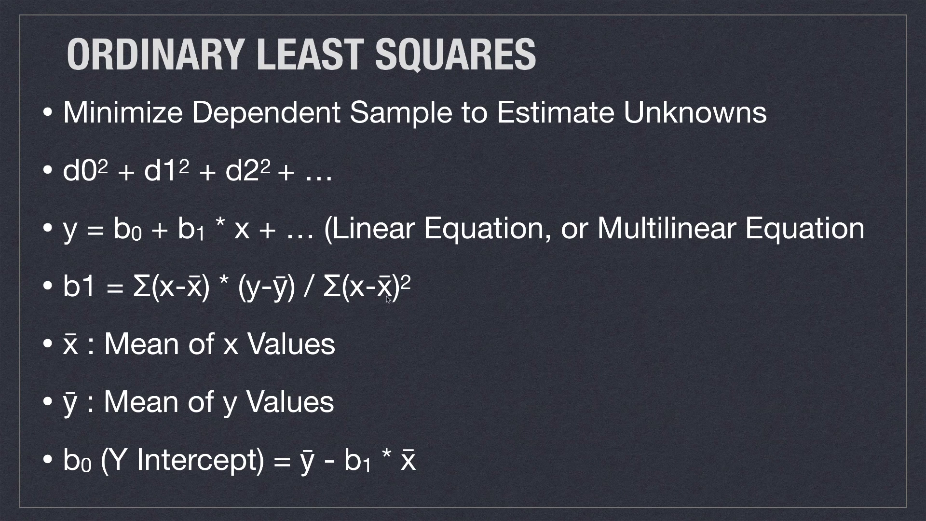
mouse_move(401, 322)
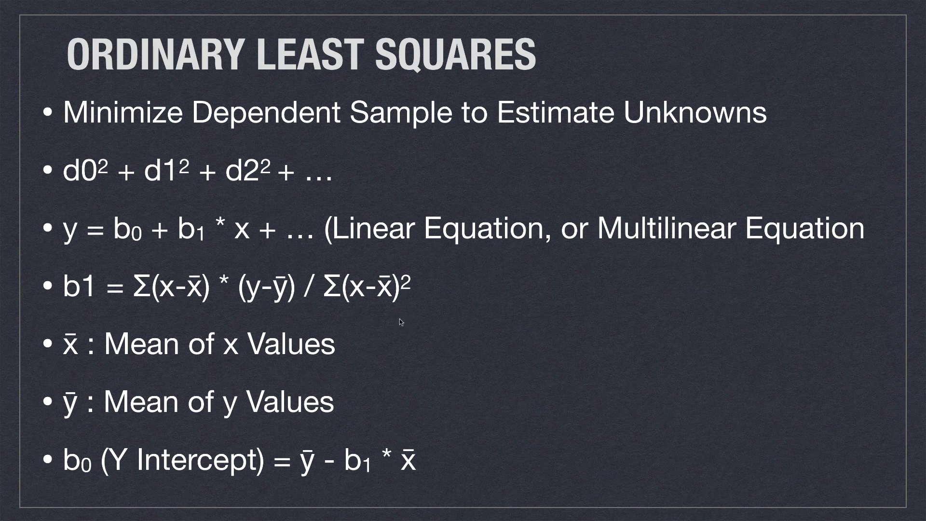
mouse_move(163, 362)
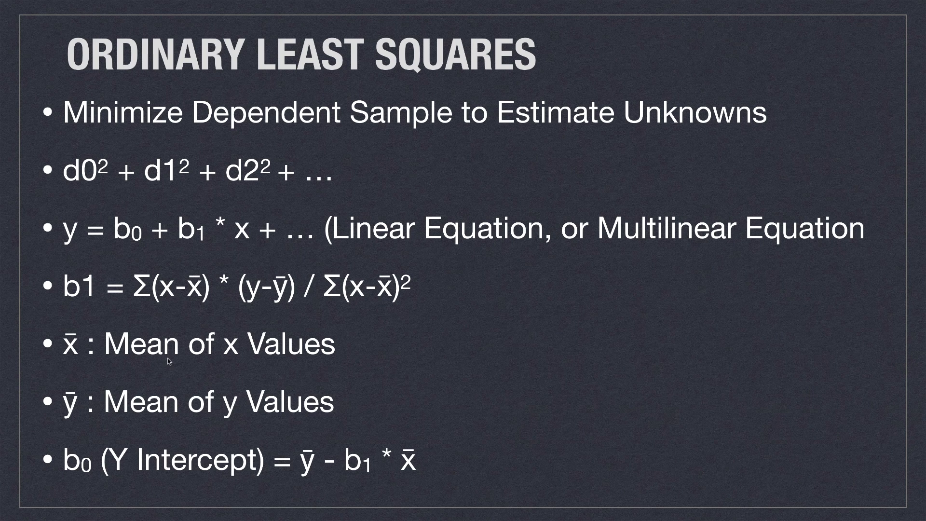
mouse_move(323, 419)
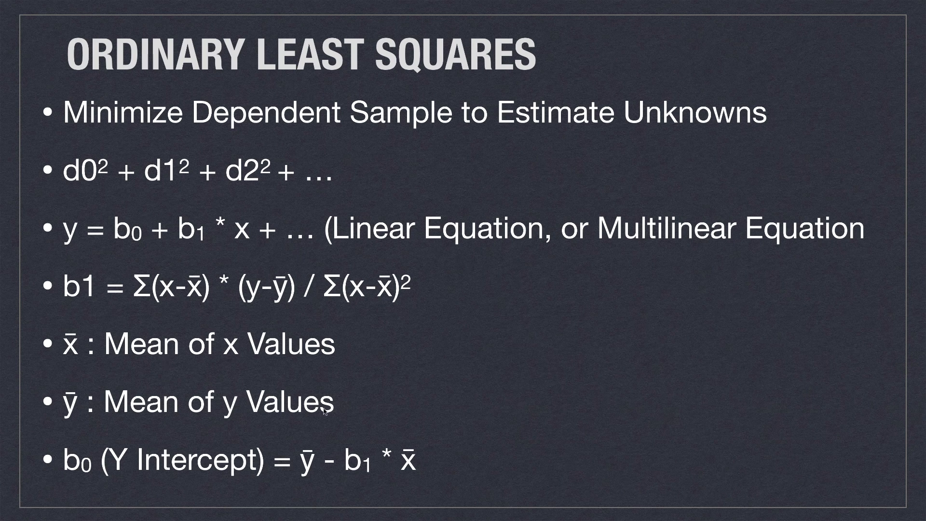
mouse_move(187, 498)
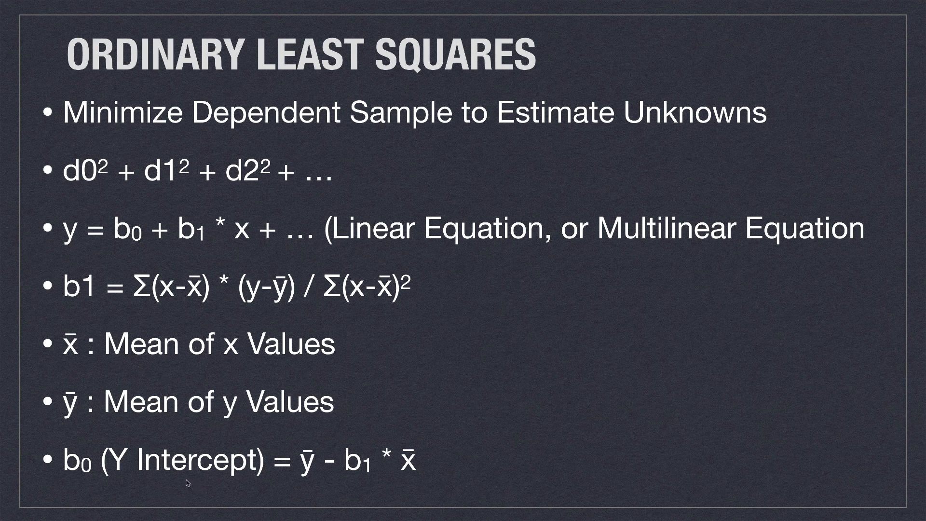
mouse_move(232, 481)
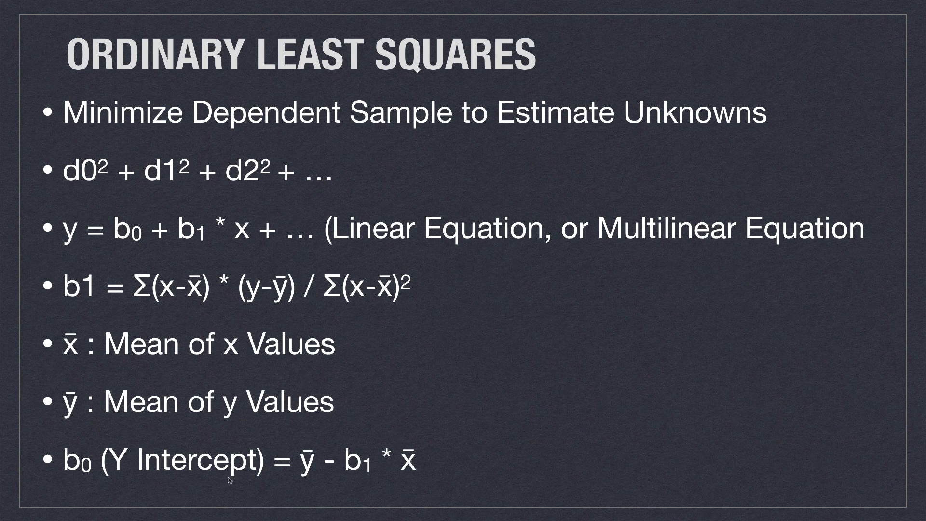
mouse_move(284, 486)
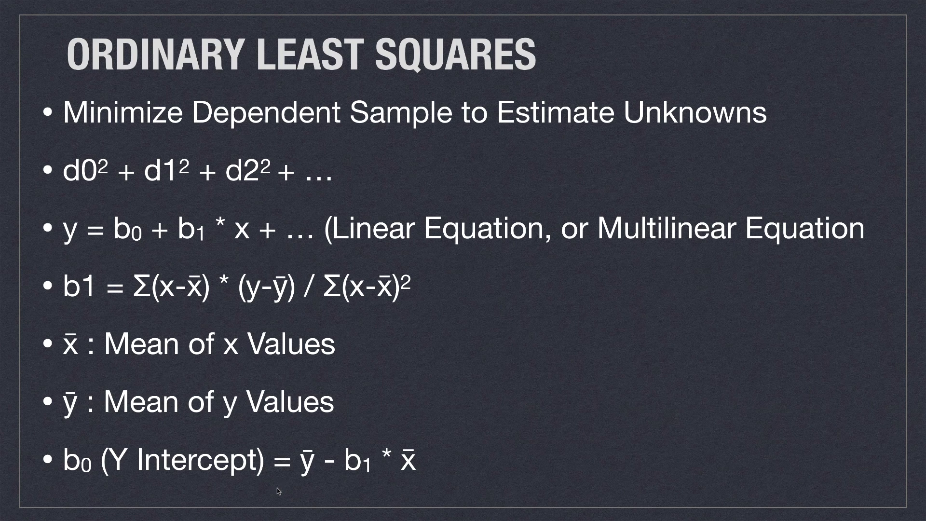
mouse_move(70, 306)
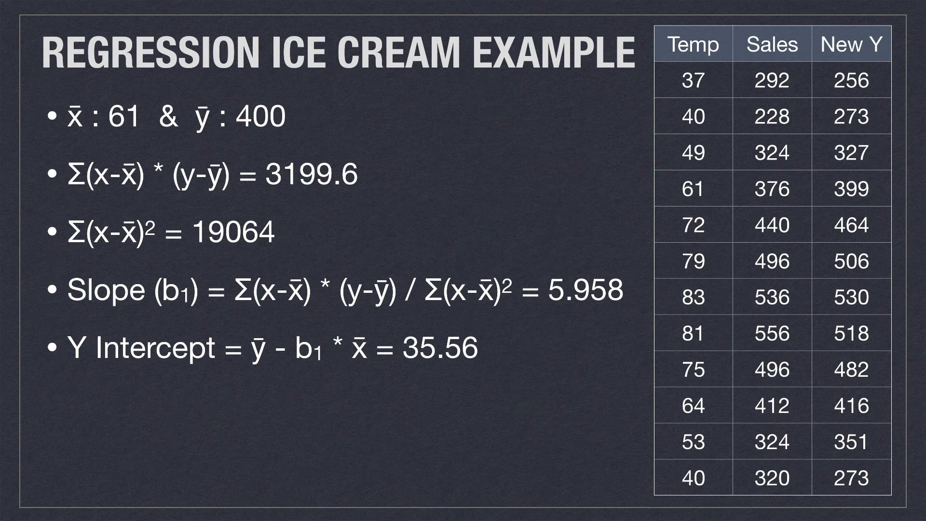
mouse_move(745, 71)
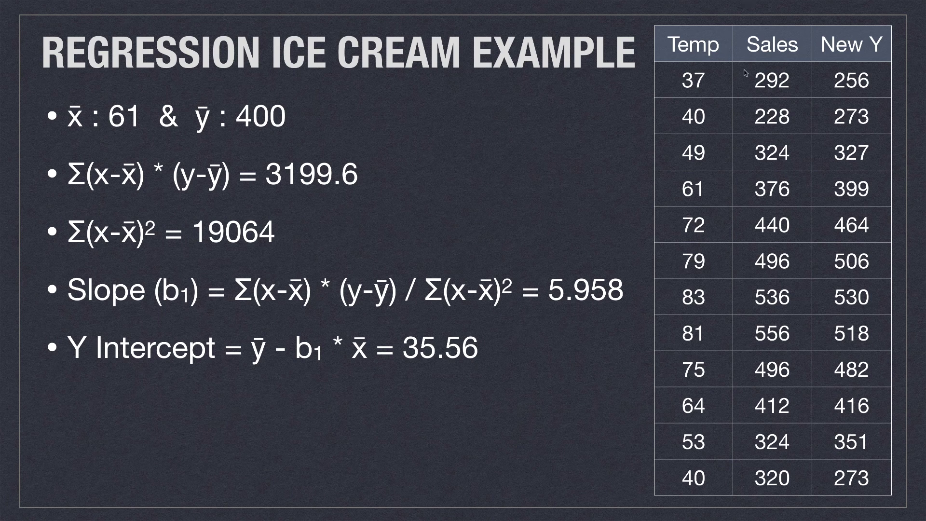
mouse_move(693, 58)
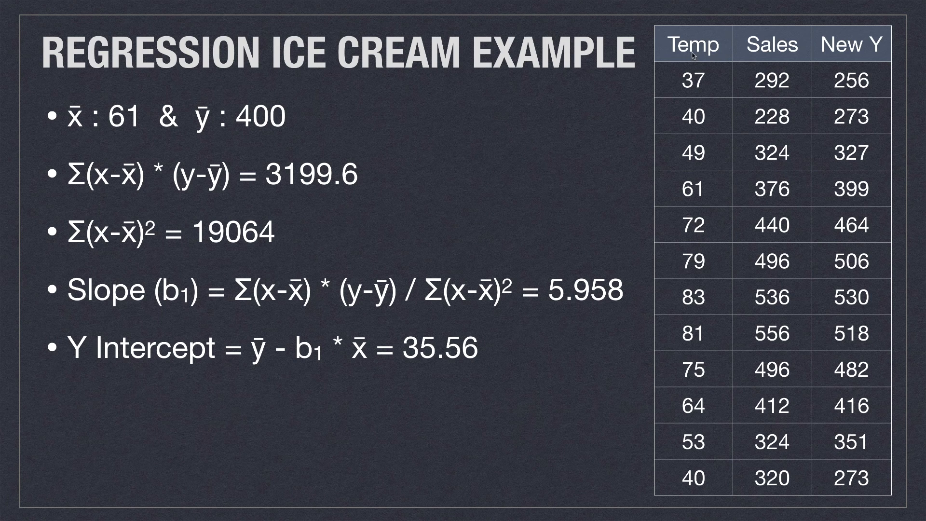
mouse_move(718, 85)
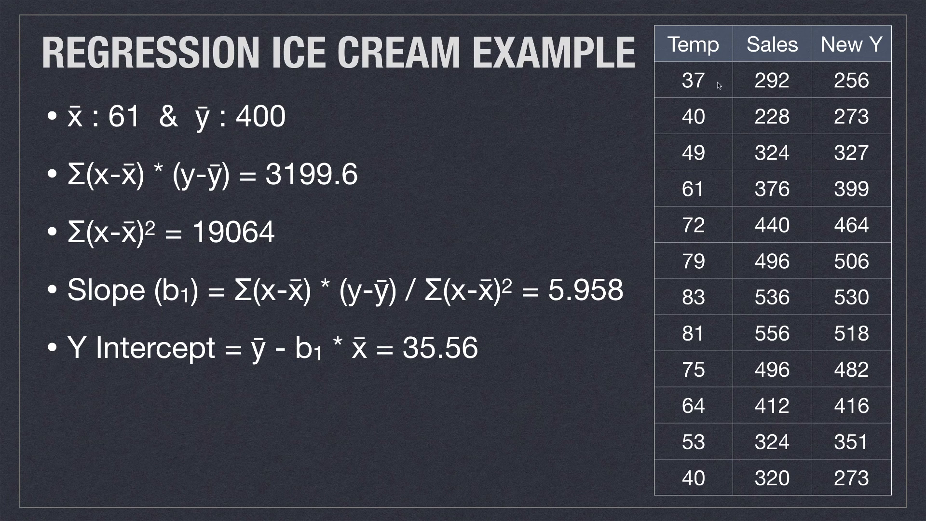
mouse_move(685, 107)
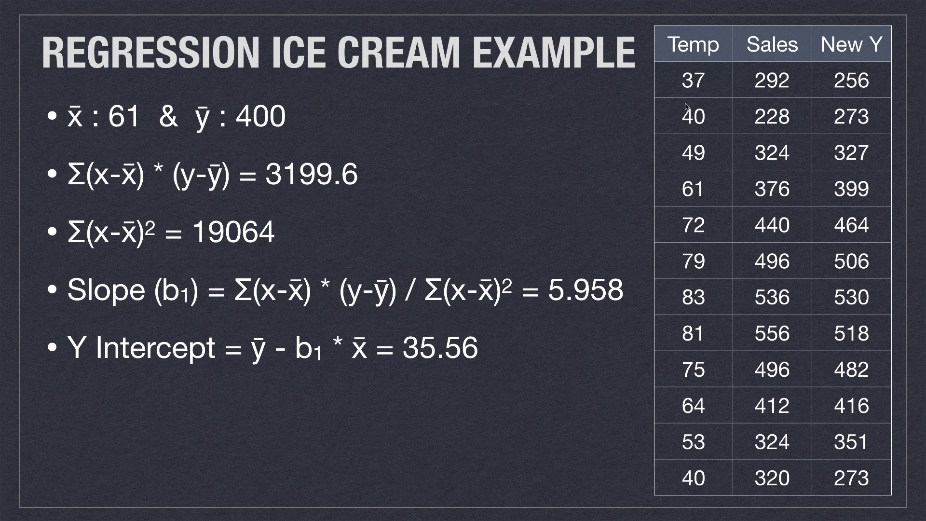
mouse_move(680, 106)
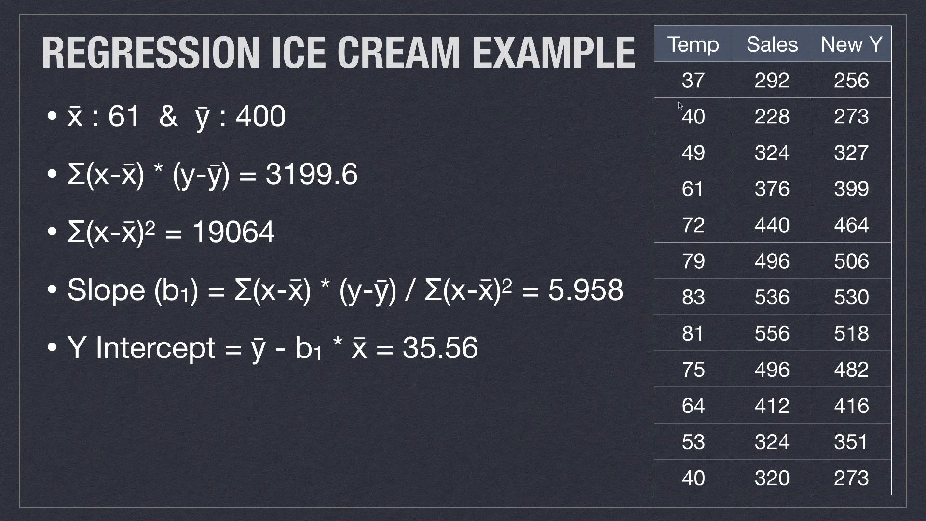
mouse_move(707, 107)
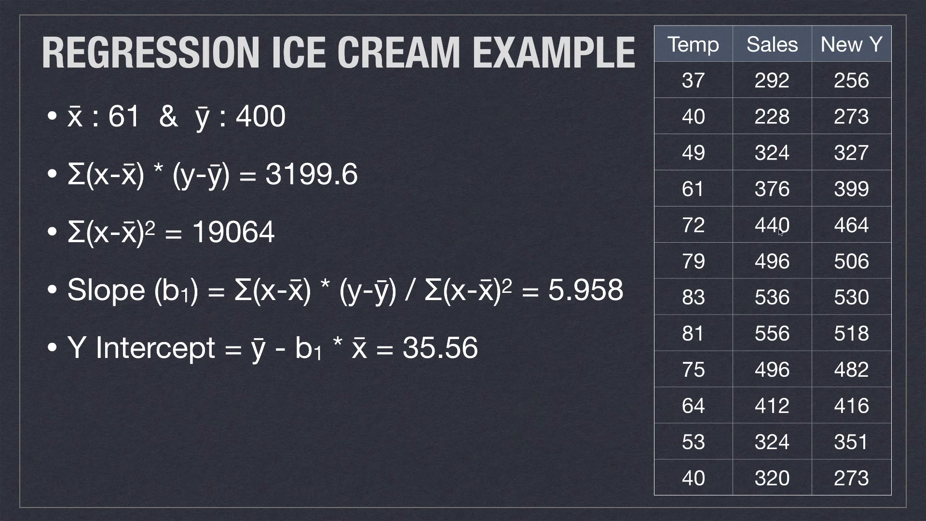
mouse_move(736, 101)
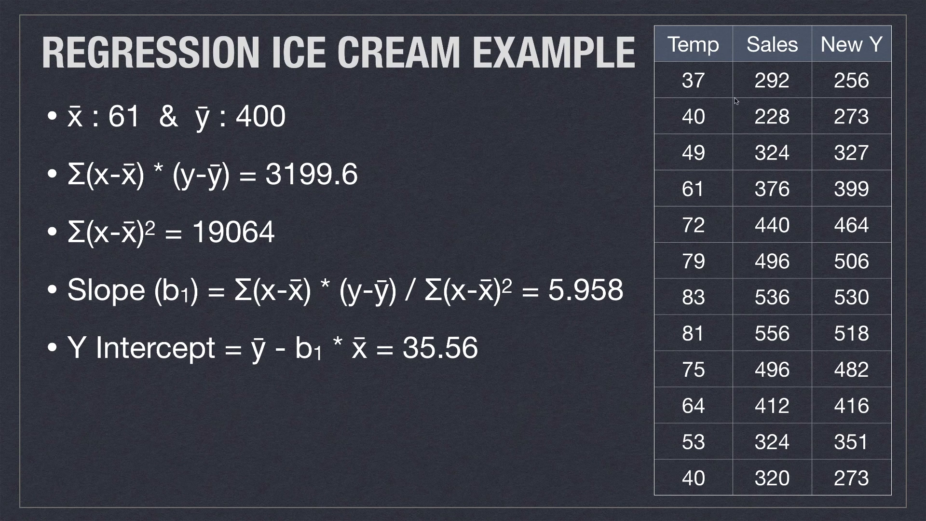
mouse_move(741, 99)
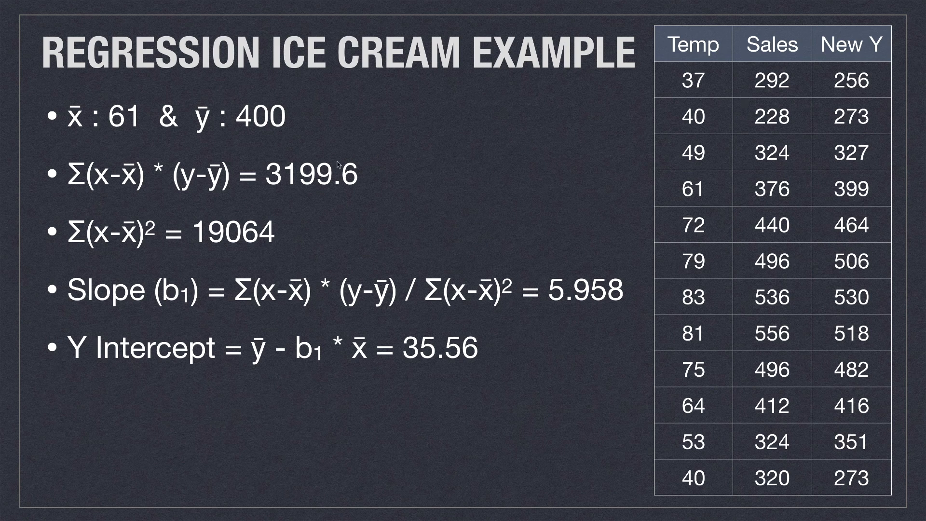
mouse_move(85, 146)
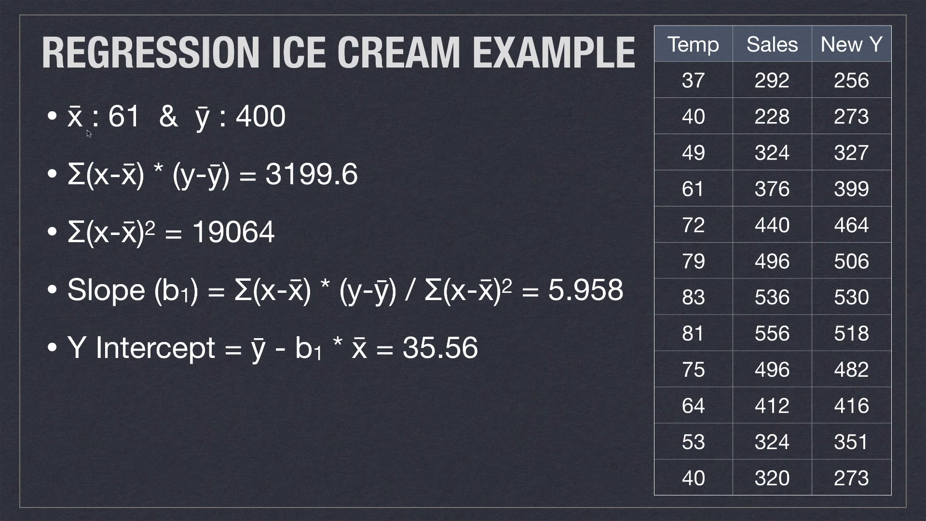
mouse_move(125, 136)
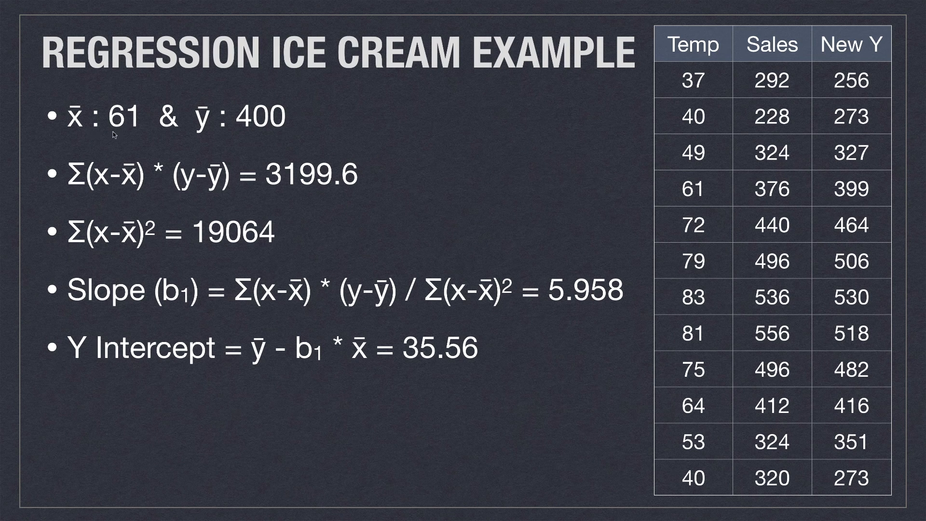
mouse_move(230, 132)
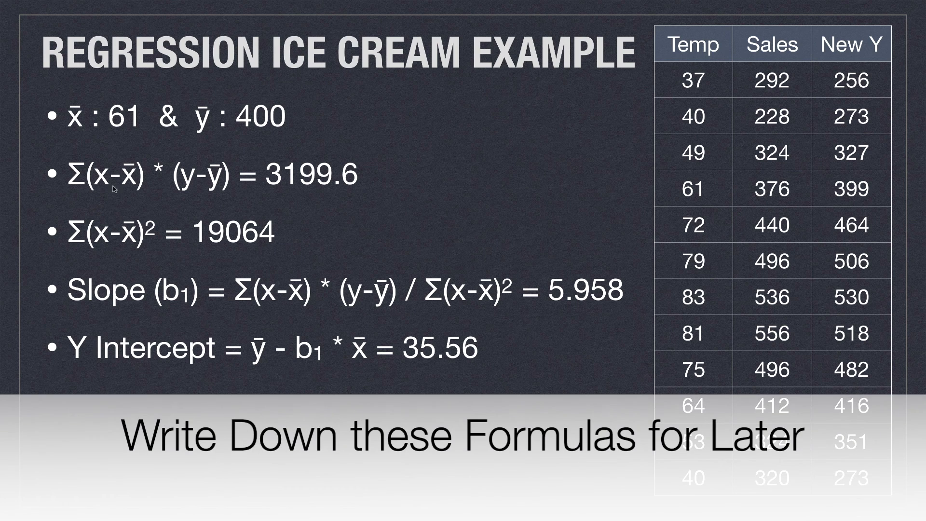
mouse_move(126, 201)
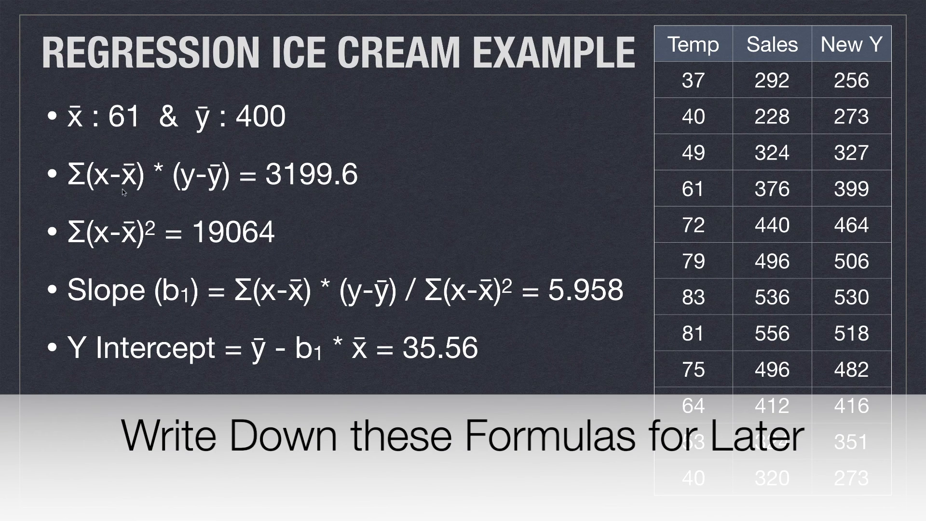
mouse_move(111, 188)
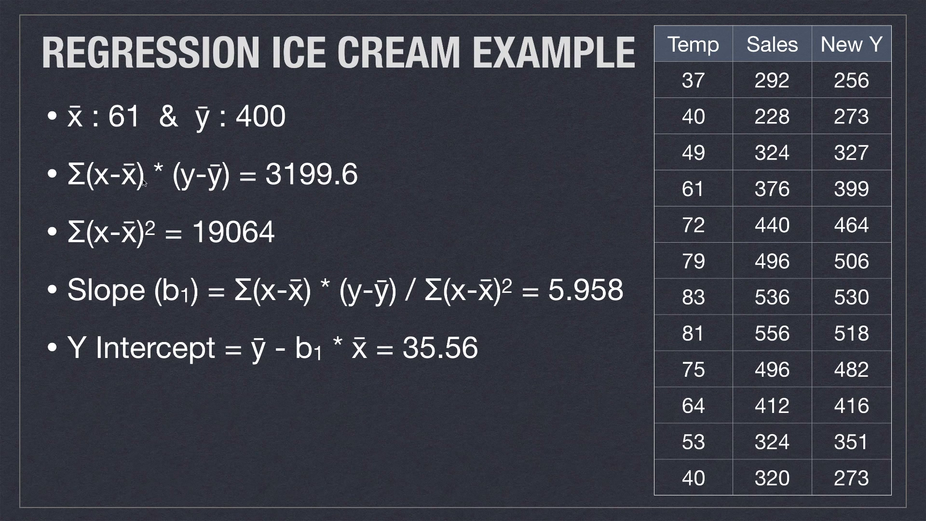
mouse_move(215, 188)
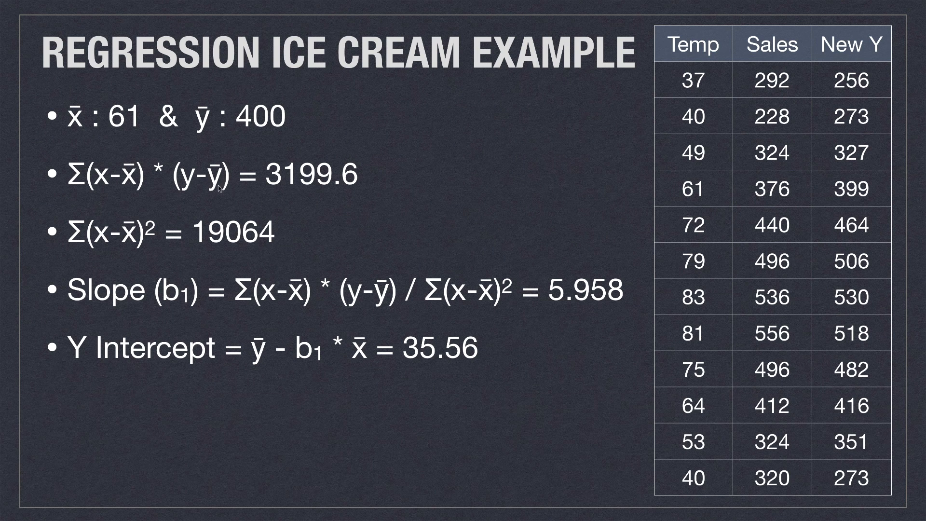
mouse_move(286, 192)
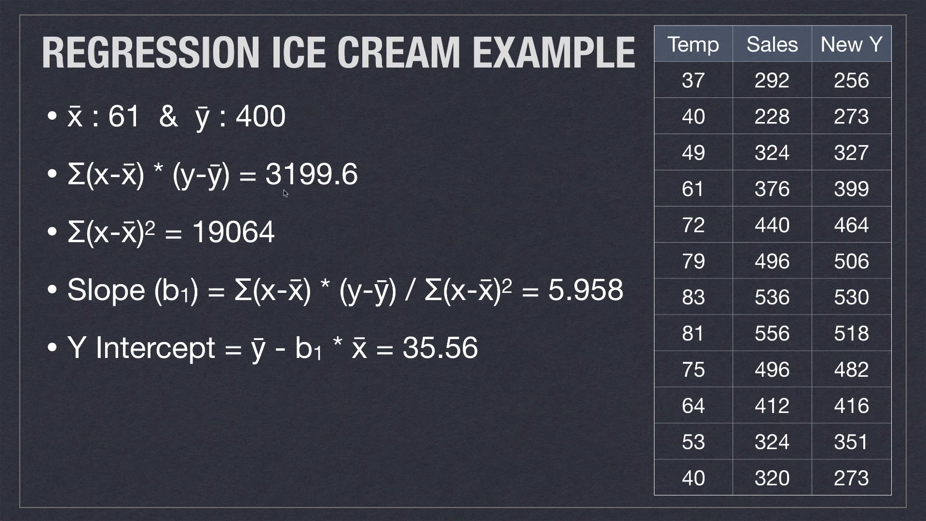
mouse_move(285, 194)
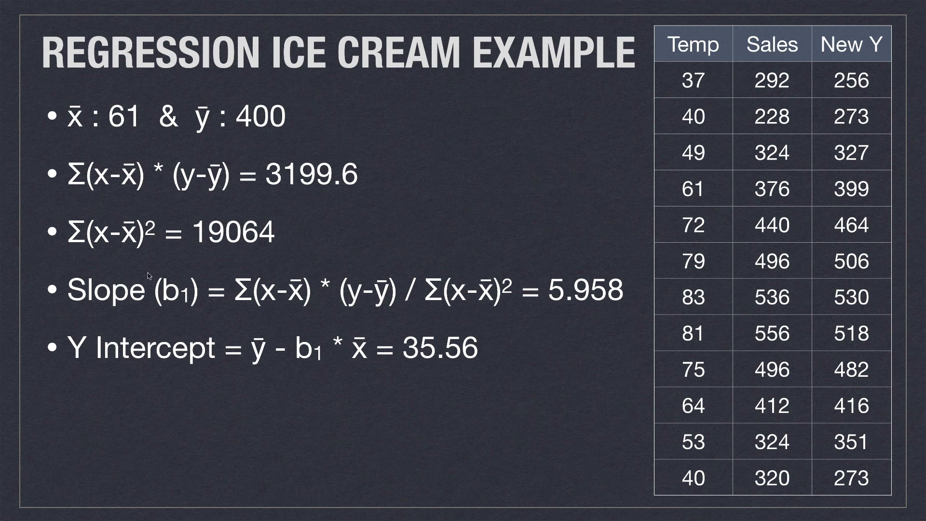
mouse_move(133, 255)
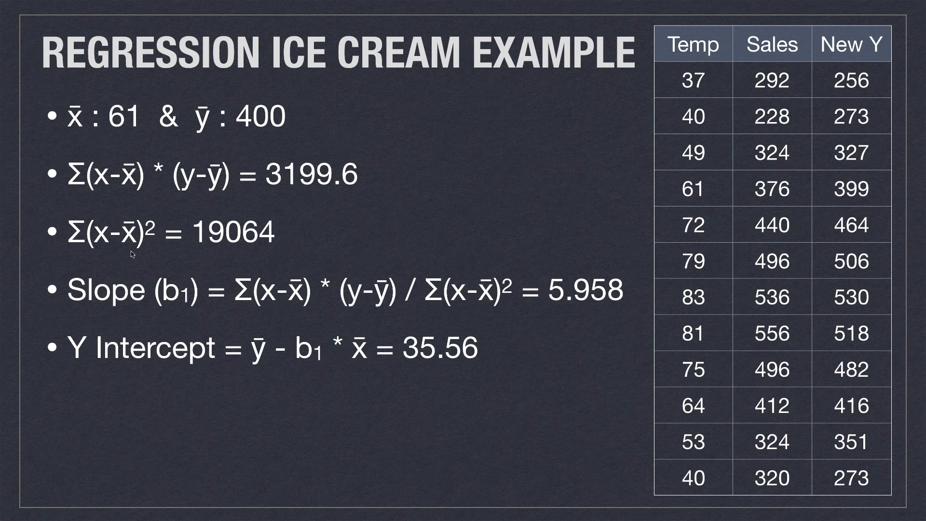
mouse_move(240, 253)
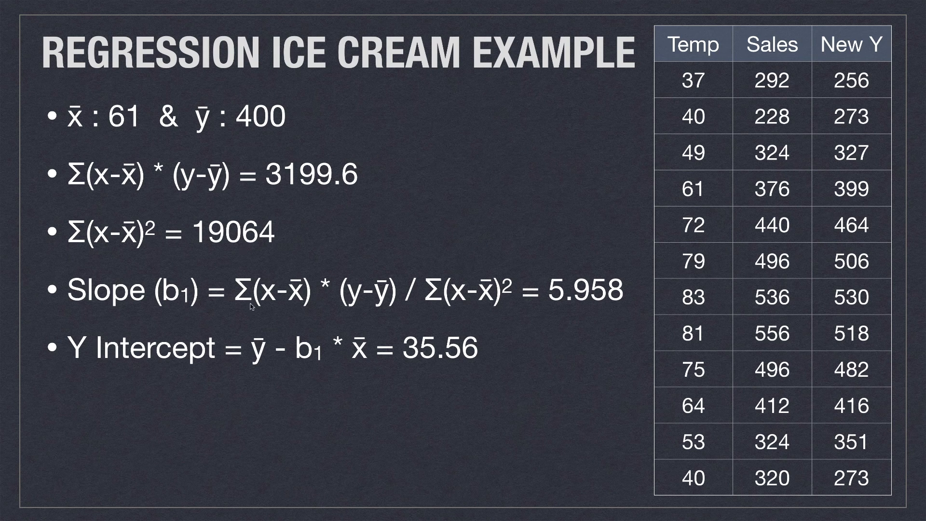
mouse_move(345, 327)
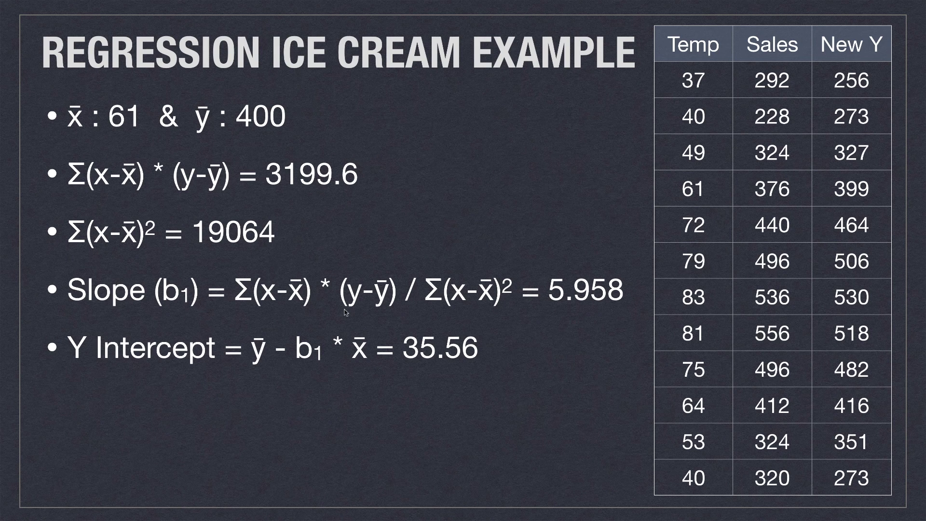
mouse_move(722, 334)
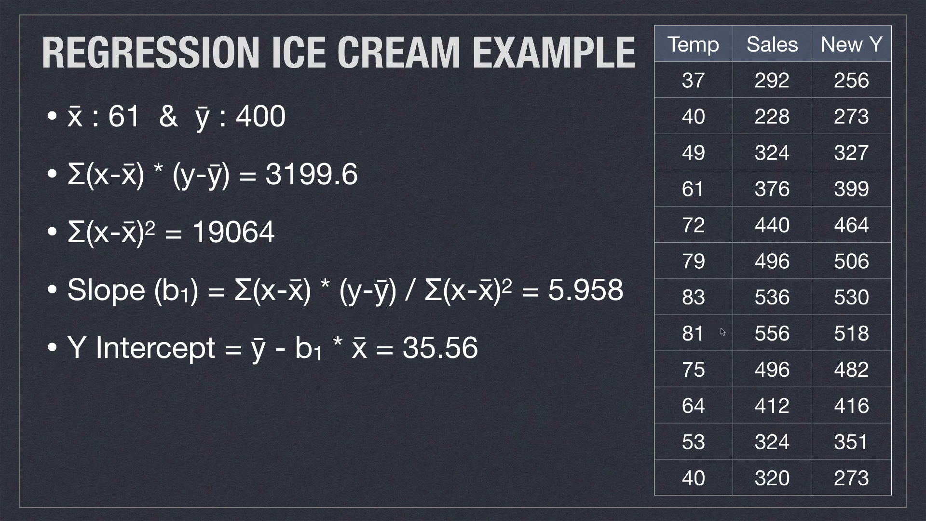
mouse_move(602, 310)
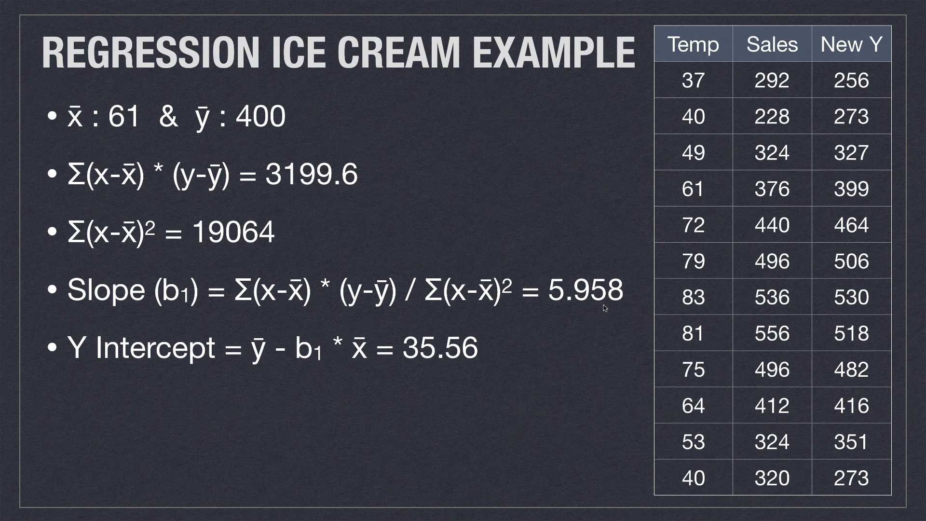
mouse_move(521, 356)
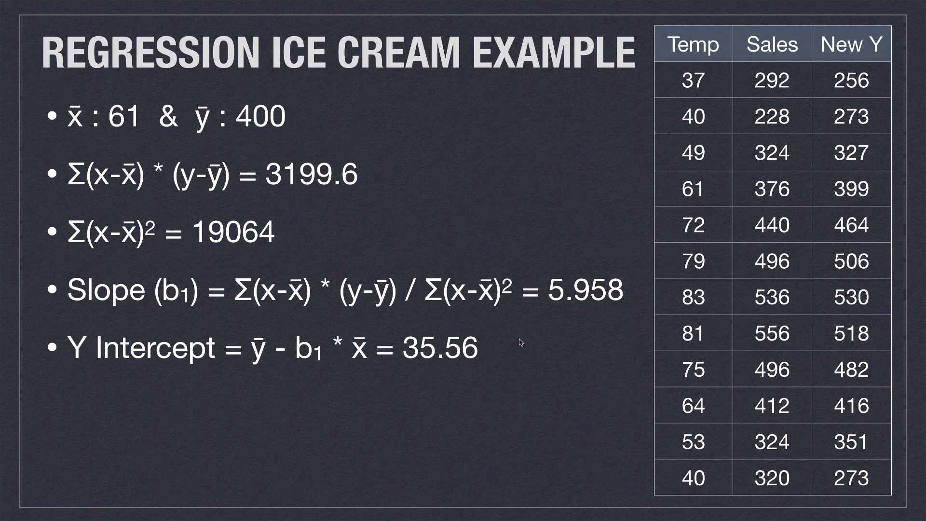
mouse_move(300, 366)
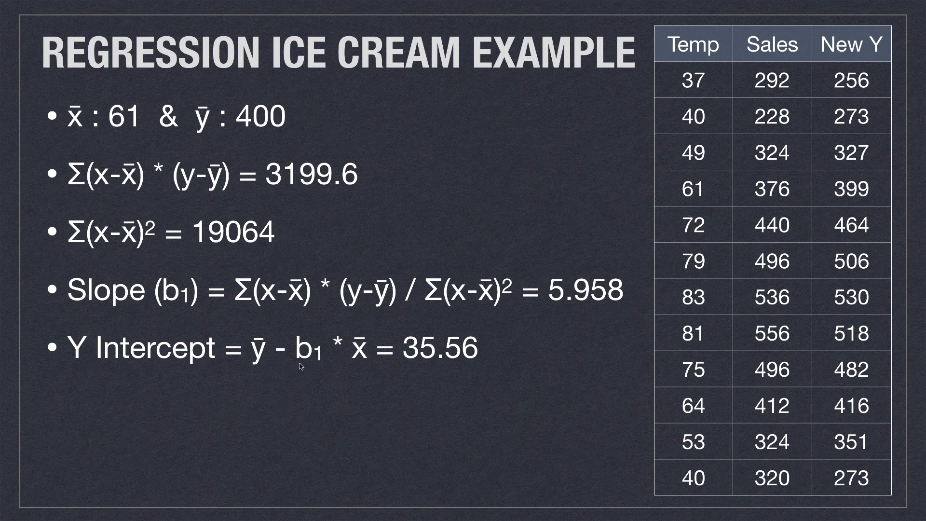
mouse_move(452, 361)
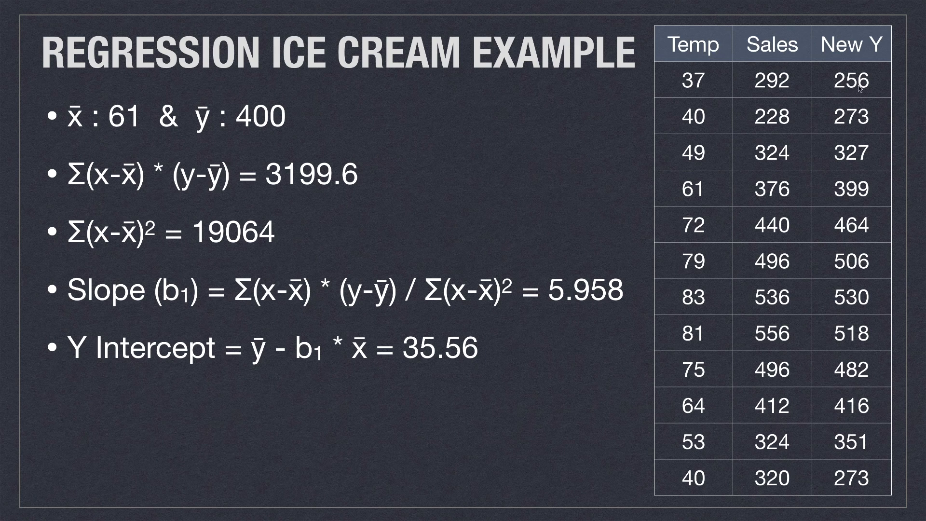
mouse_move(838, 357)
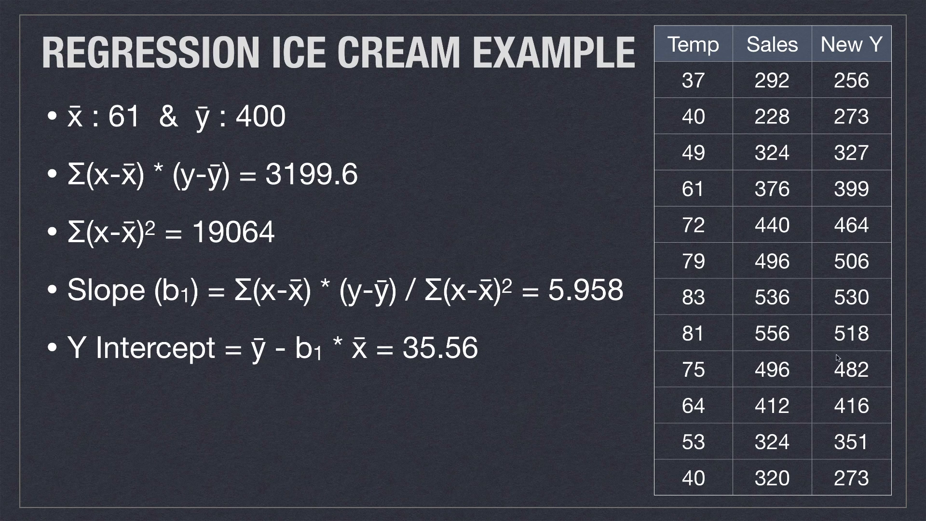
mouse_move(735, 344)
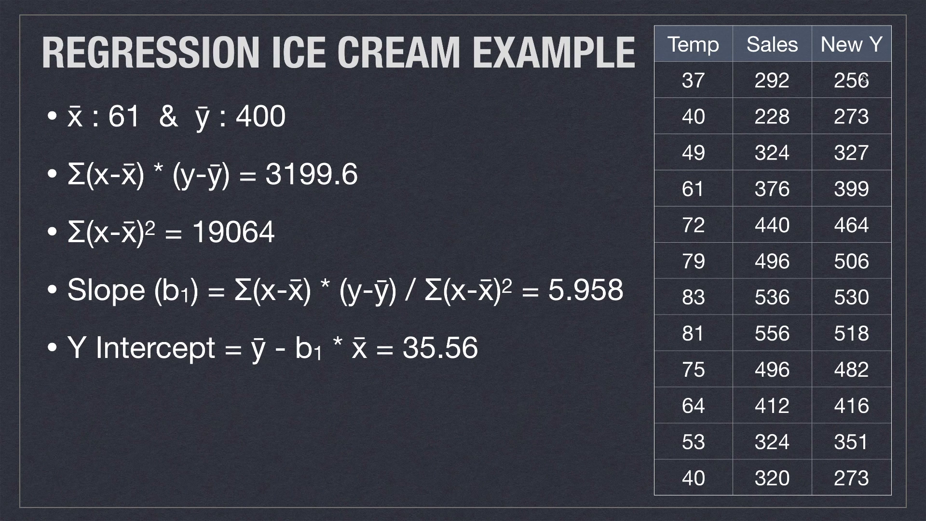
mouse_move(863, 129)
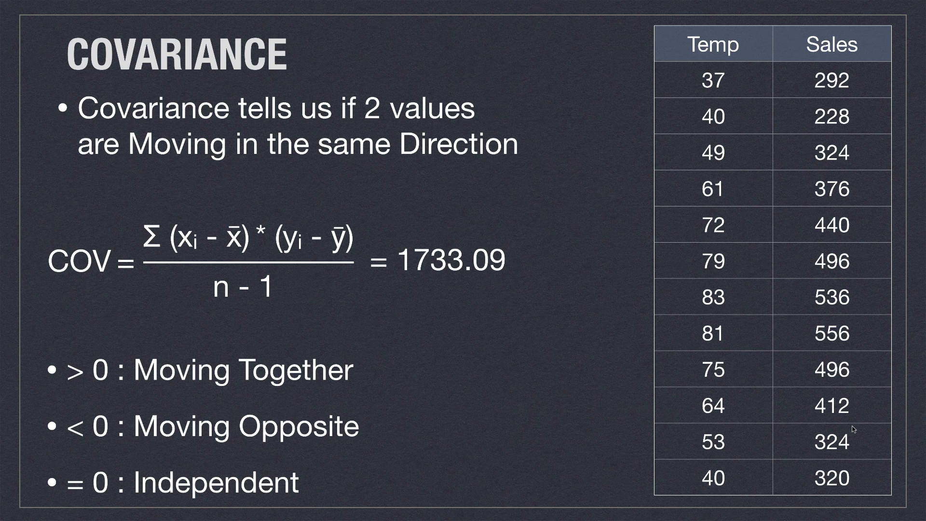
mouse_move(422, 273)
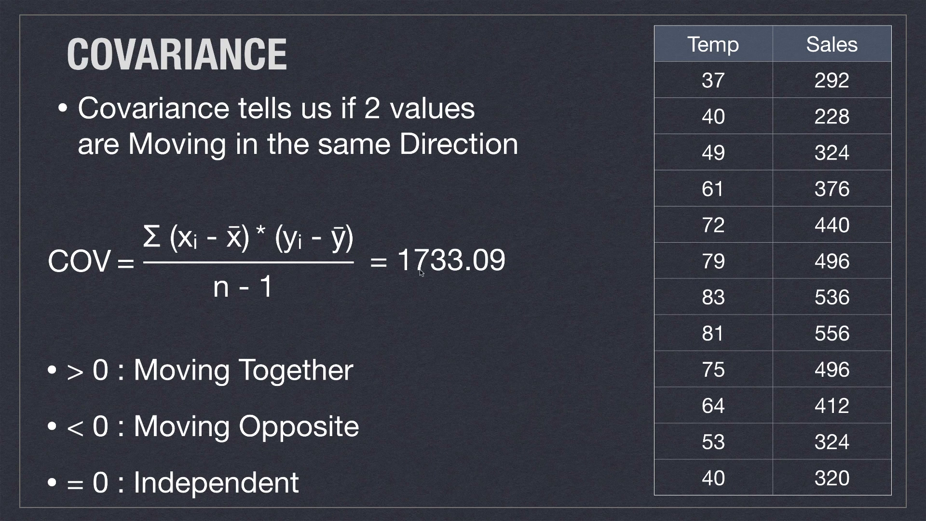
mouse_move(450, 274)
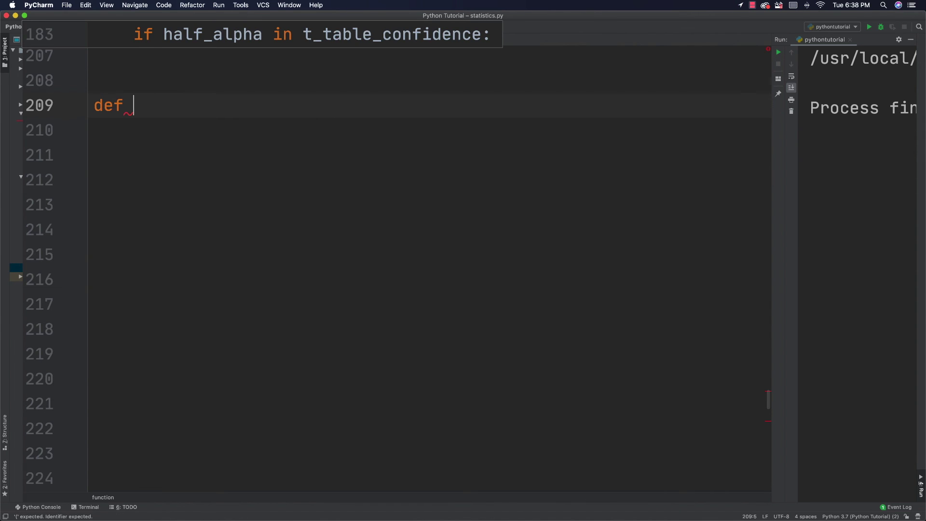
Define get_linear_regression_list(*args) at line 209 of statistics.py.
text(get)
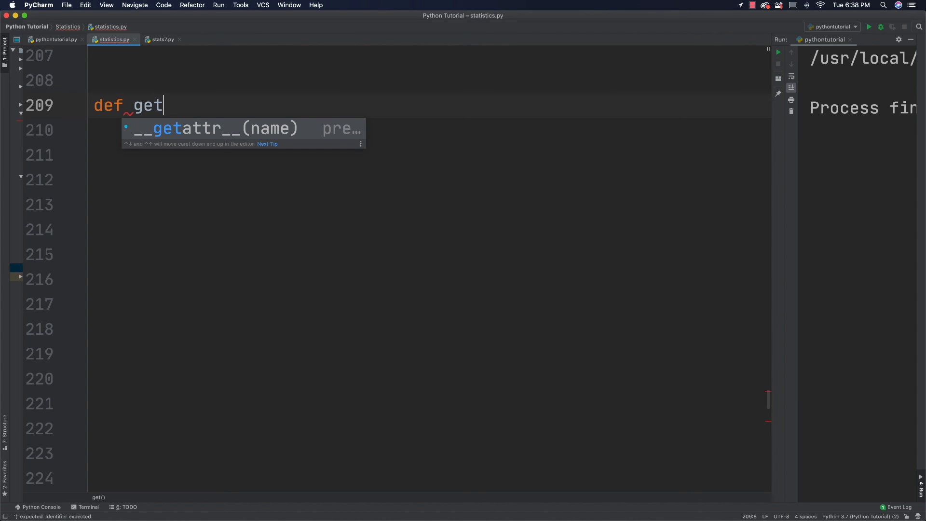
text(_linea)
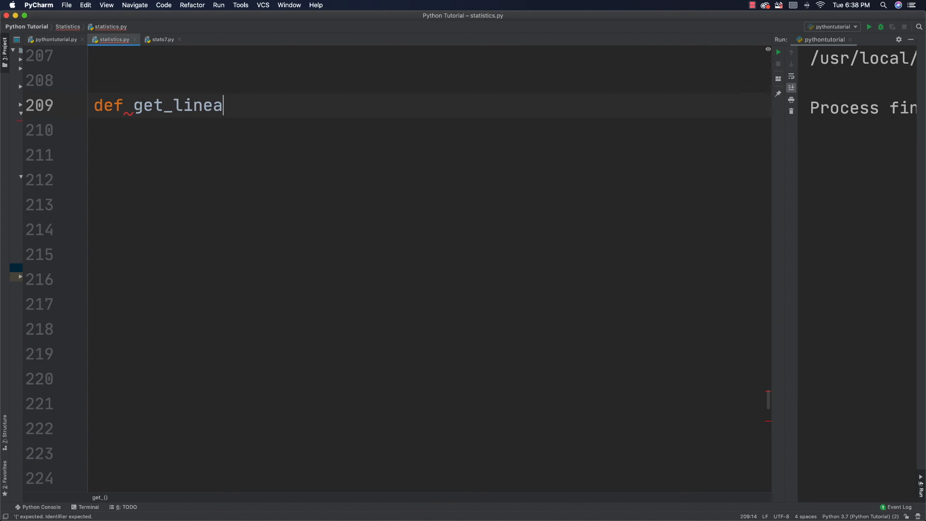
text(r_regr)
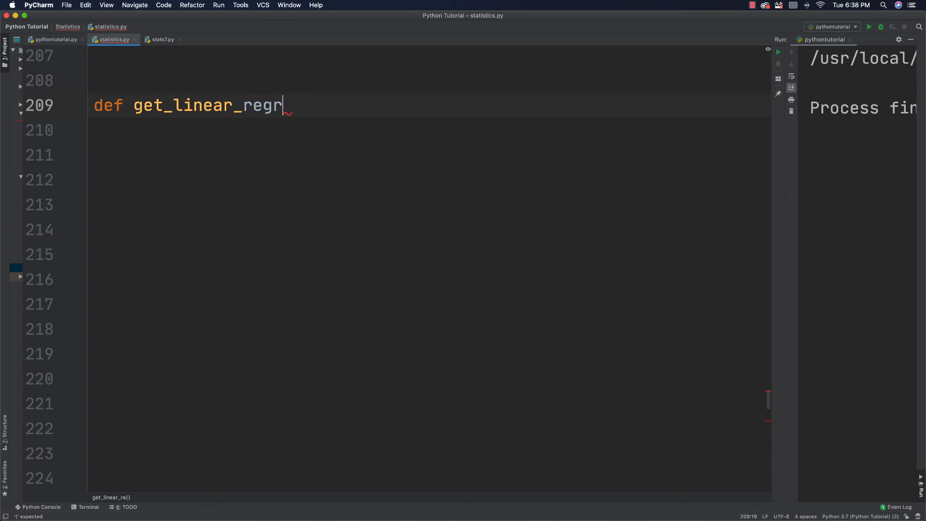
text(ession)
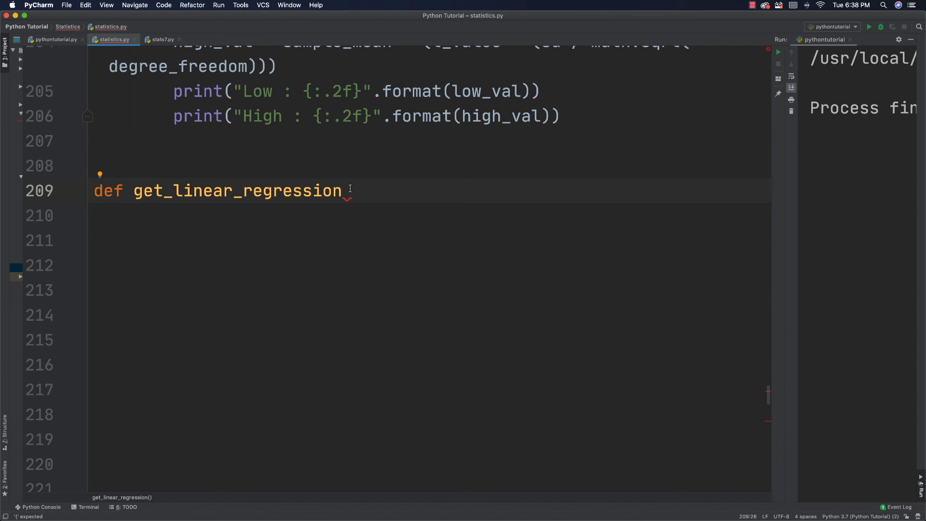
text(_list)
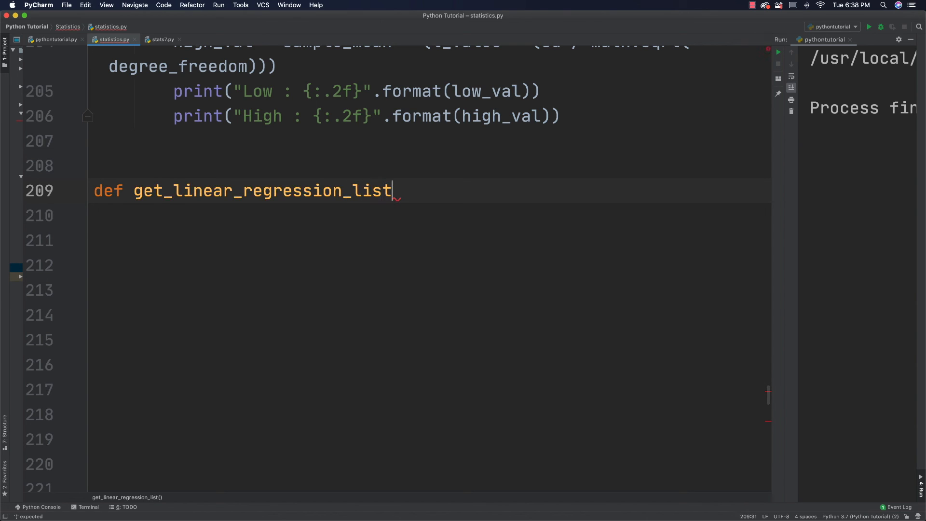
text((*)
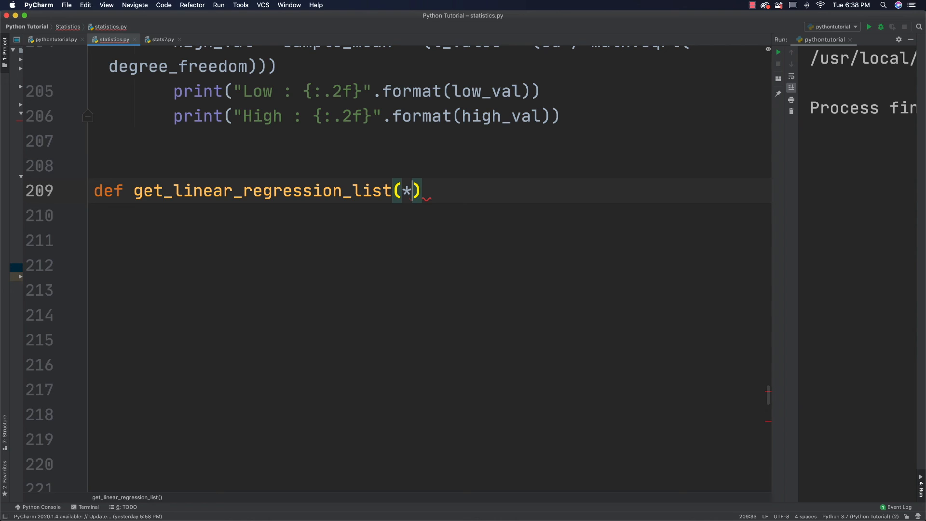
text(args)
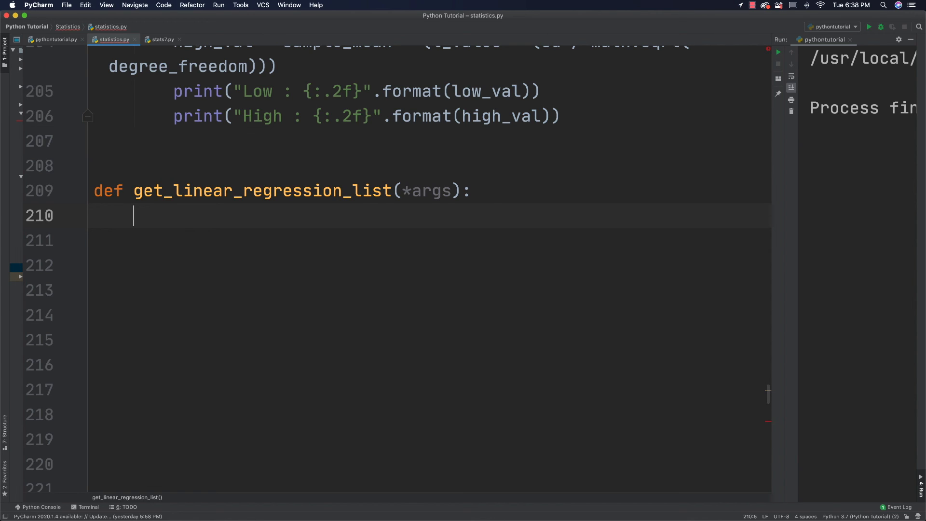
Initialise x_sum = 0 and y_sum = 0 in the new function body.
text(x_sum)
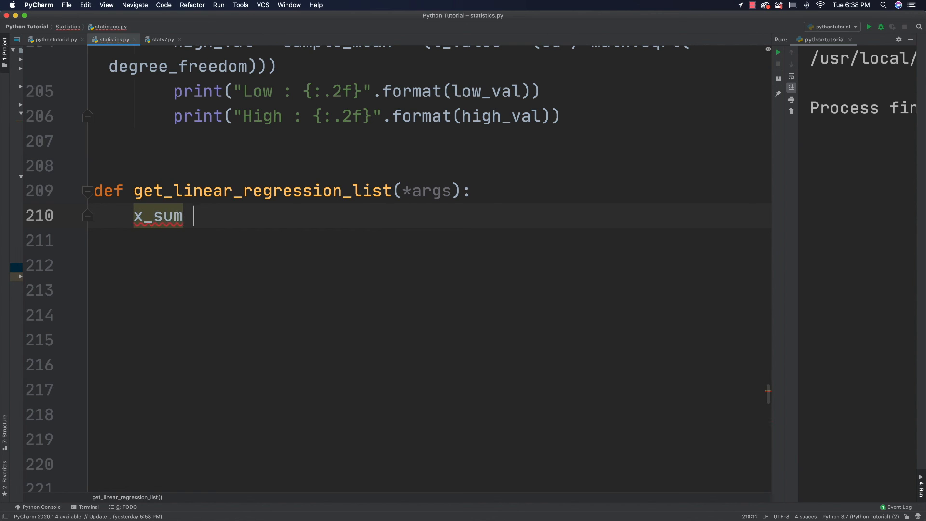
text(= 0)
click(433, 240)
text(y_sum =)
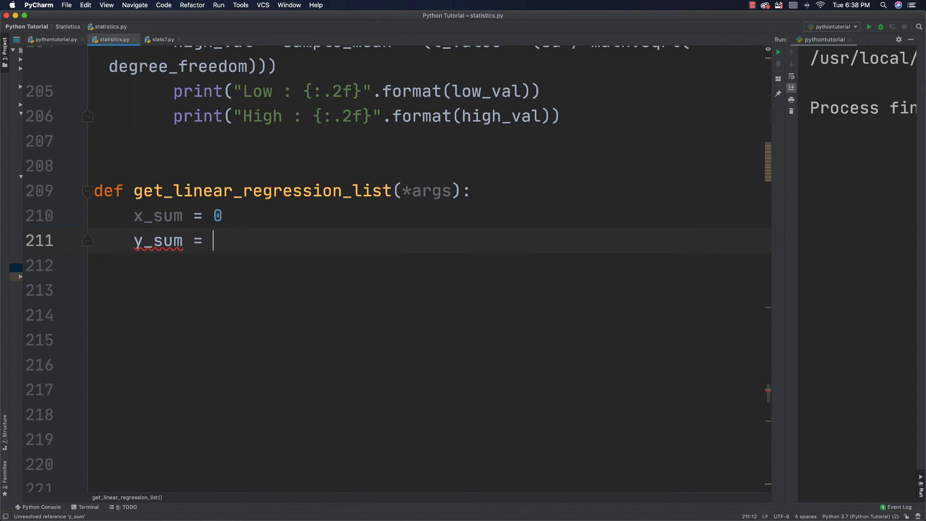
text(0)
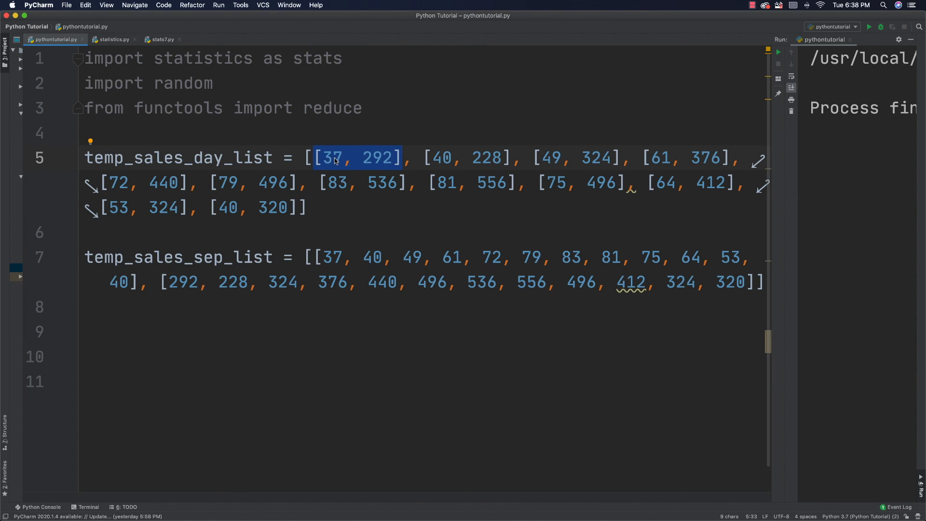
Highlight the [40, 228] pair and its sales value 228 in temp_sales_day_list.
click(334, 159)
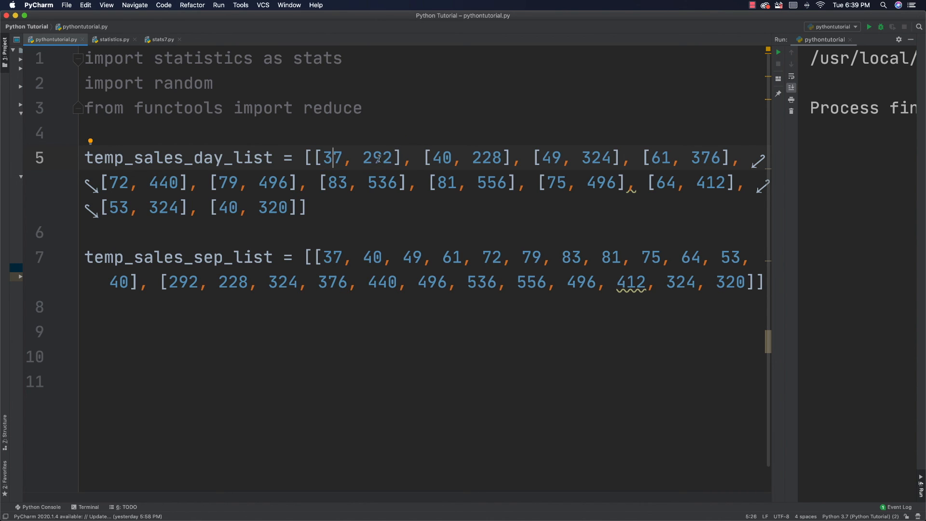
double_click(378, 159)
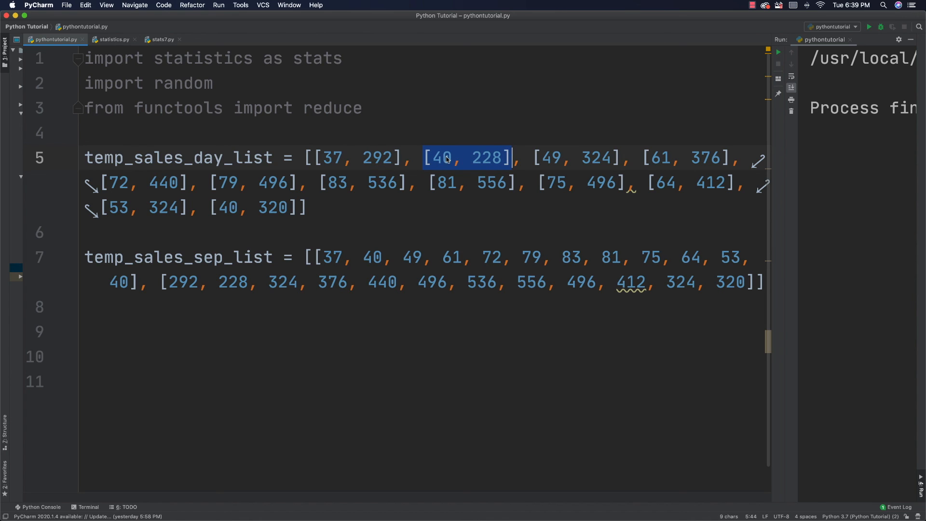
click(444, 158)
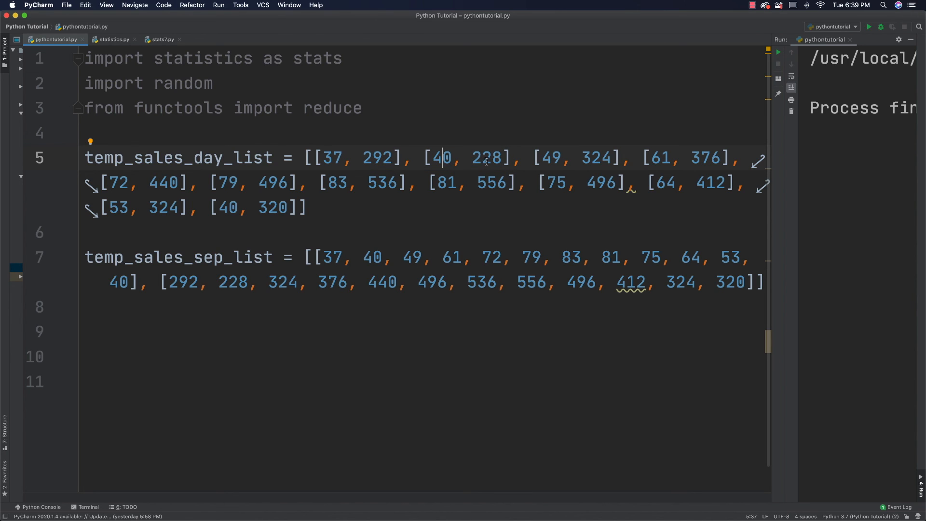
double_click(488, 158)
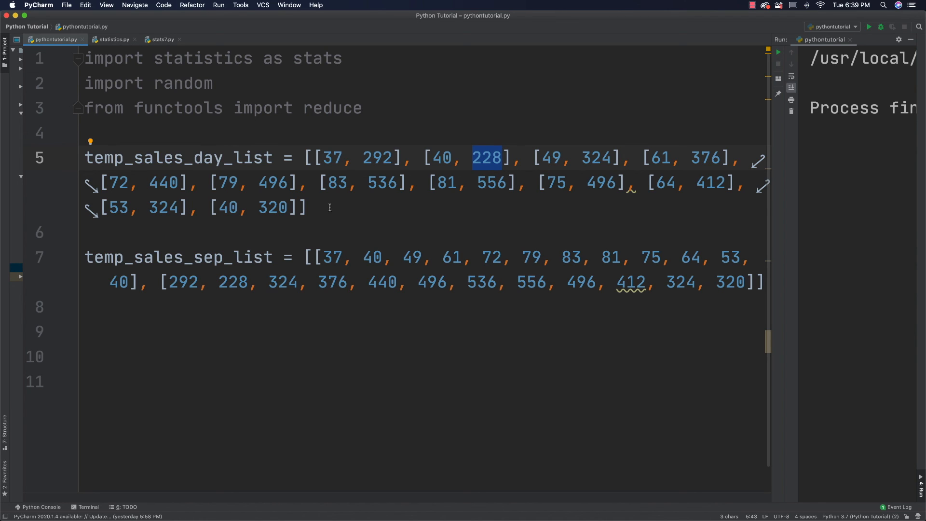
mouse_move(409, 184)
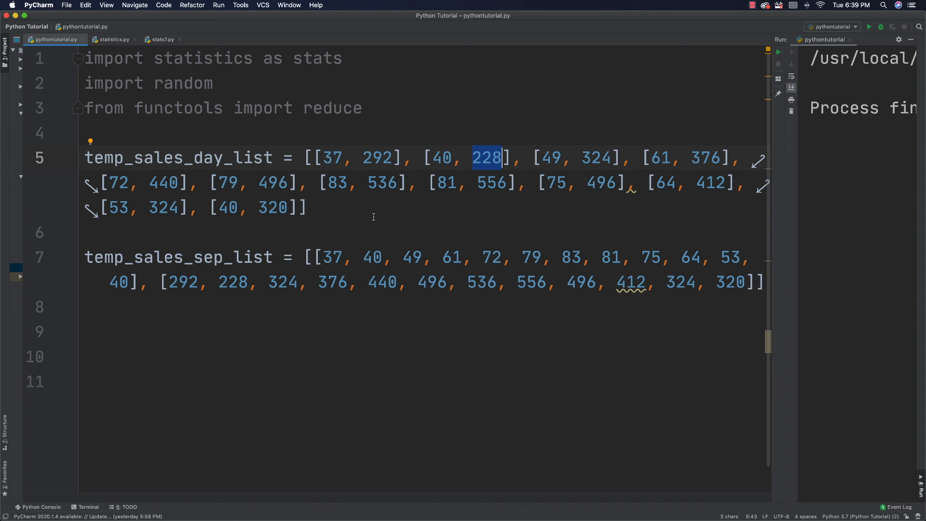
mouse_move(167, 257)
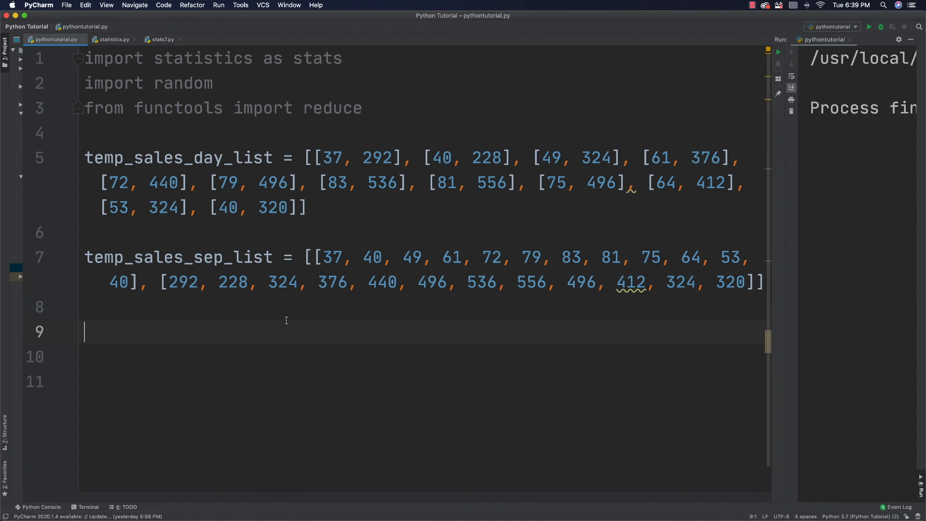
mouse_move(271, 319)
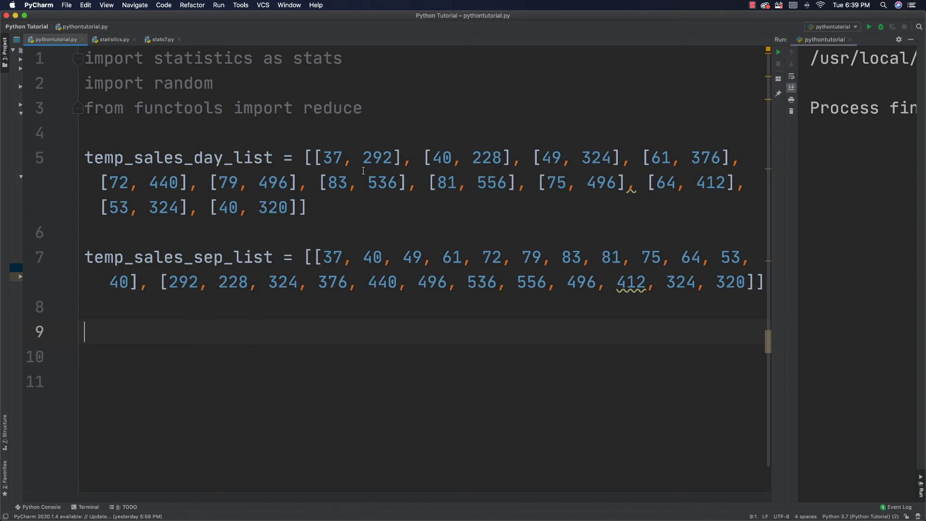
mouse_move(417, 208)
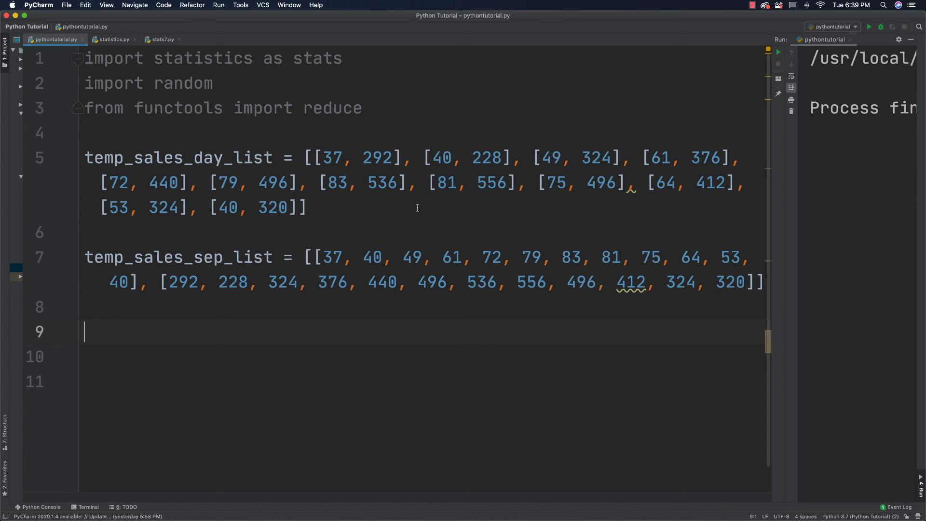
mouse_move(360, 191)
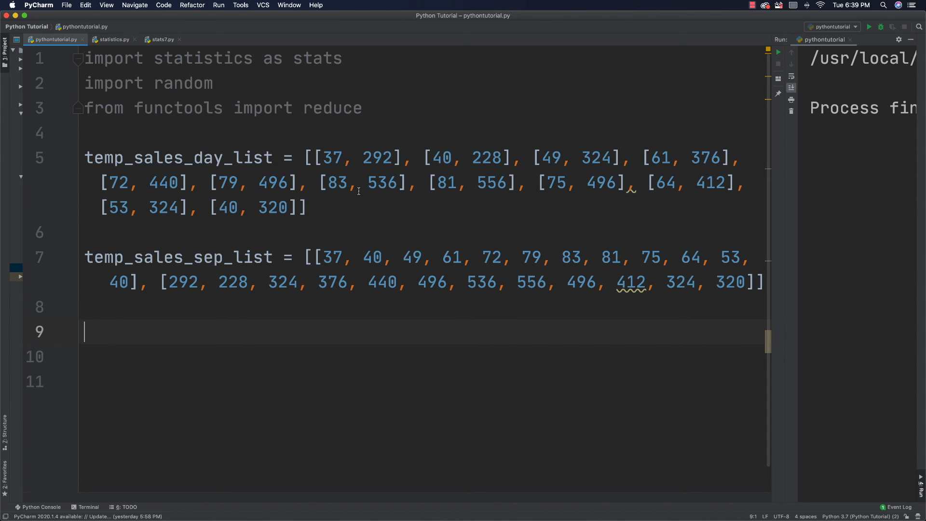
Write nested for loops over range(len(args)) and range(len(args[i])) in statistics.py.
click(113, 39)
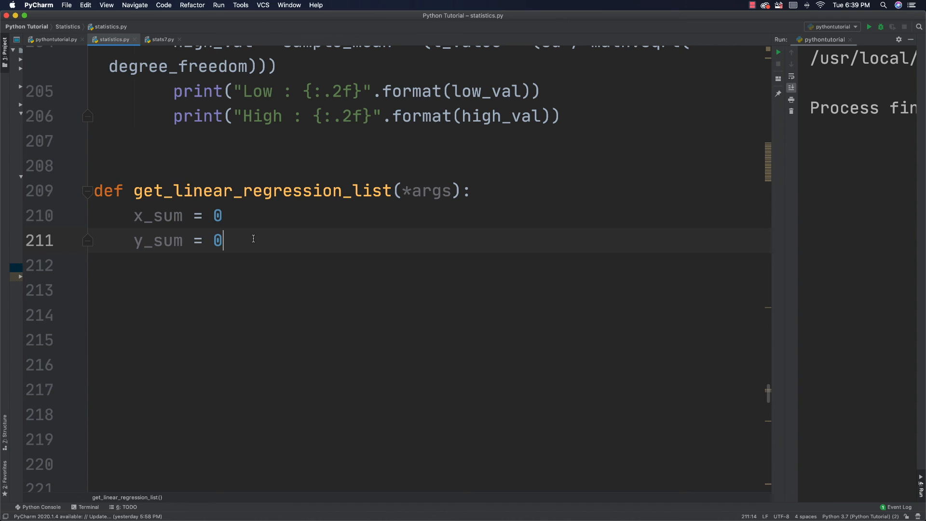
key(enter)
text(for)
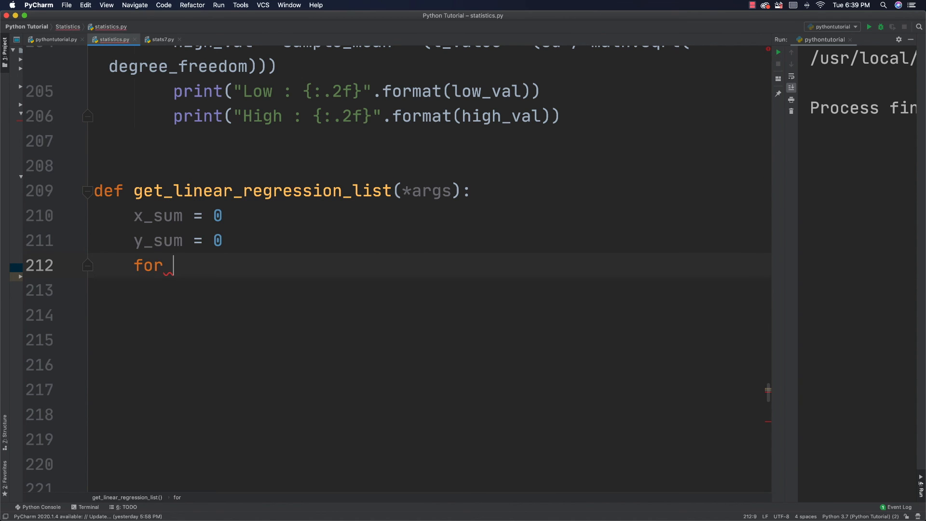
text(i in)
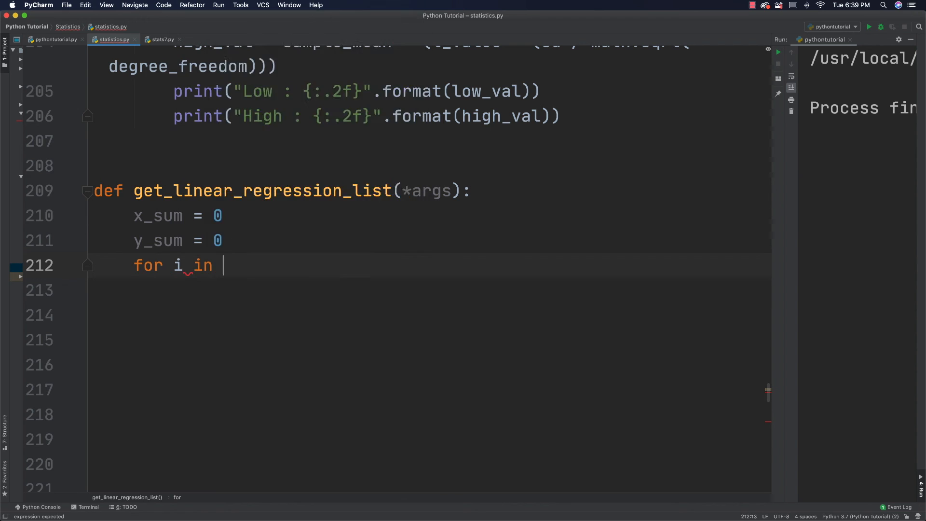
text(range())
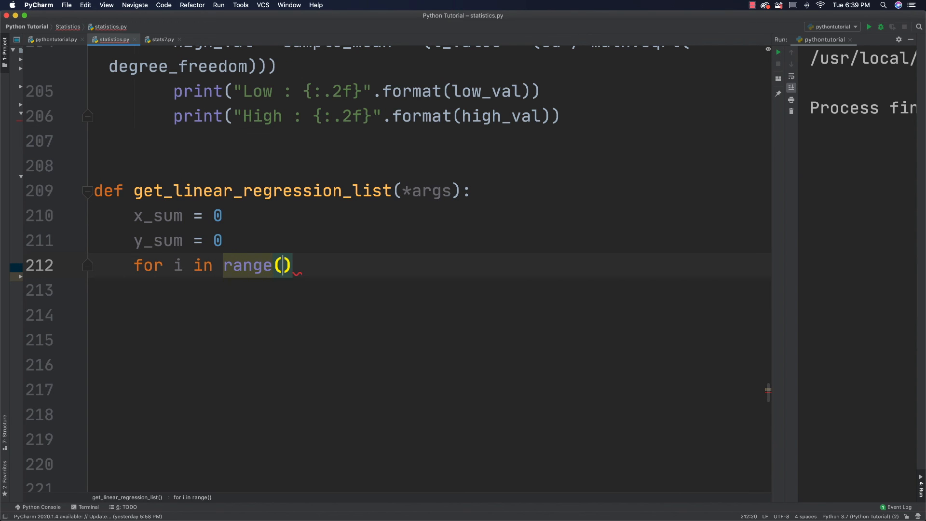
text(len)
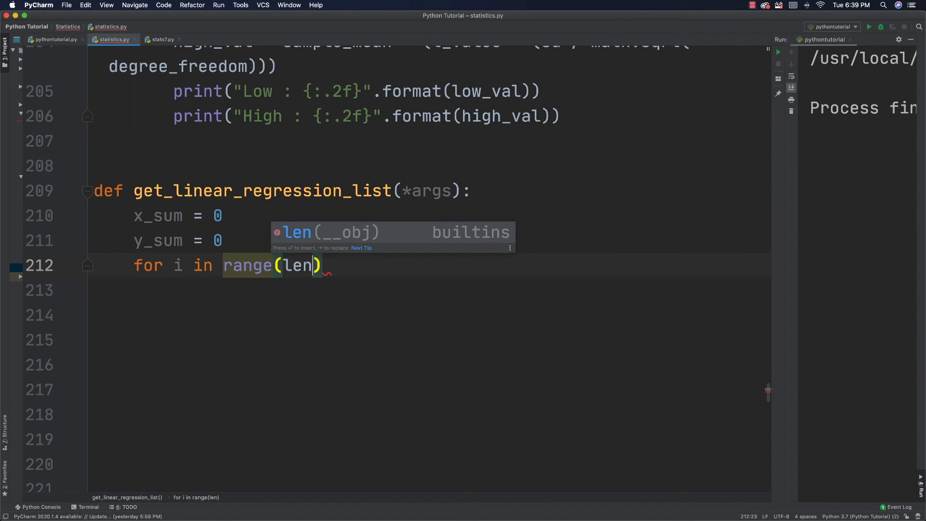
text((args)
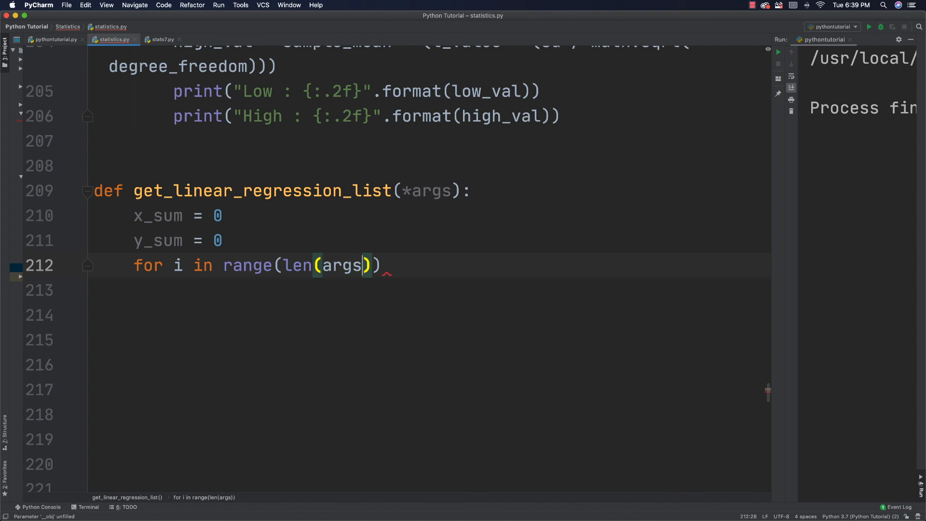
text(:)
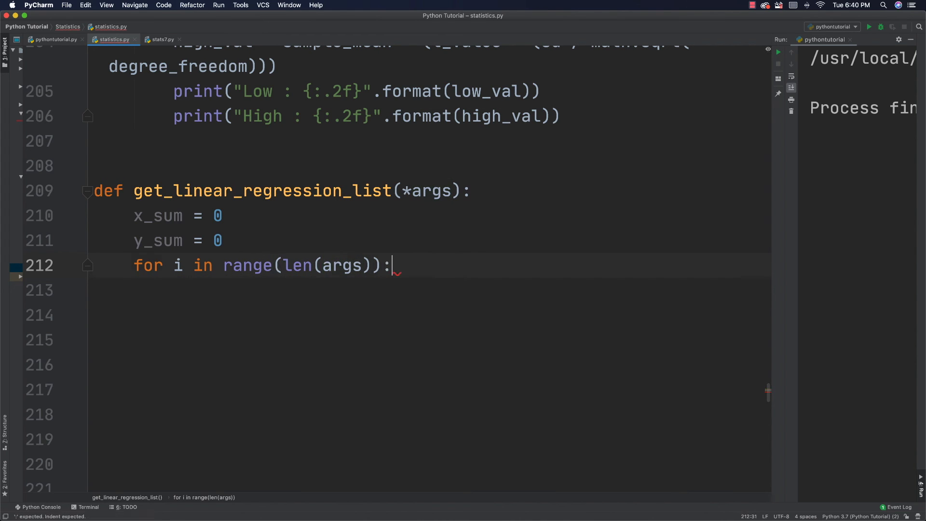
text(for)
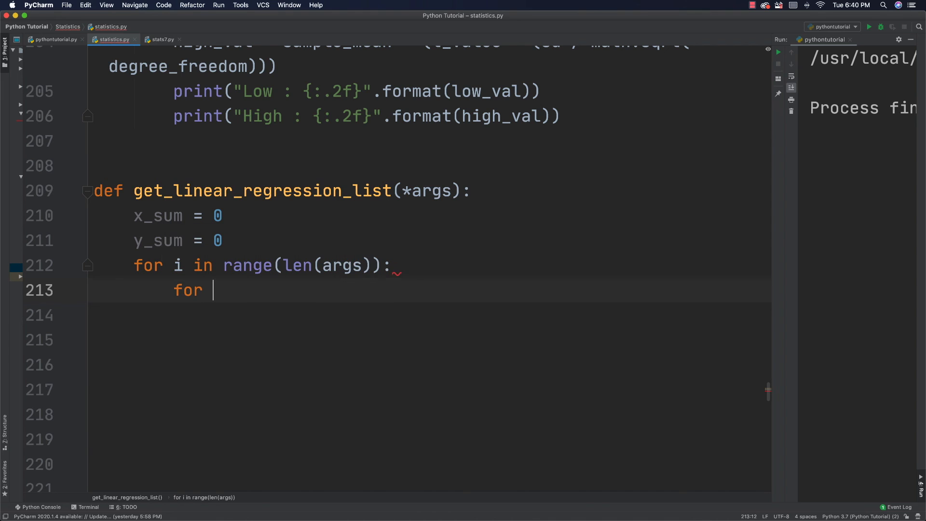
text(j in)
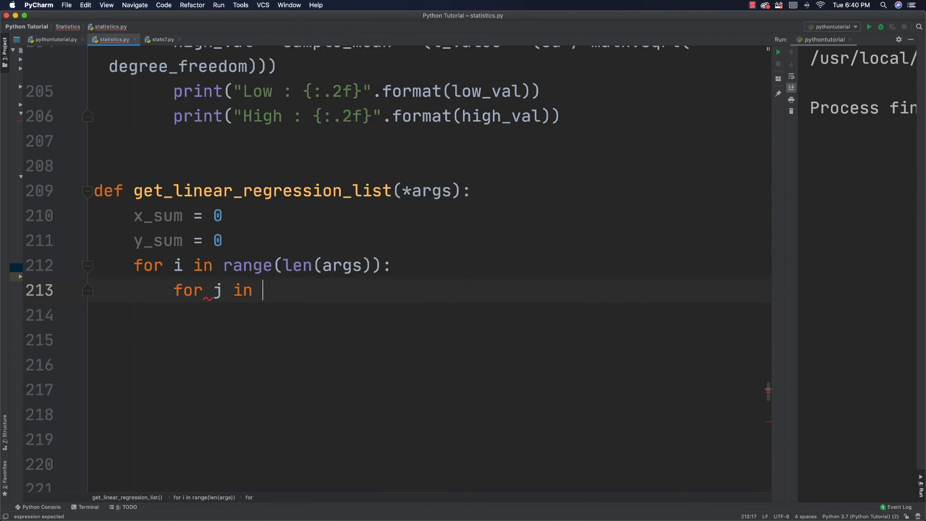
text(range())
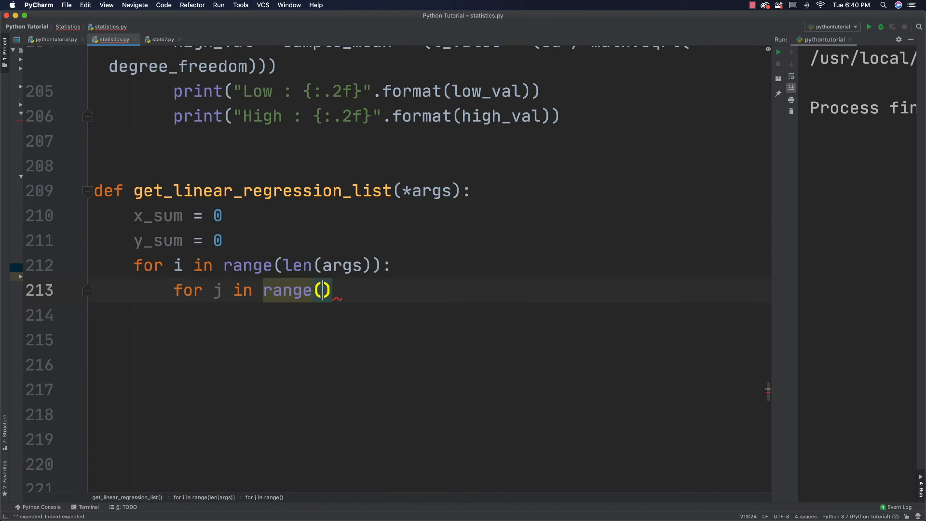
click(322, 290)
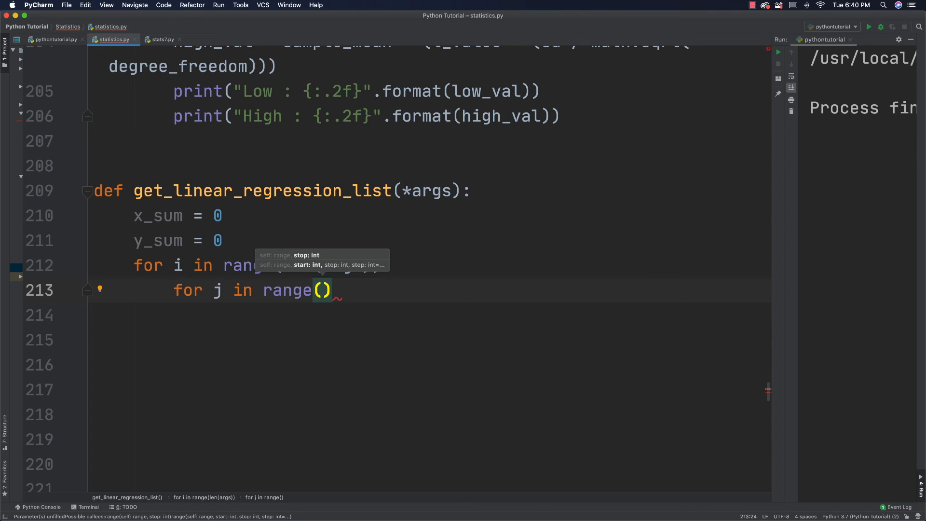
text(len)
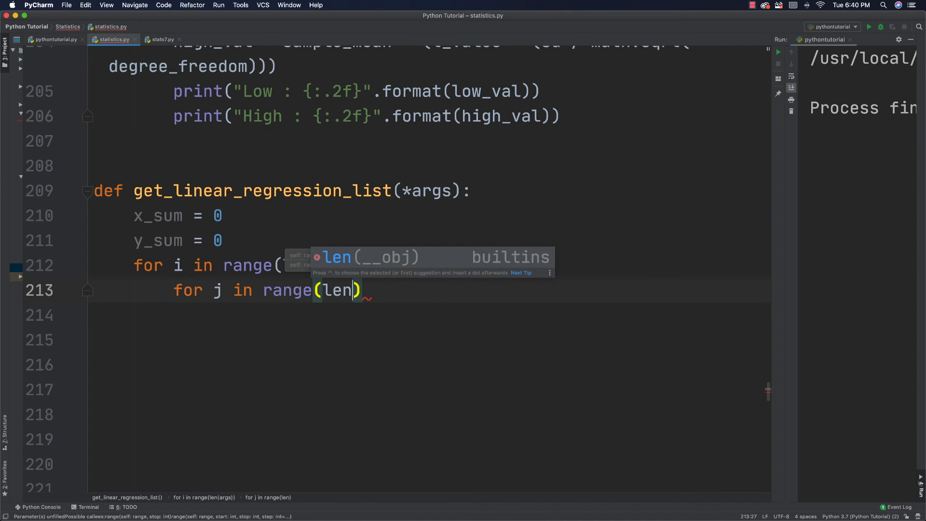
text((args)
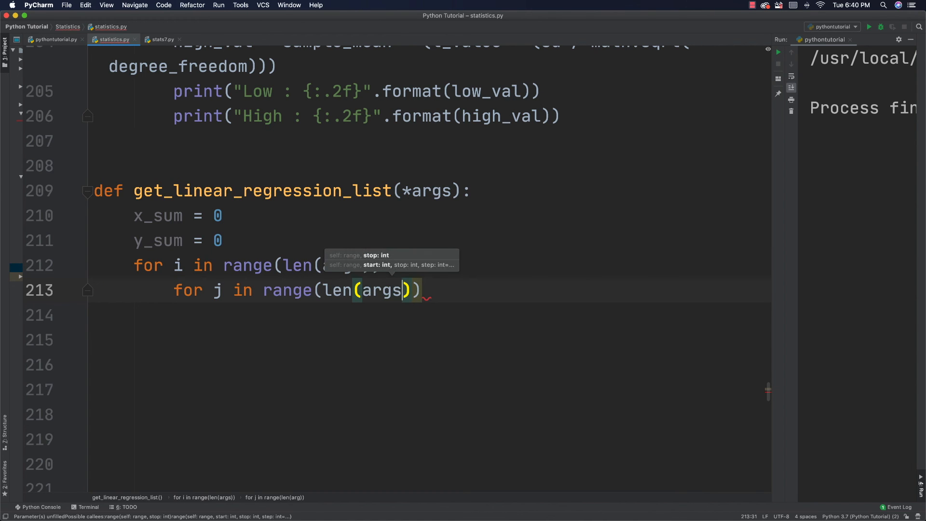
text([i])
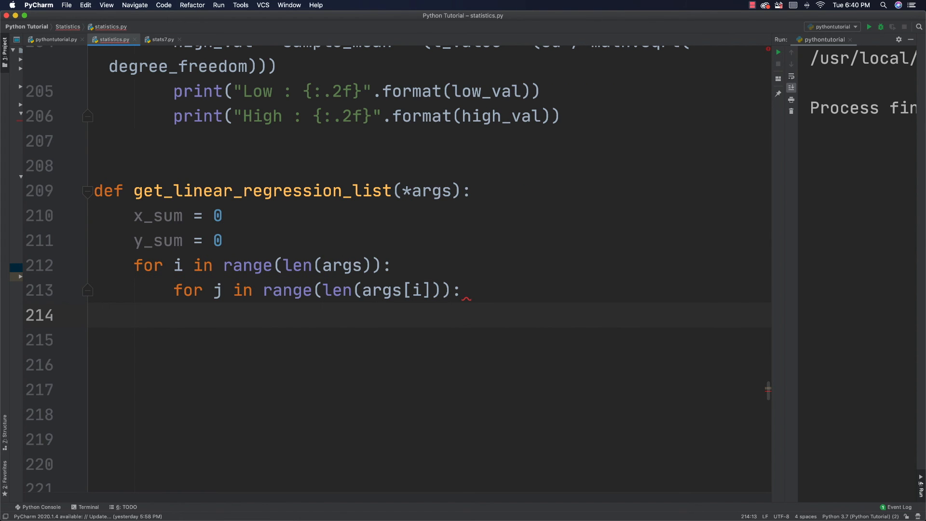
Accumulate x_sum += args[i][j][0] and y_sum += args[i][j][1] inside the inner loop.
text(x_)
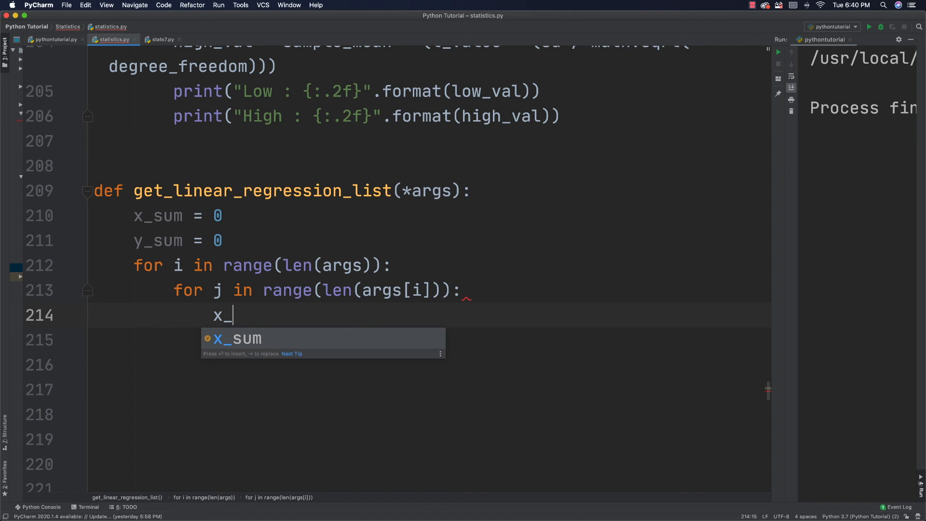
key(Tab)
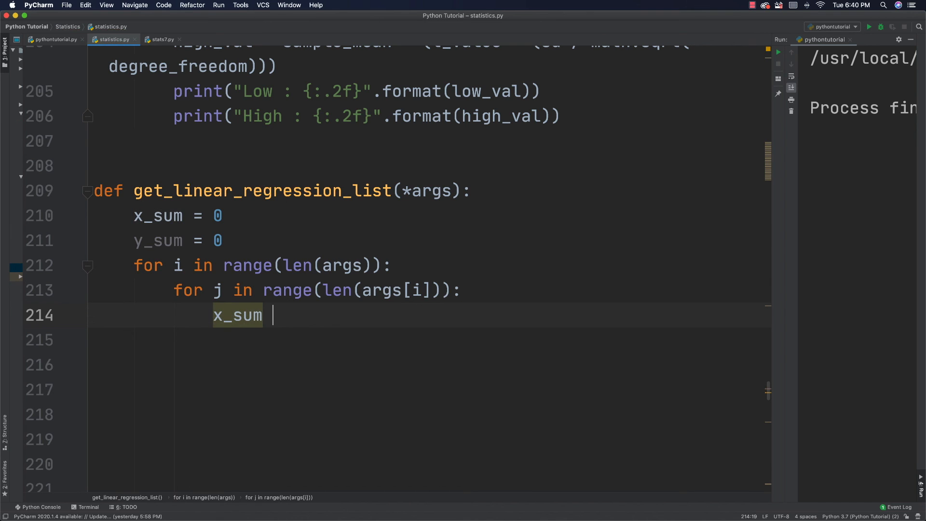
text(+=)
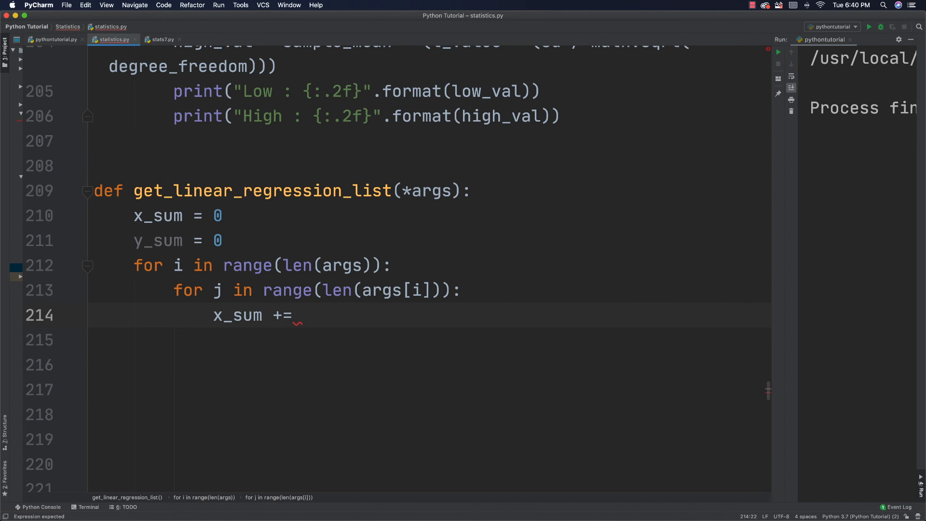
text(args)
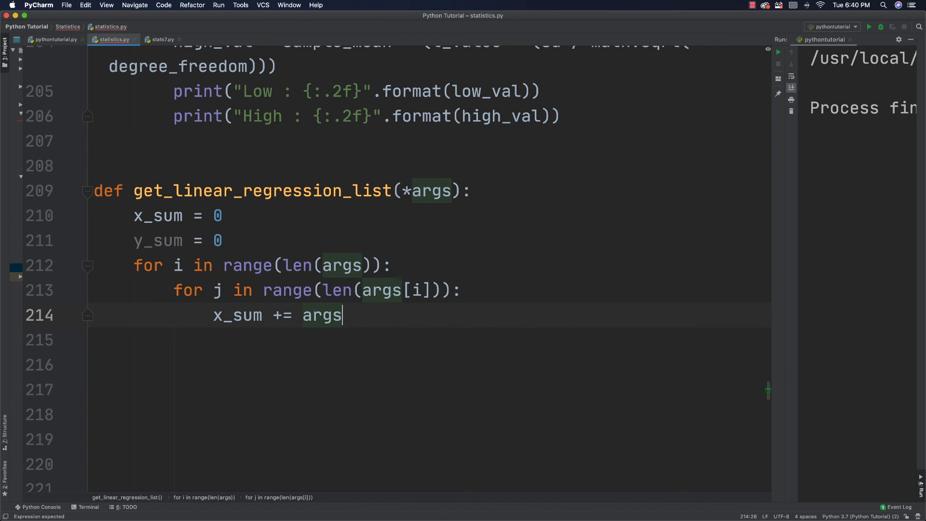
text([i][])
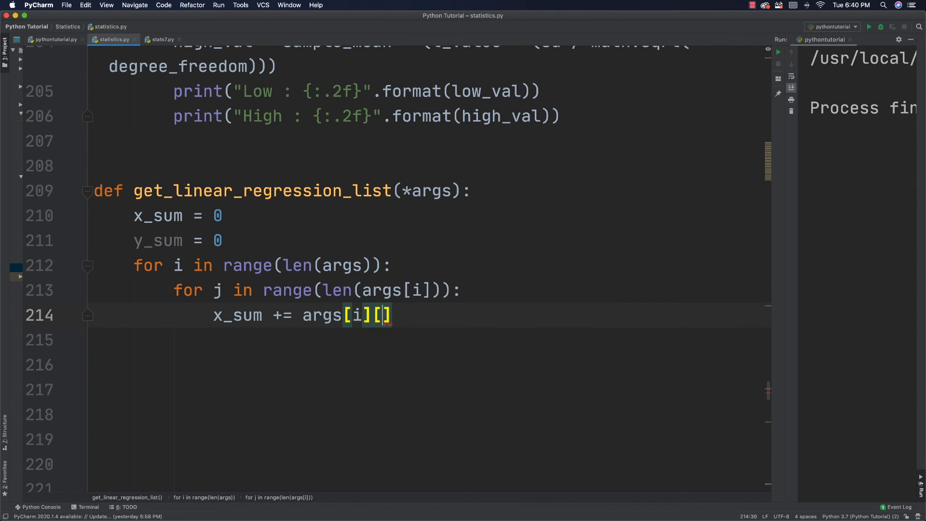
text(j)
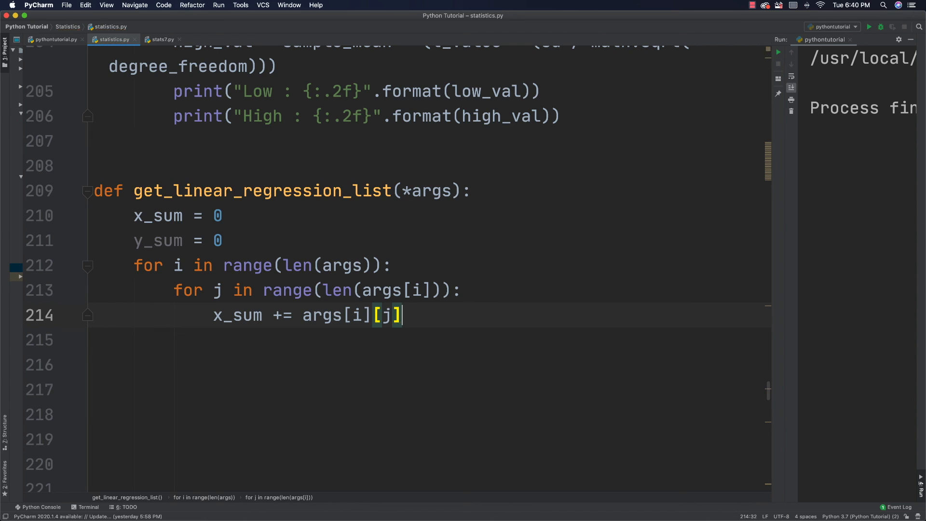
text([0])
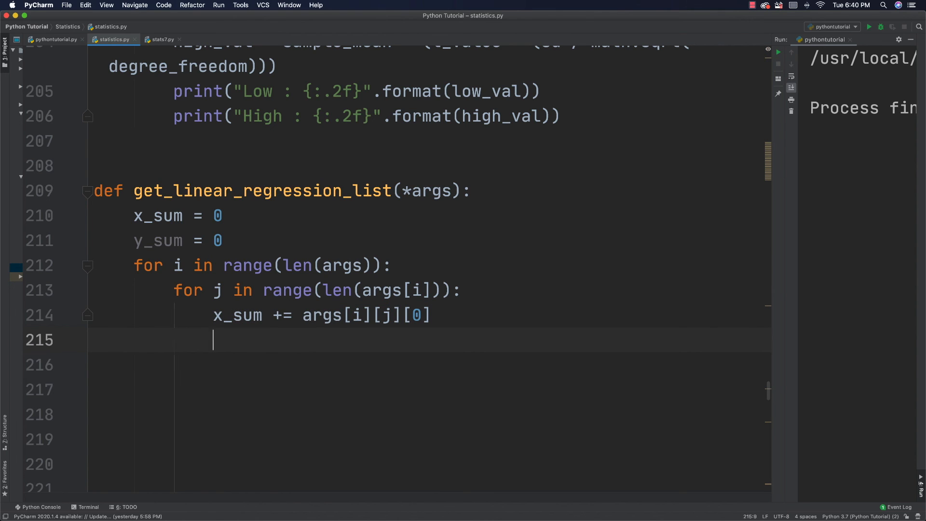
text(_sum += args[i][j][0])
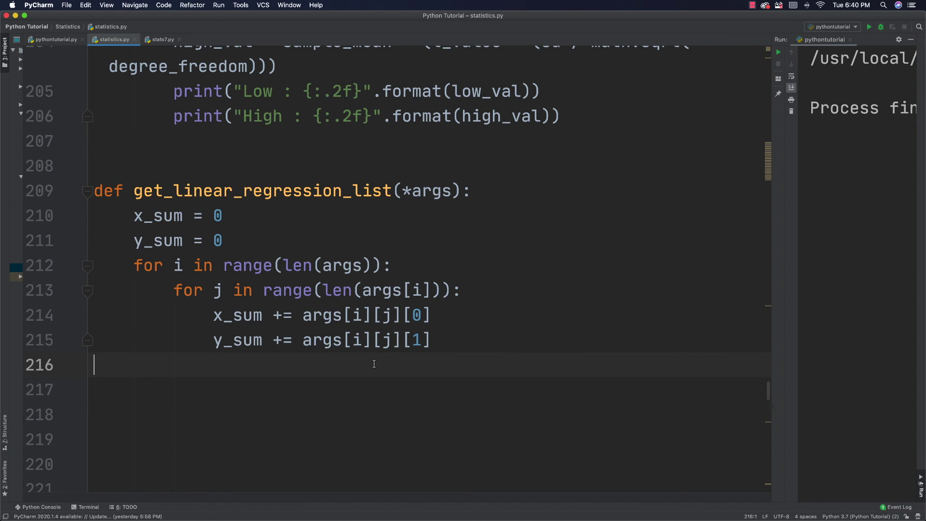
Compute x_bar = x_sum / len(args[0]) and y_bar = y_sum / len(args[0]).
key(Enter)
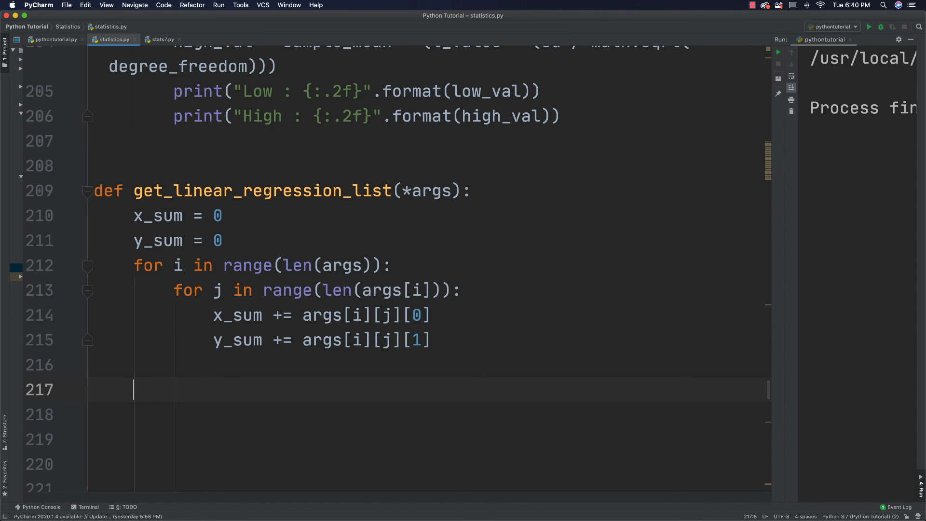
text(x)
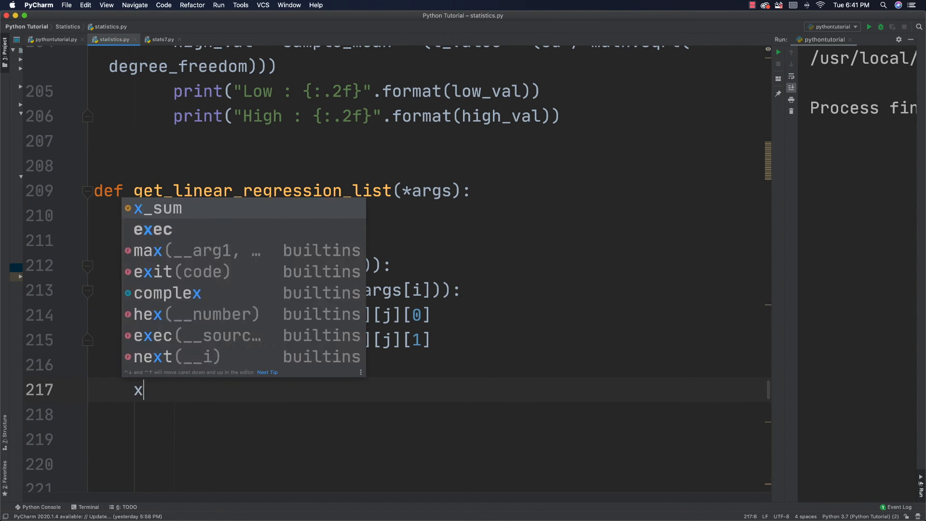
text(_bar = x_sum /)
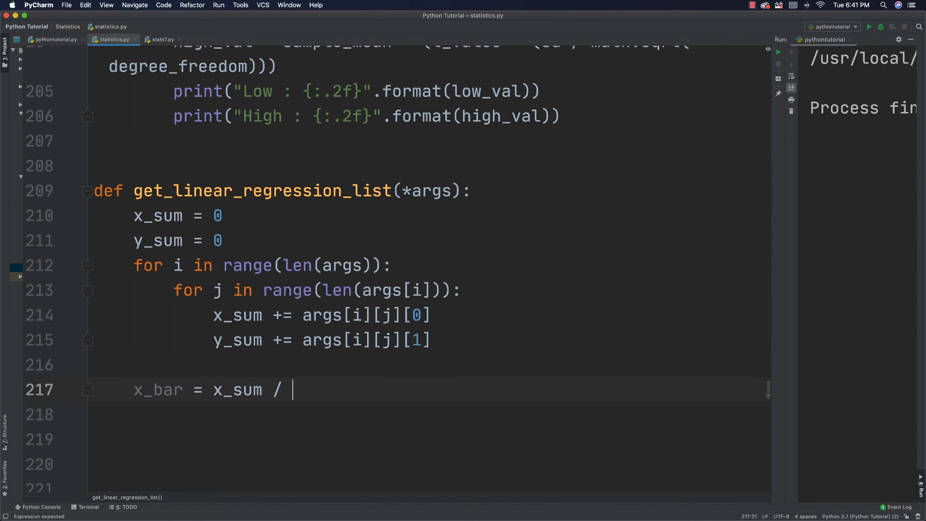
text(len(args[0)
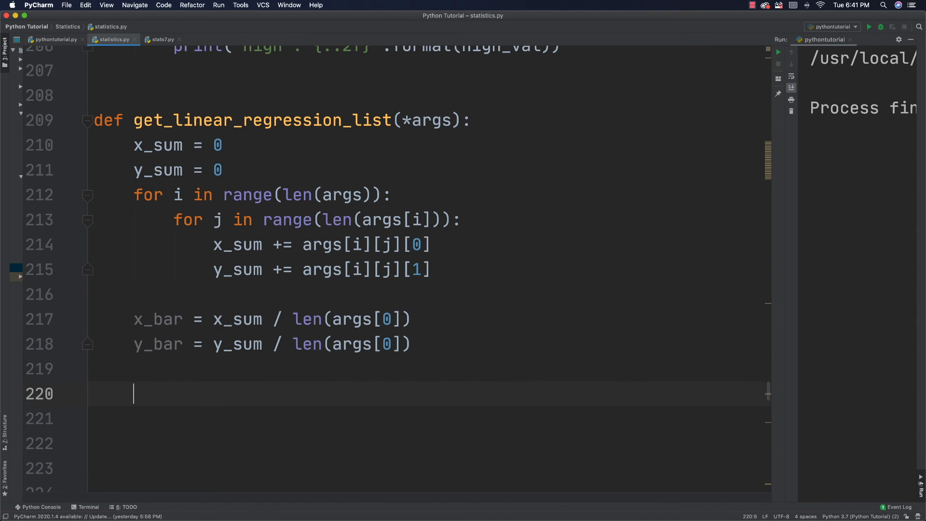
Initialise numerator and denominator, then set x_sums = args[i][j][0] - x_bar in a new nested loop.
text(numerator = 0)
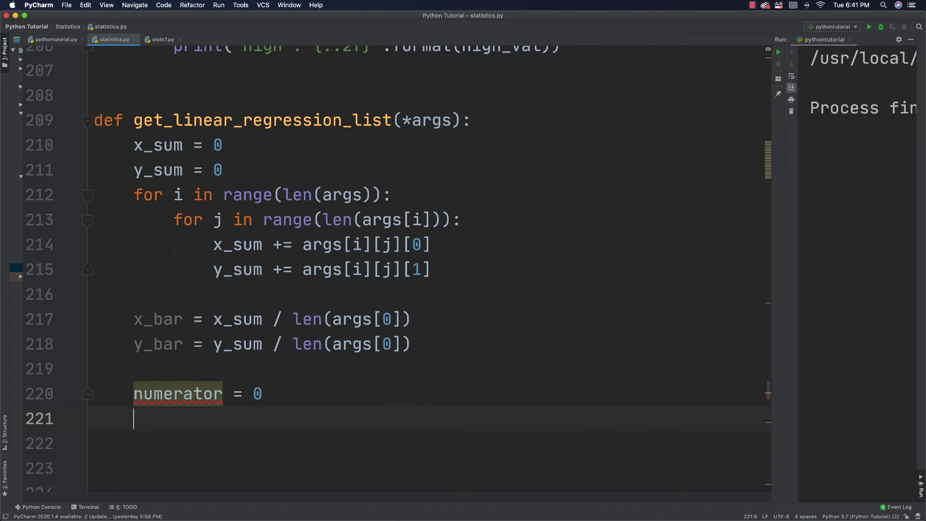
text(denominator = 0)
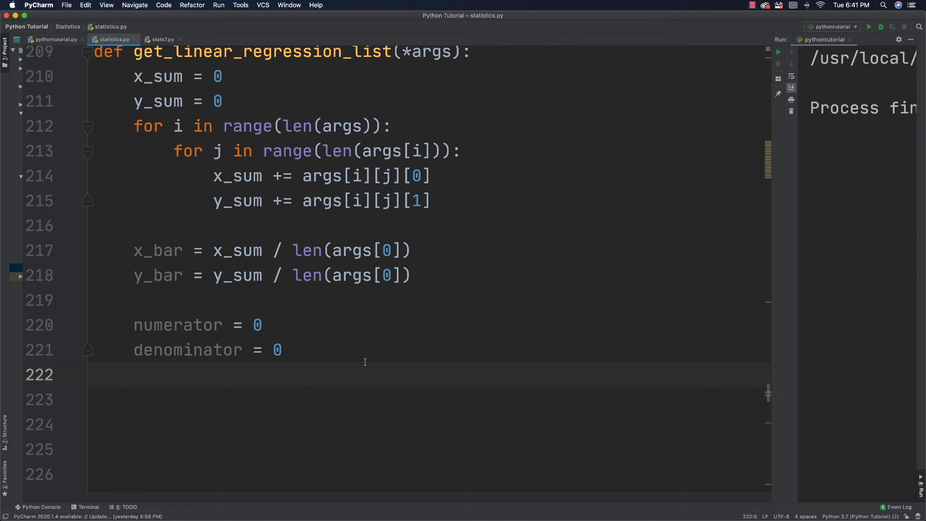
text(for i in range(len(args)):)
click(428, 399)
text(for j in range(len(args[i])):)
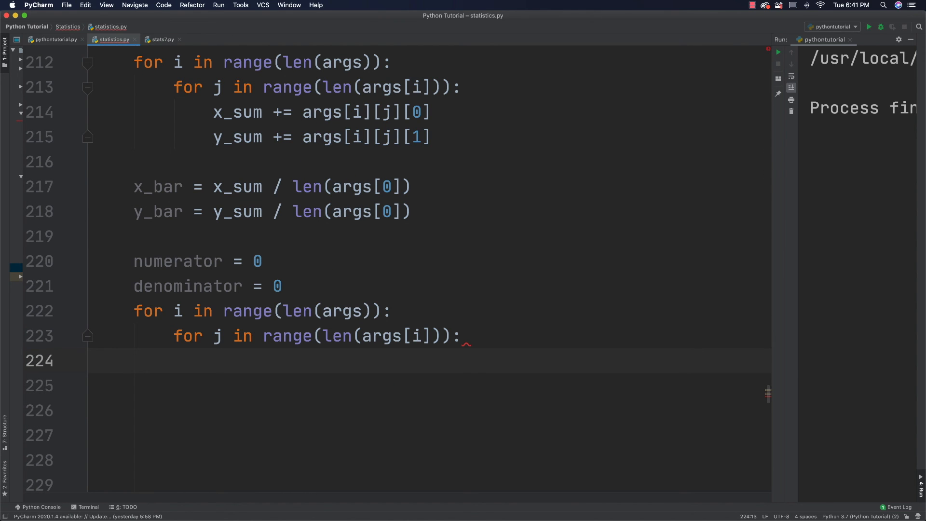
text(x_)
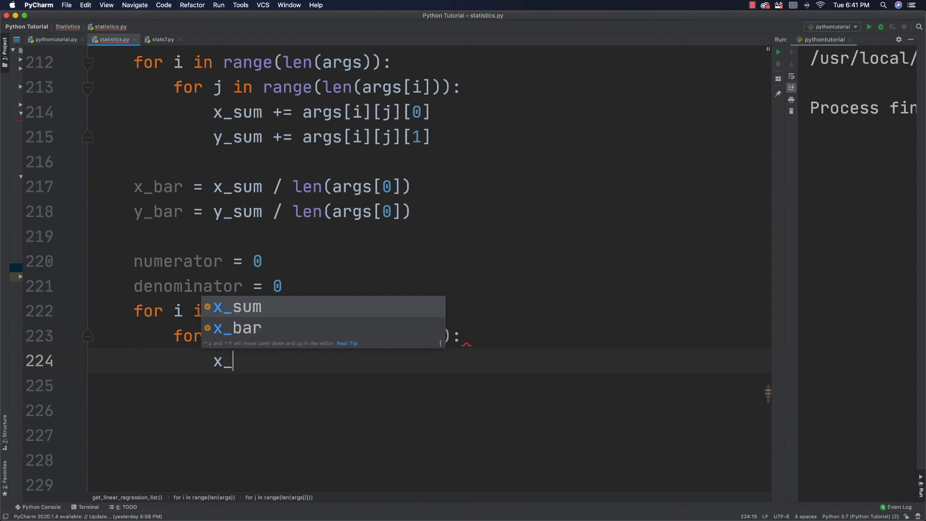
text(sums =)
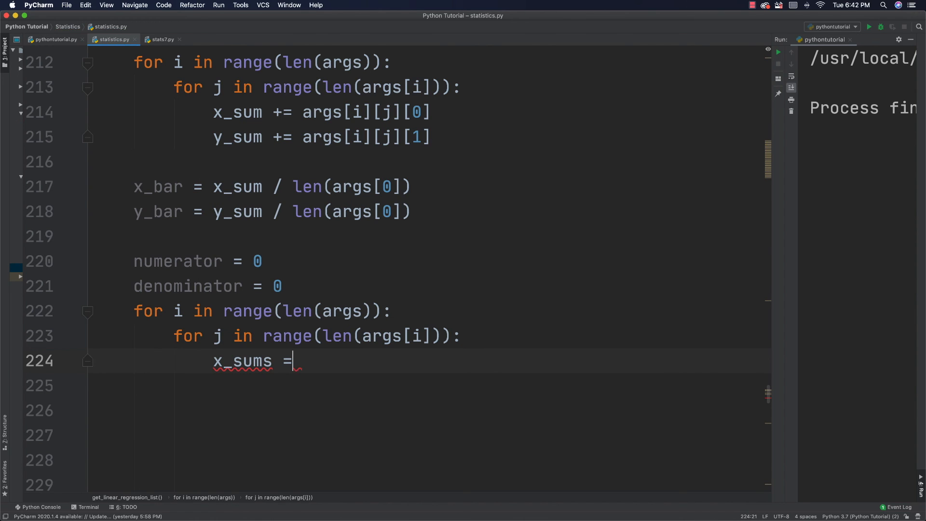
text(args)
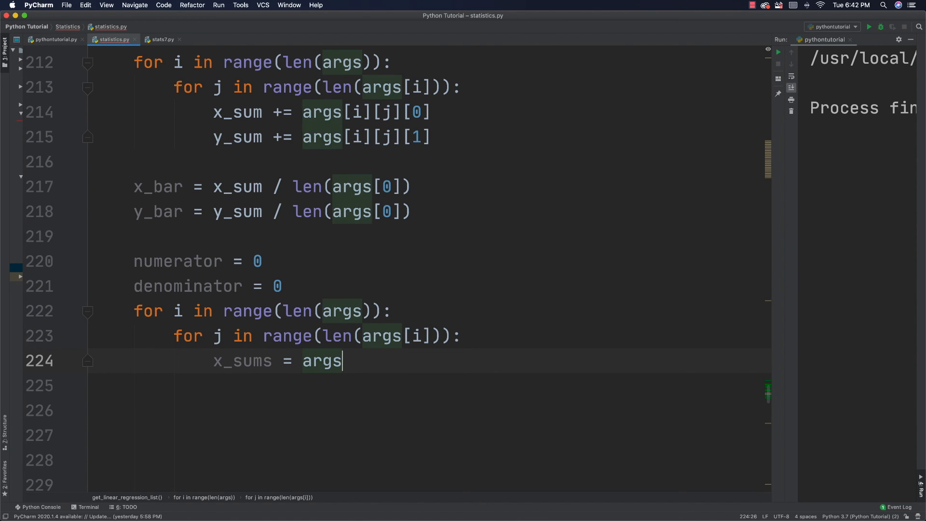
text([i][j][0])
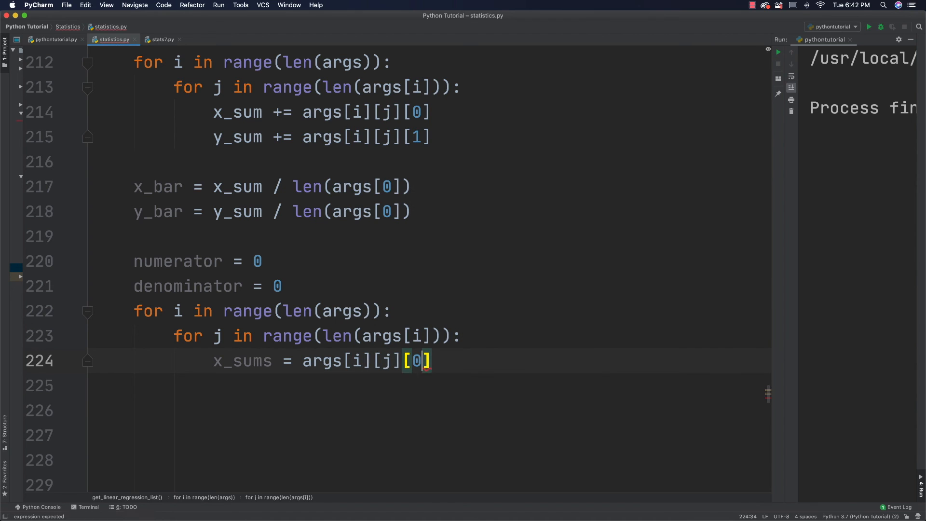
text(- x_bar)
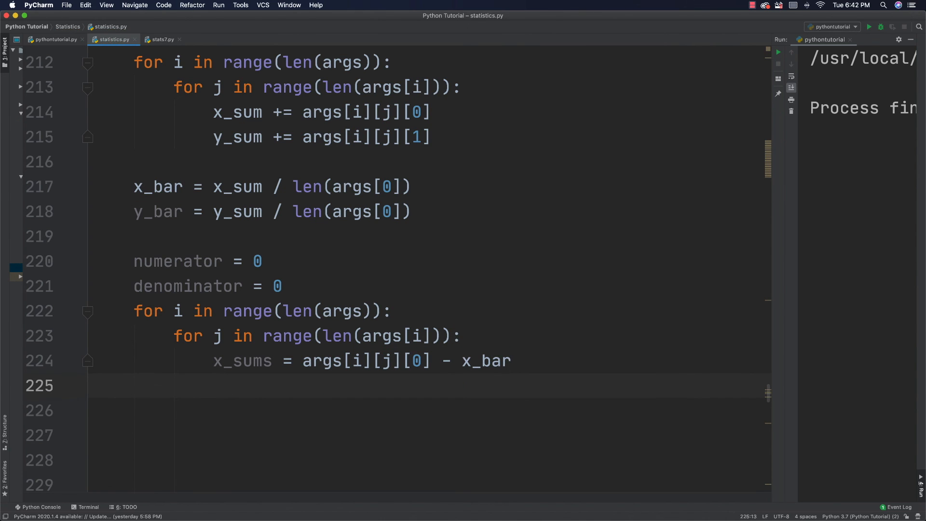
Add denominator += math.pow(x_sums, 2) and numerator += x_sums * (args[i][j][1] - y_bar).
text(denominator +=)
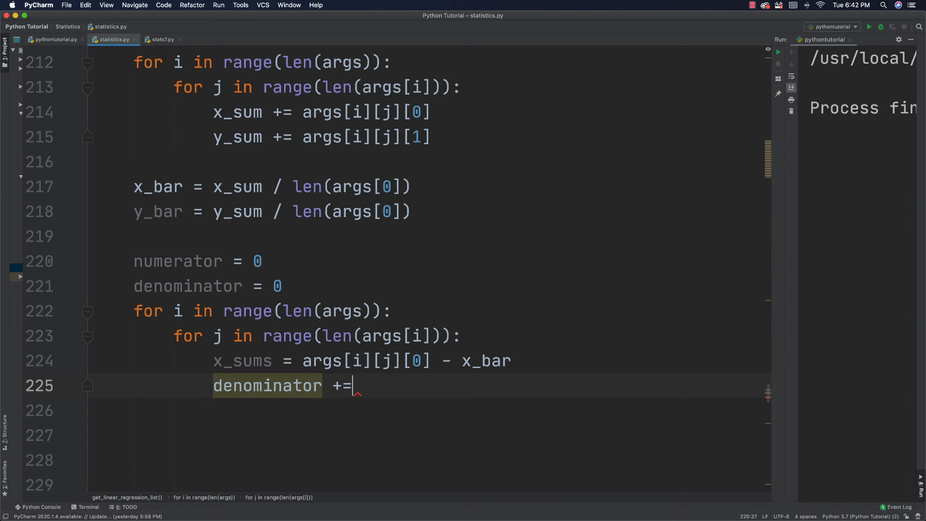
text(math.pow(x_sums, 2)
click(431, 412)
text(numerator +=)
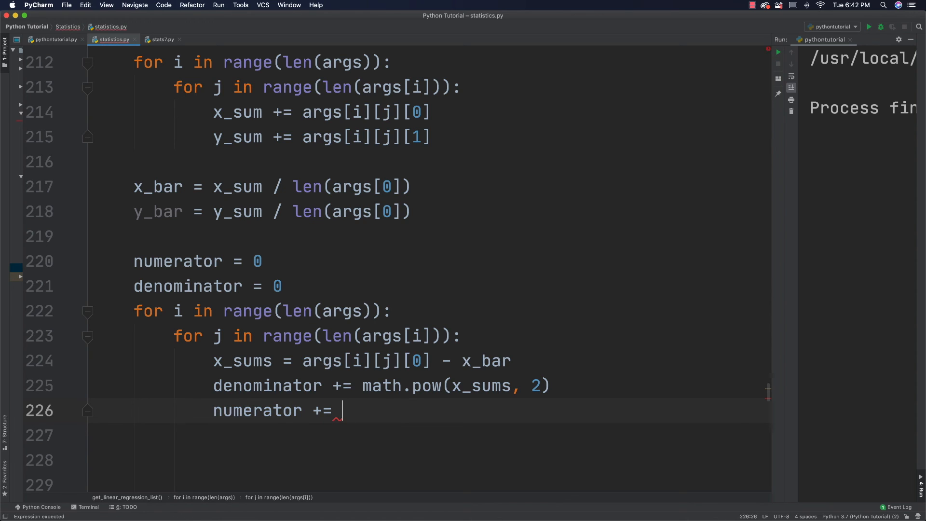
text(x_sums *)
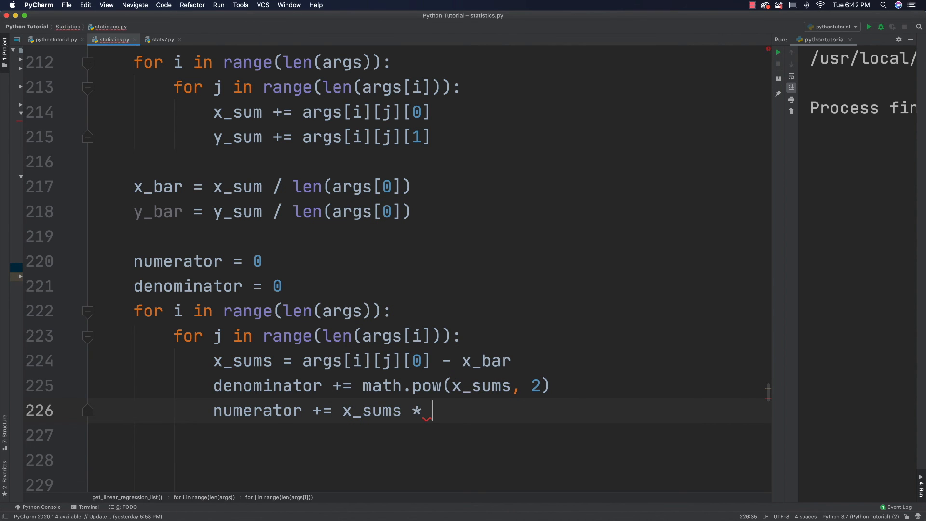
text((args[])
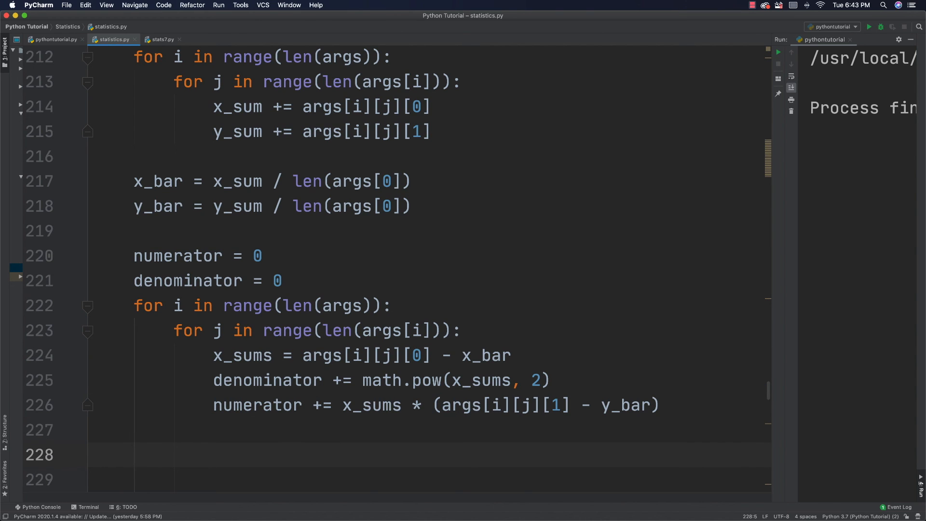
Write slope = numerator / denominator and y_intercept = y_bar - slope * x_bar.
text(slope)
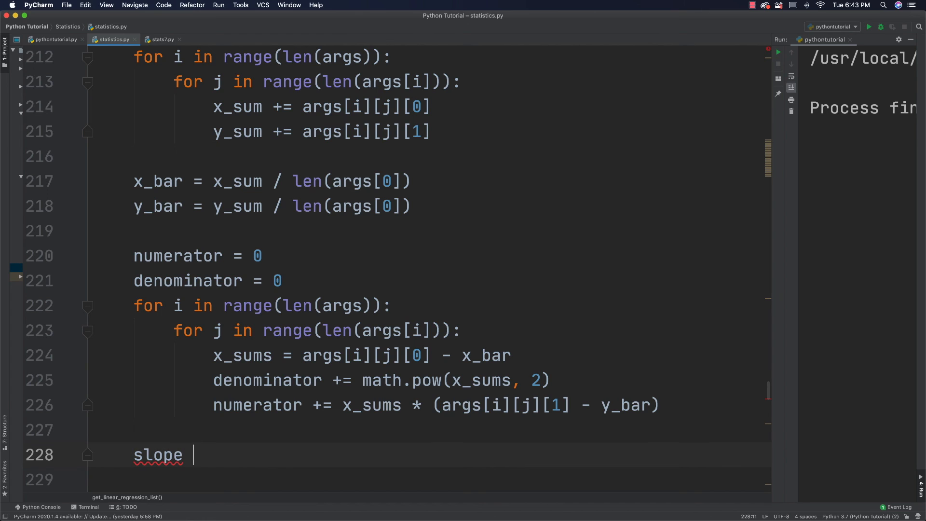
text(= numerator /)
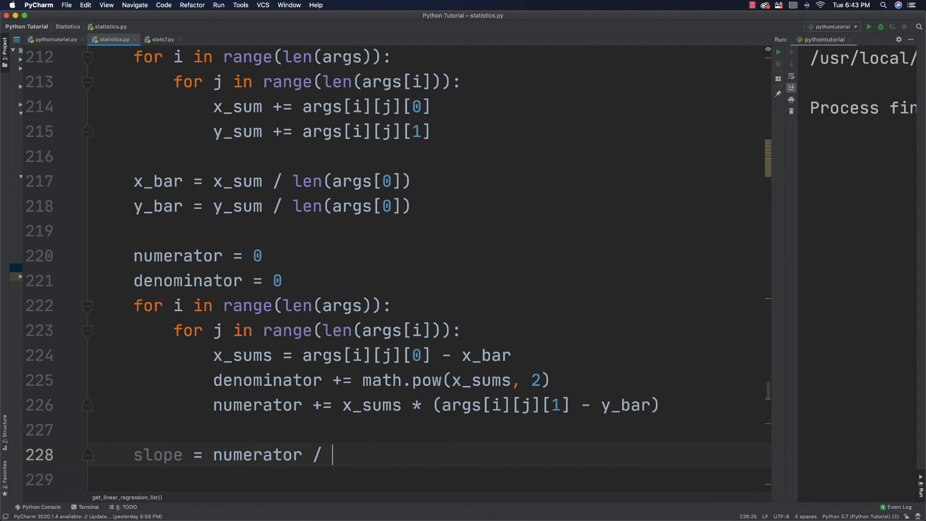
text(denominator)
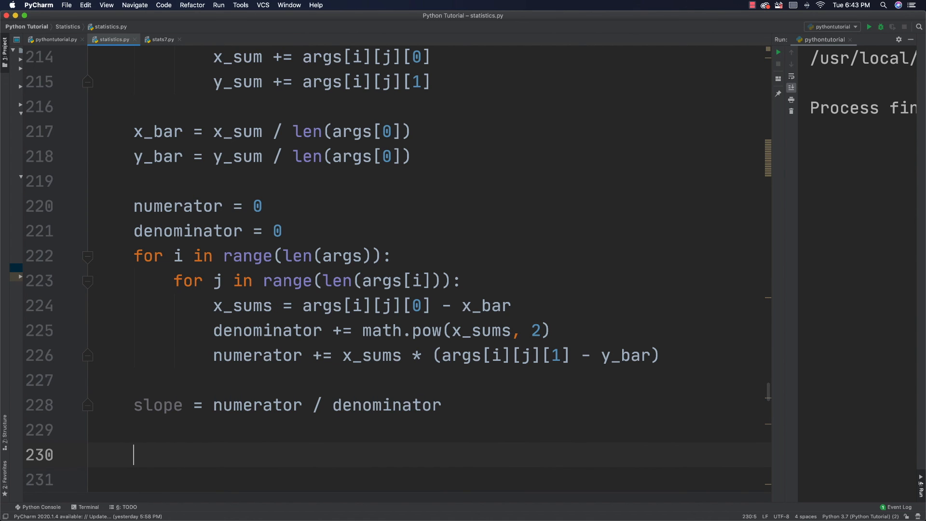
text(y)
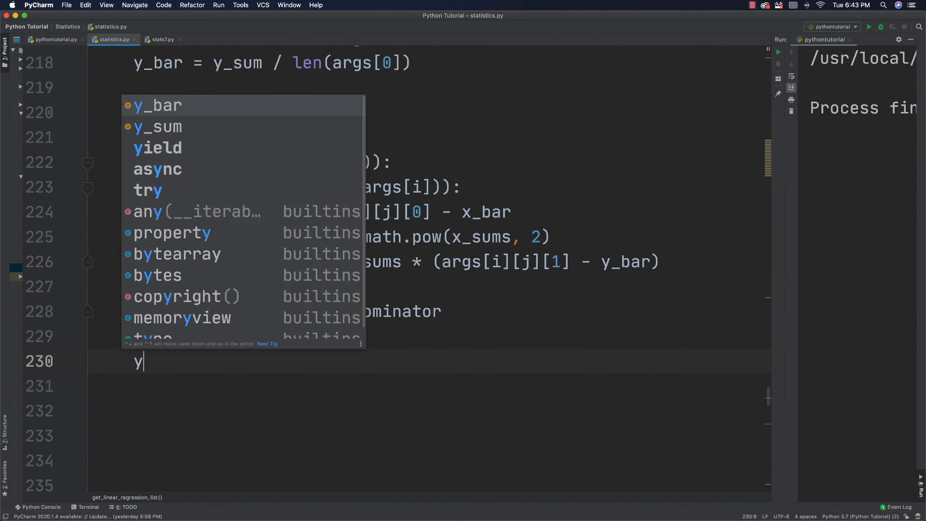
text(_in)
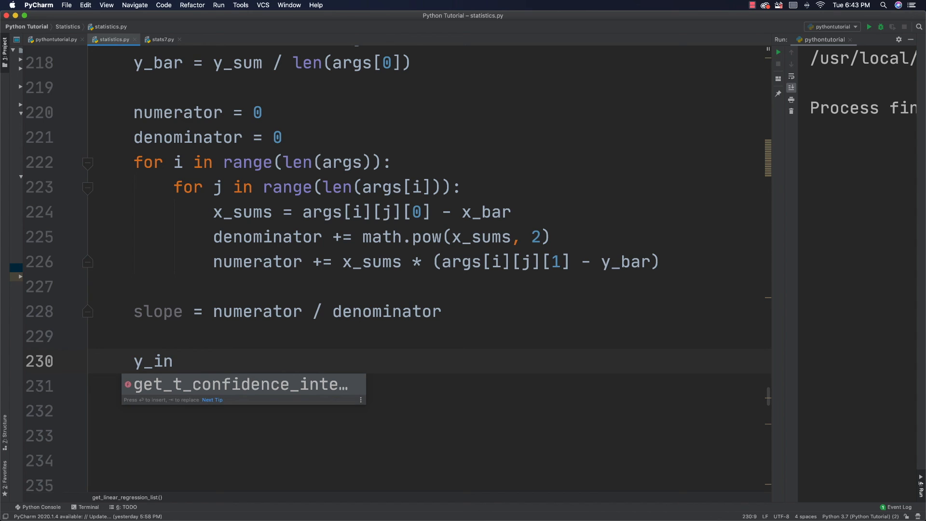
text(tercept = y_bar -)
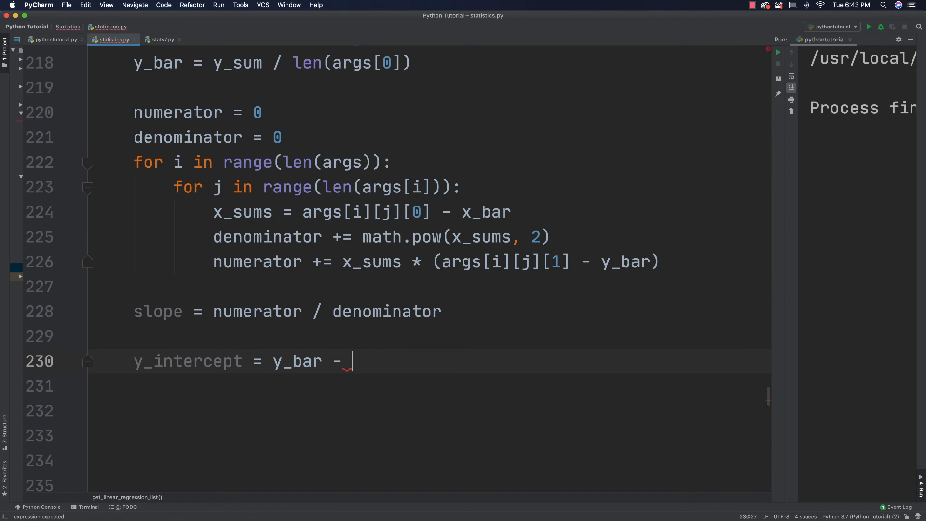
text(slope * x_bar)
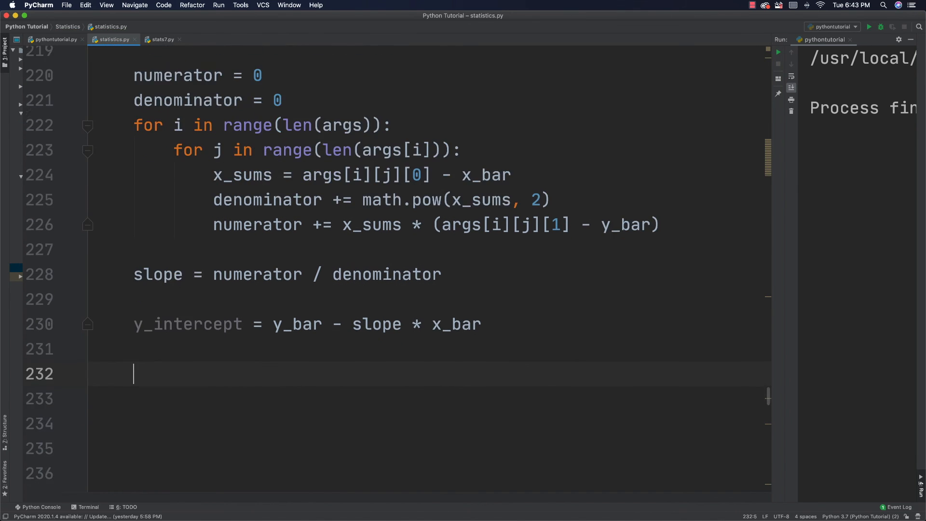
scroll(down, 3)
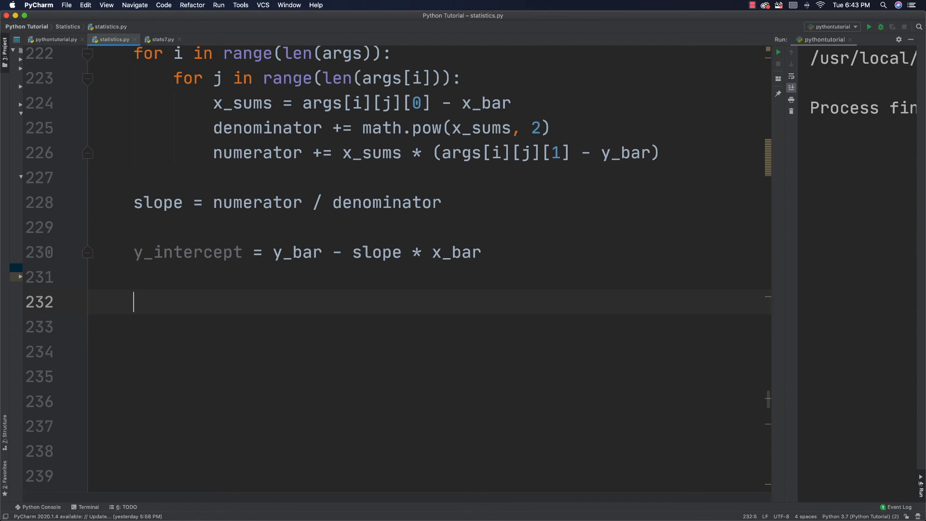
Create lr_list = [[0] * 2 for k in range(len(args[0]))].
text(lr)
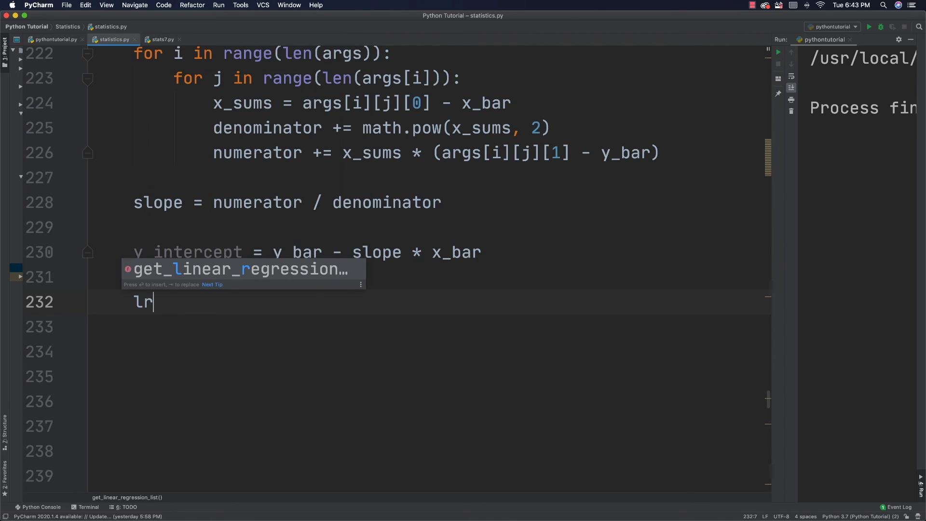
text(_)
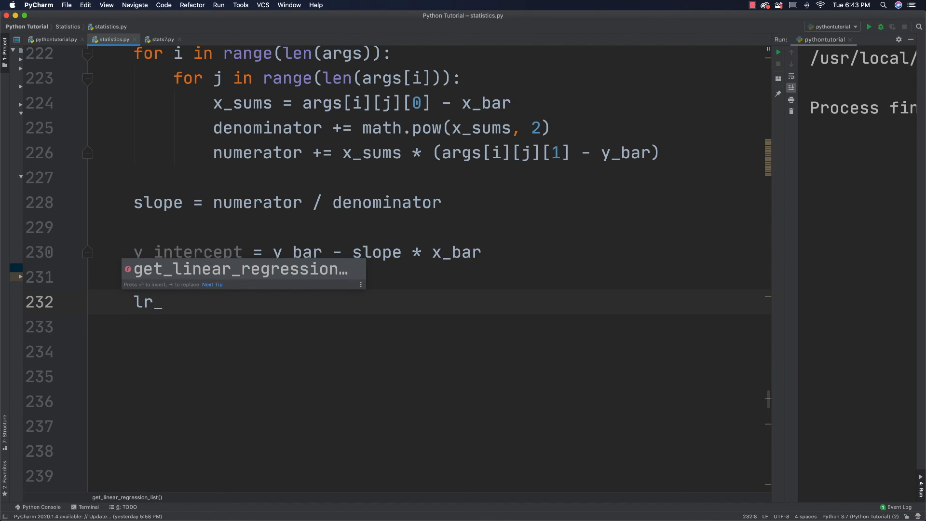
text(list = [[)
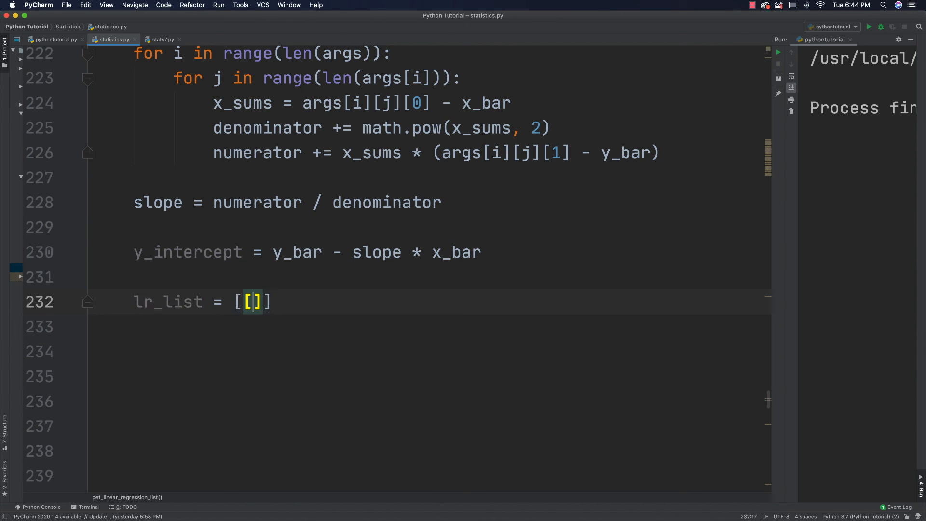
text(0] *)
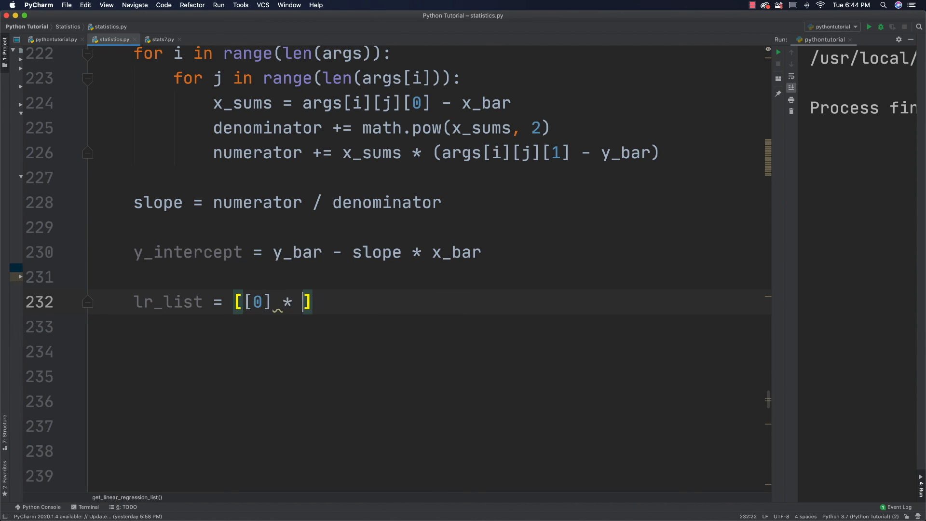
text(2 for k in range(len(args[0)
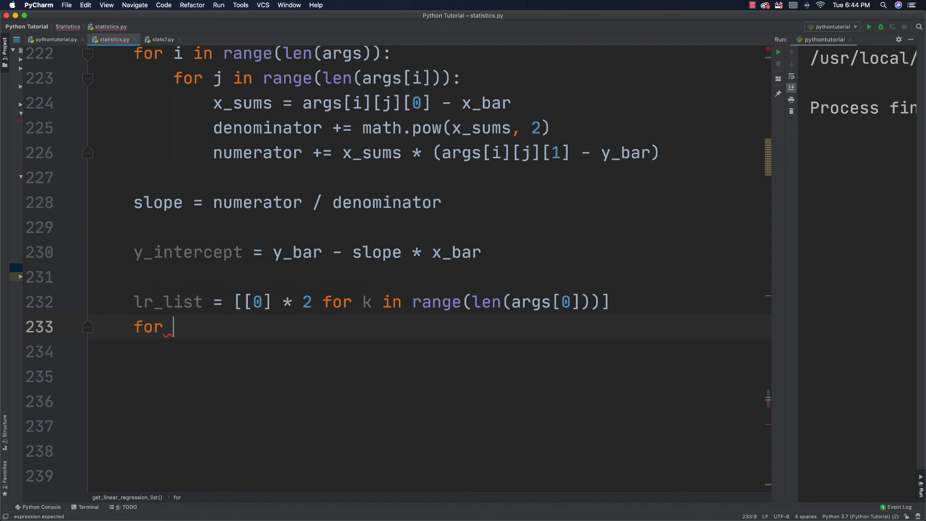
Start the loop header for l in range(len(args[l])):.
text(l in)
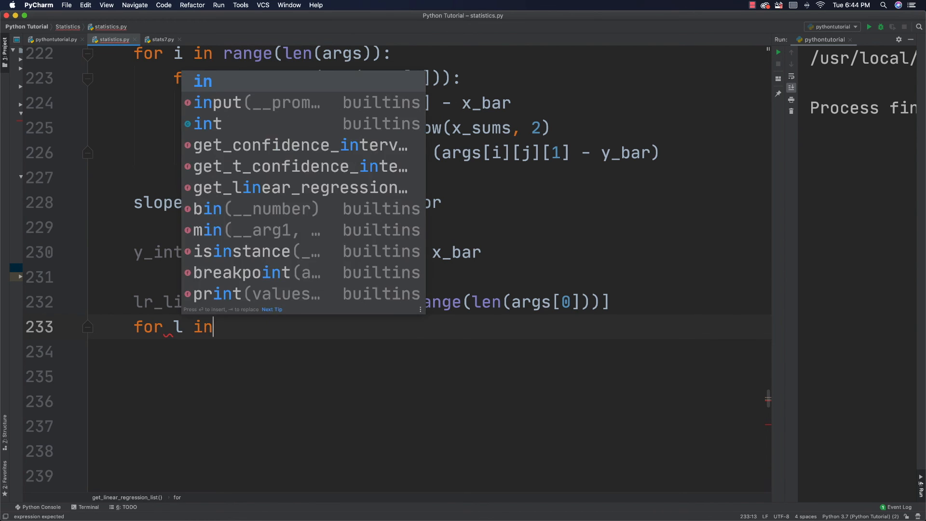
text(range(len)
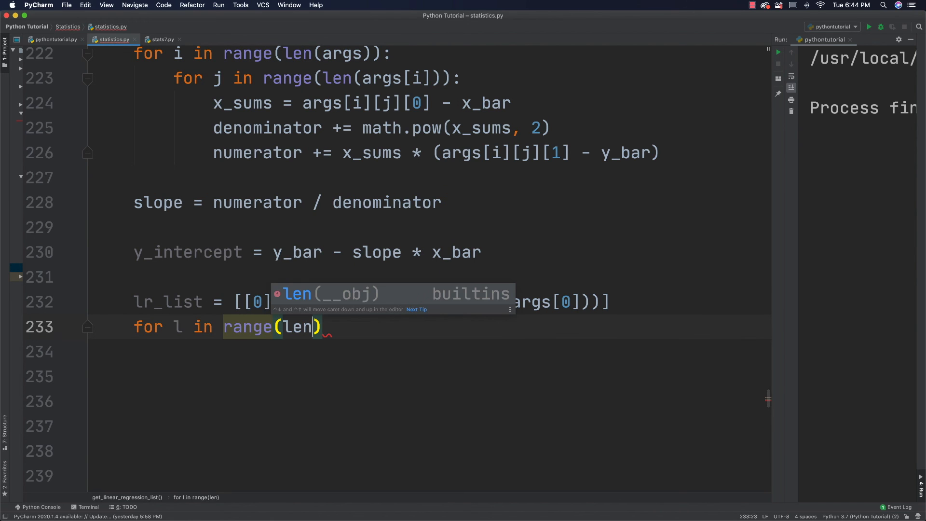
text((args))
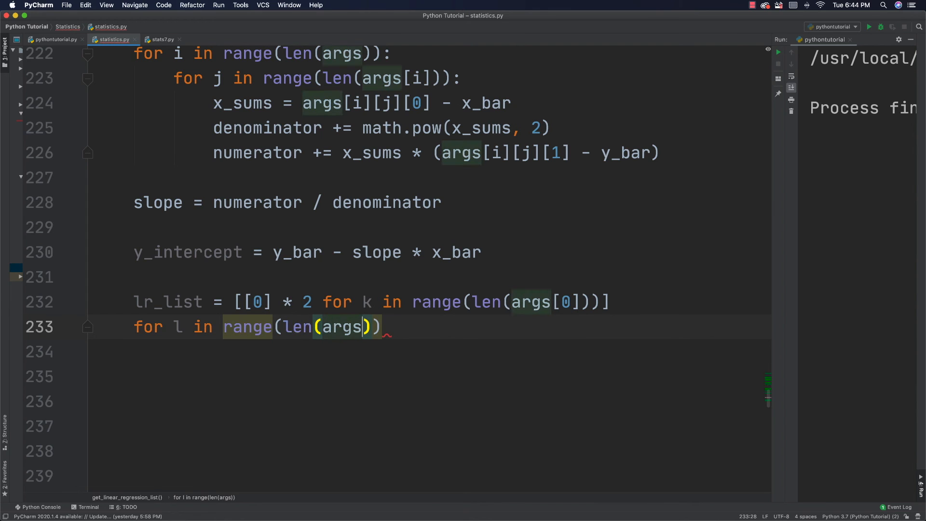
text([l]:)
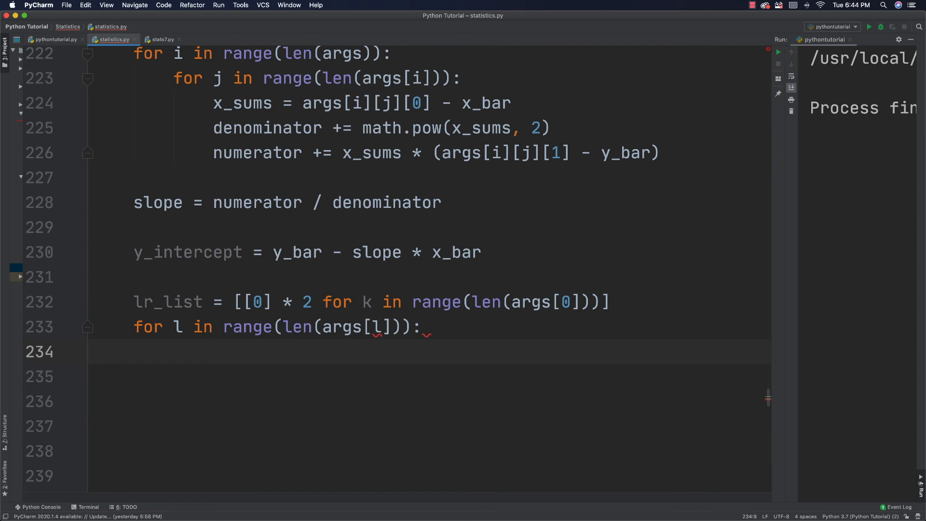
Assign lr_list[m][0] = args[l][m][0] to copy each point's x value.
text(lr_l)
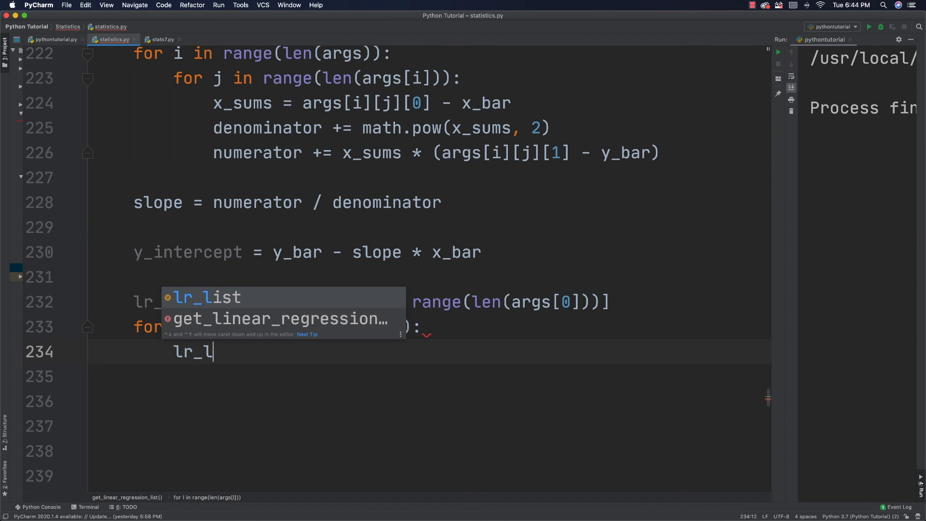
text(ist[m])
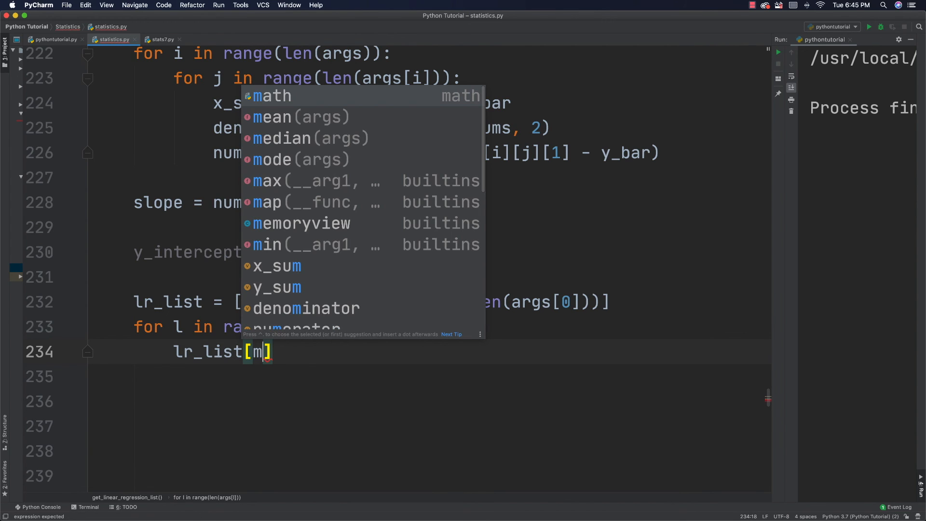
text([0])
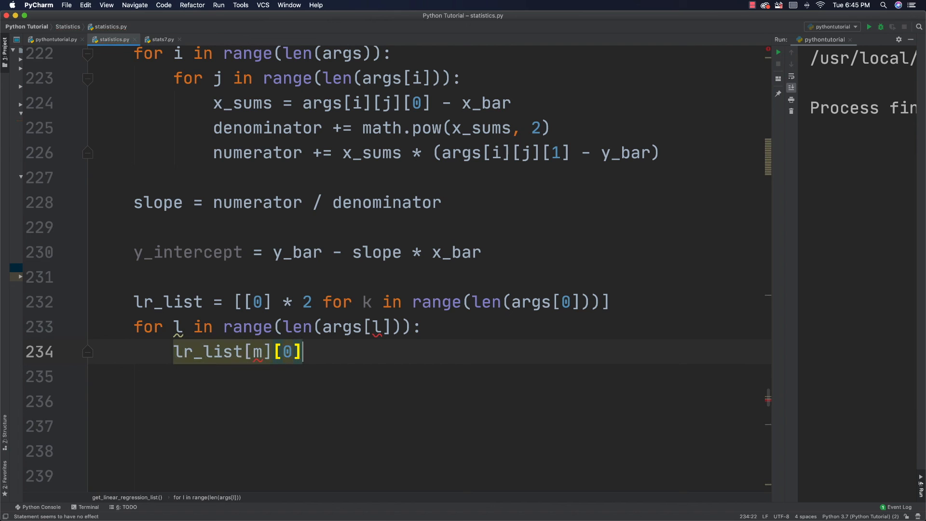
text(= args[l][m][0)
text(for m in range(len(args[l])):)
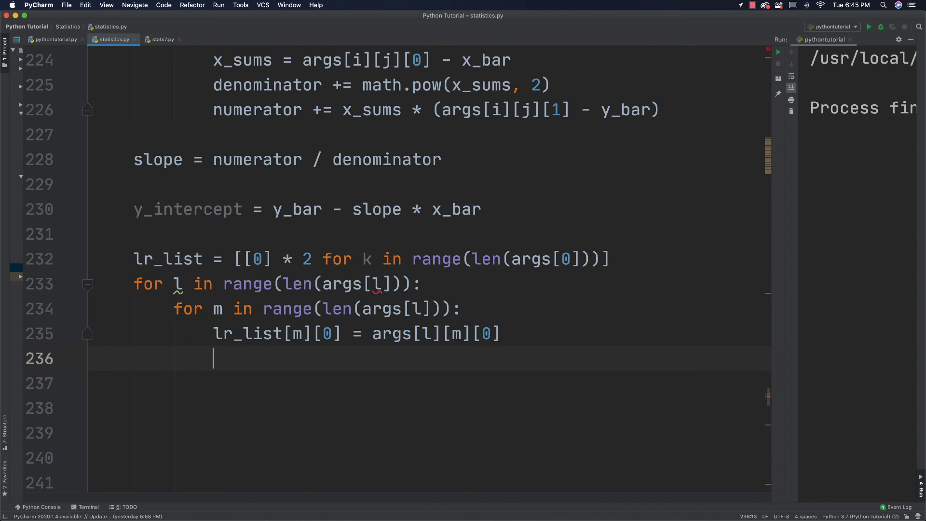
Assign lr_list[m][1] = int(y_intercept + (slope * args[l][m][0])) inside the loop.
text(l)
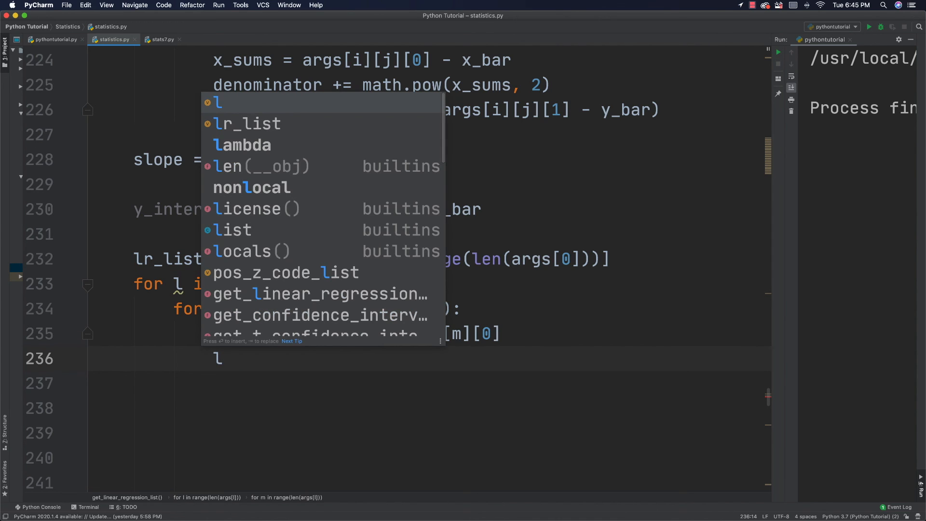
text(r_list)
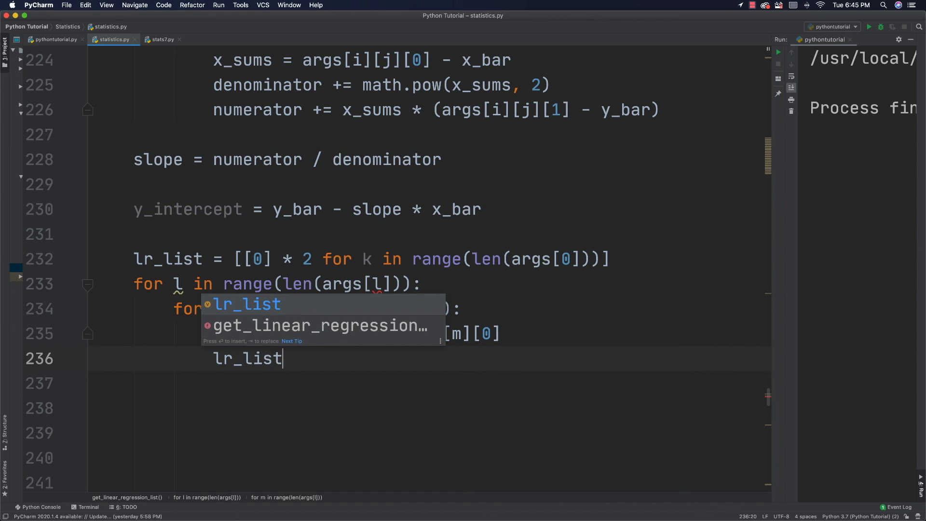
text([m][1] =)
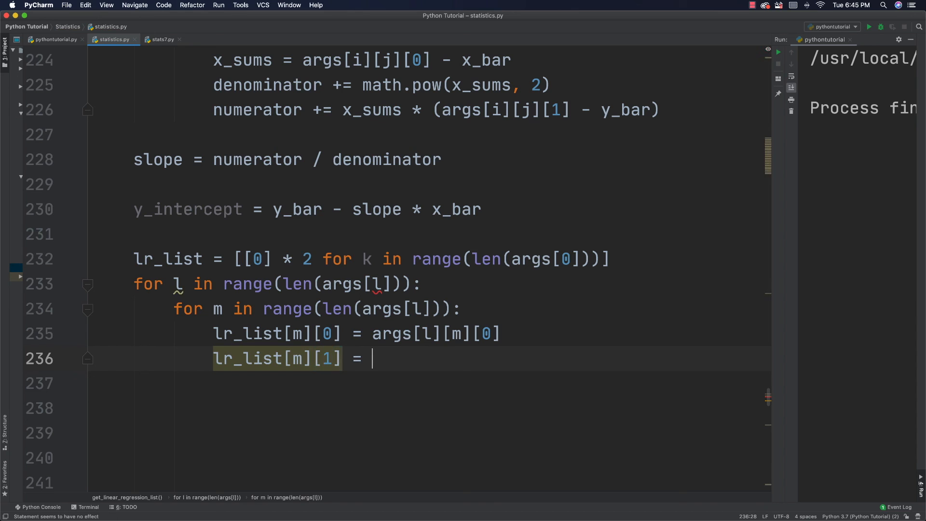
text(int()
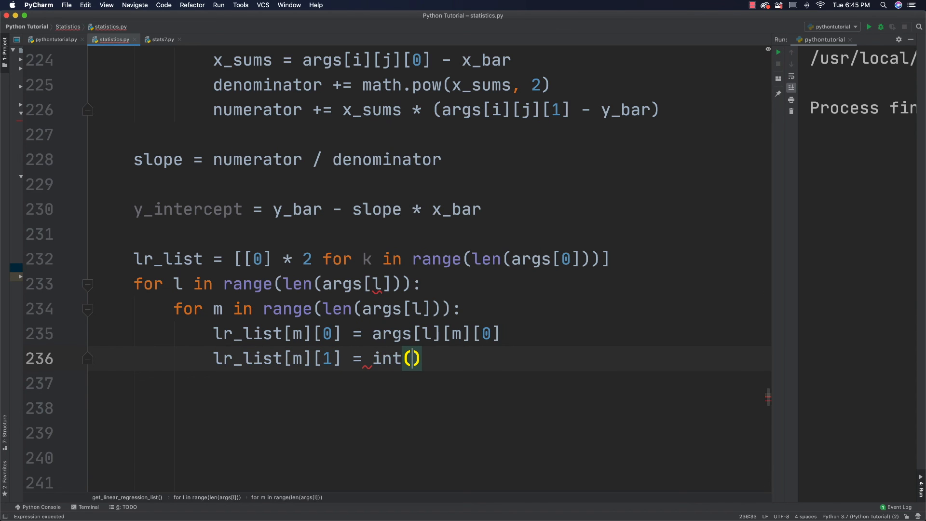
text(y_intercept)
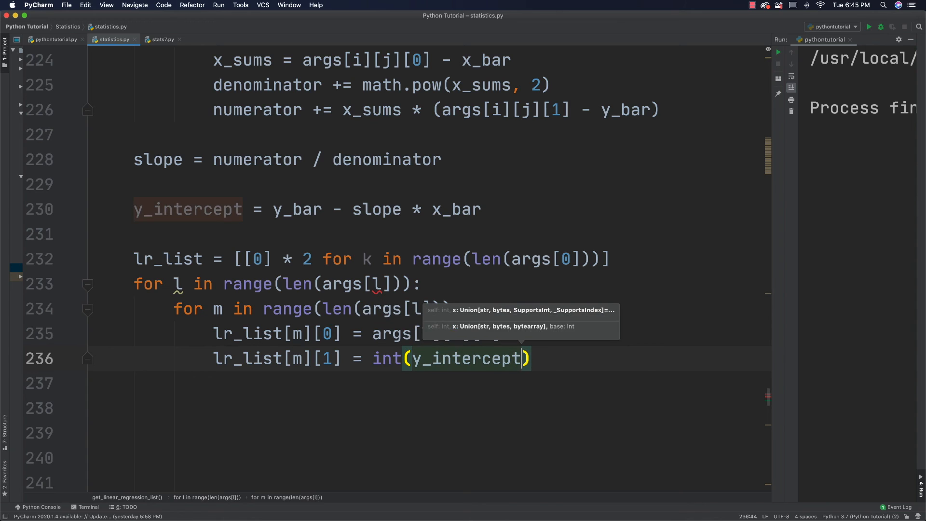
text(+ ())
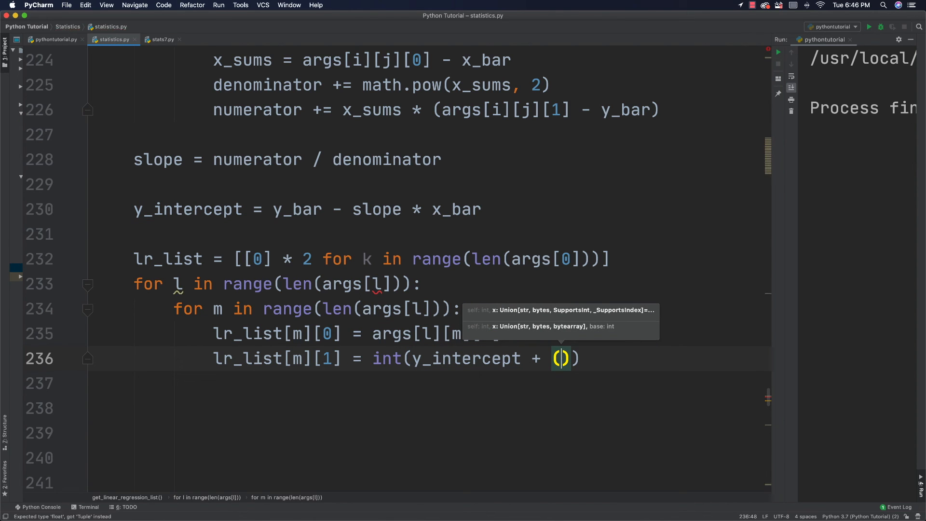
text(slope *)
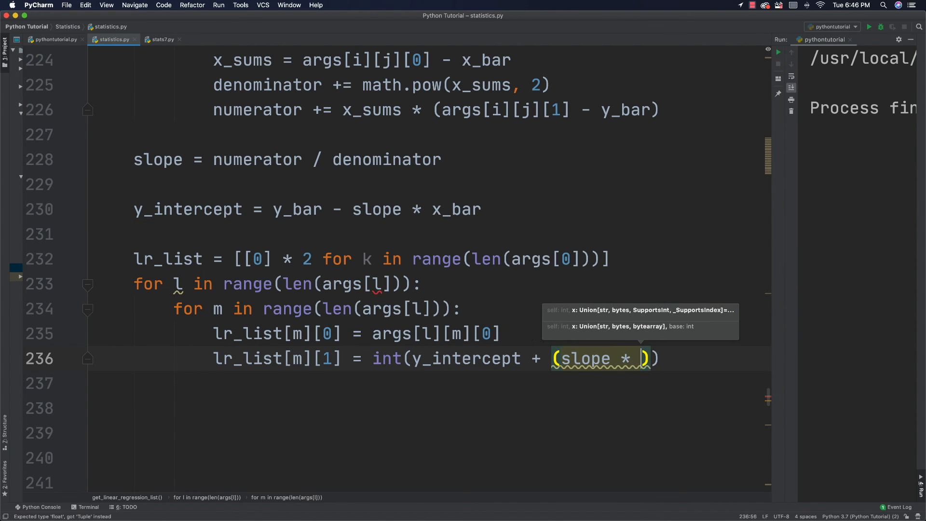
text(args)
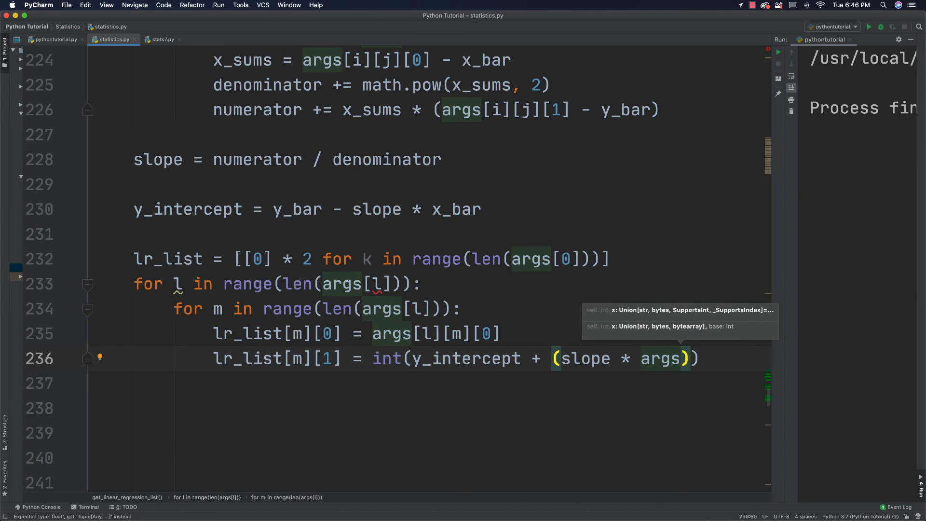
text([l][m][0)
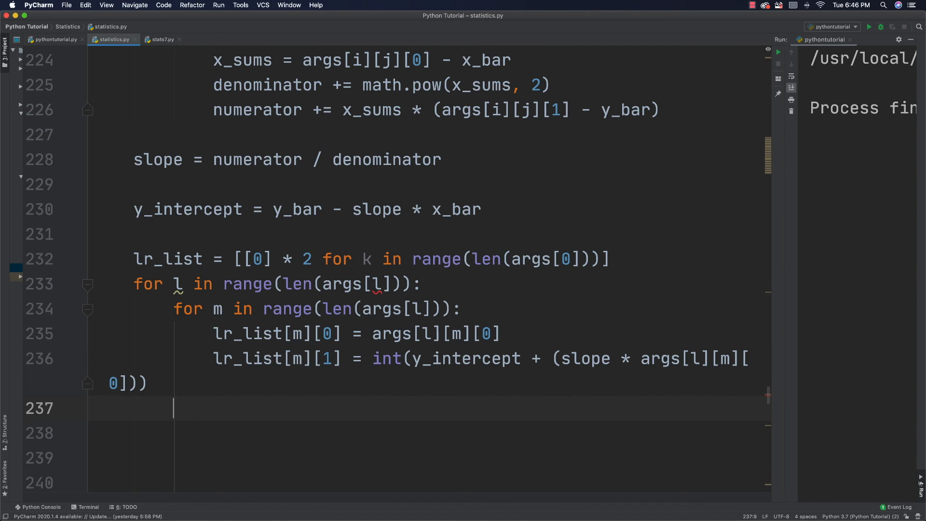
End get_linear_regression_list by returning lr_list.
key(Enter)
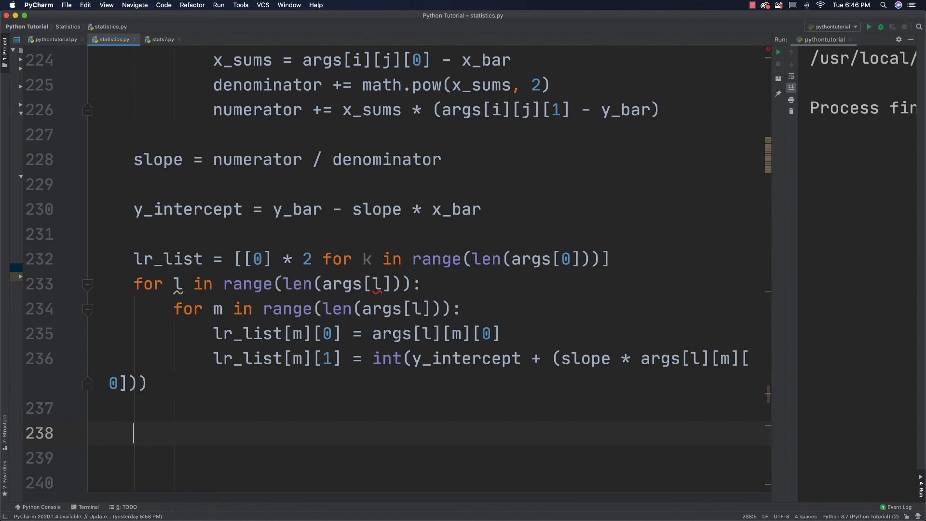
text(return lr_list)
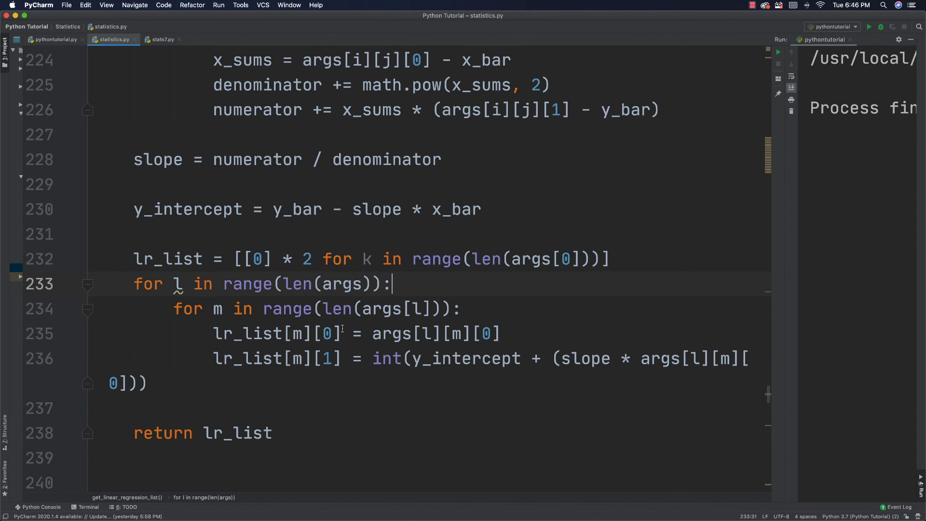
mouse_move(66, 62)
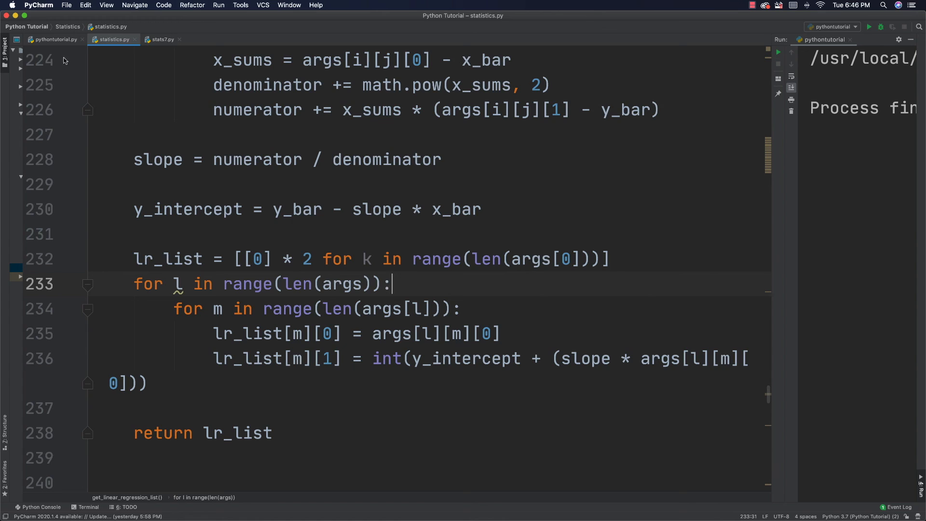
Add print(stats.get_linear_regression_list(temp_sales_day_list)) to pythontutorial.py and run it.
click(54, 40)
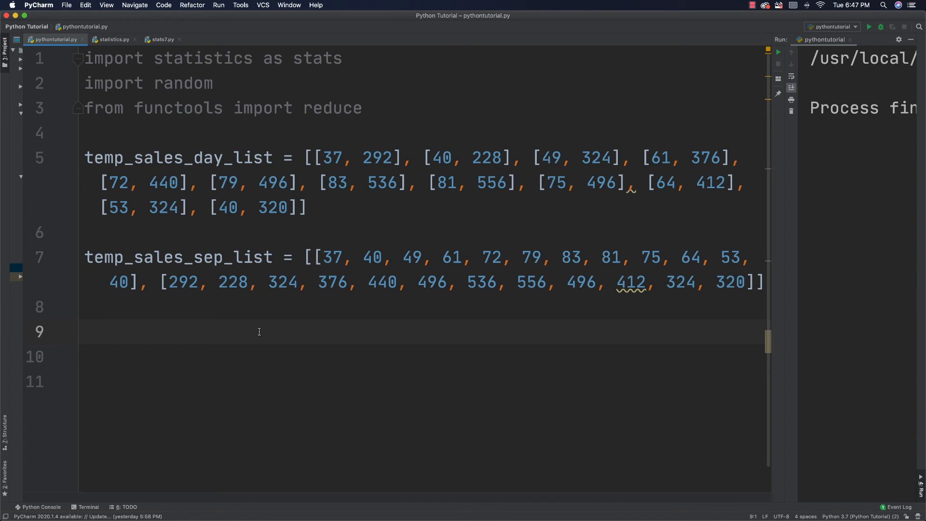
text(print()
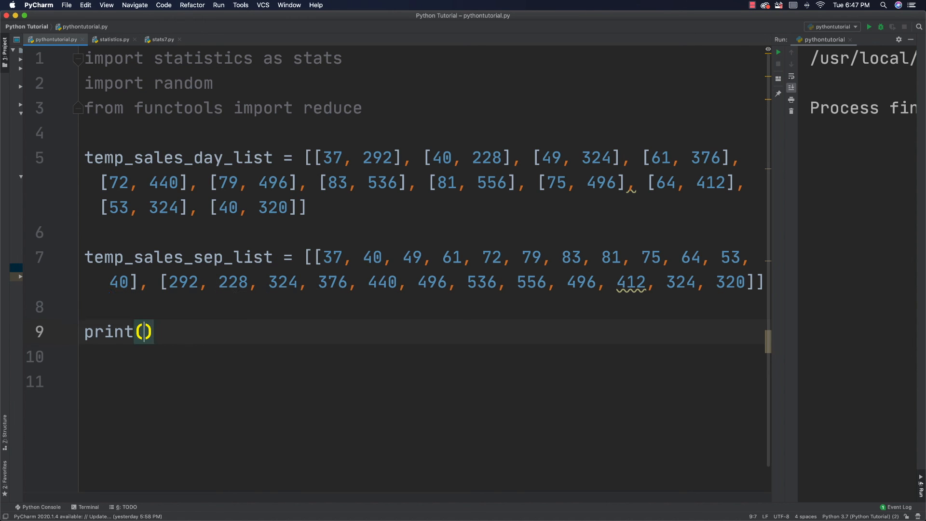
text(stats)
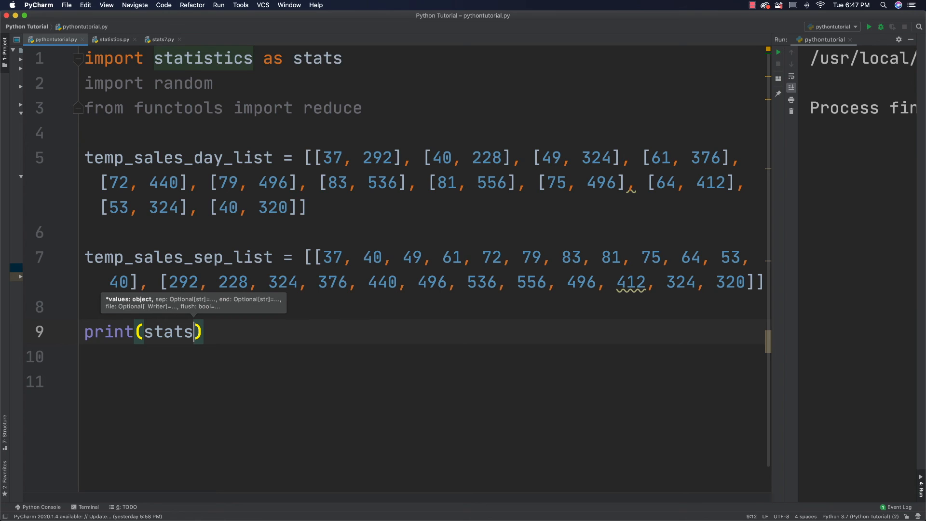
text(.get_linear_regression_list())
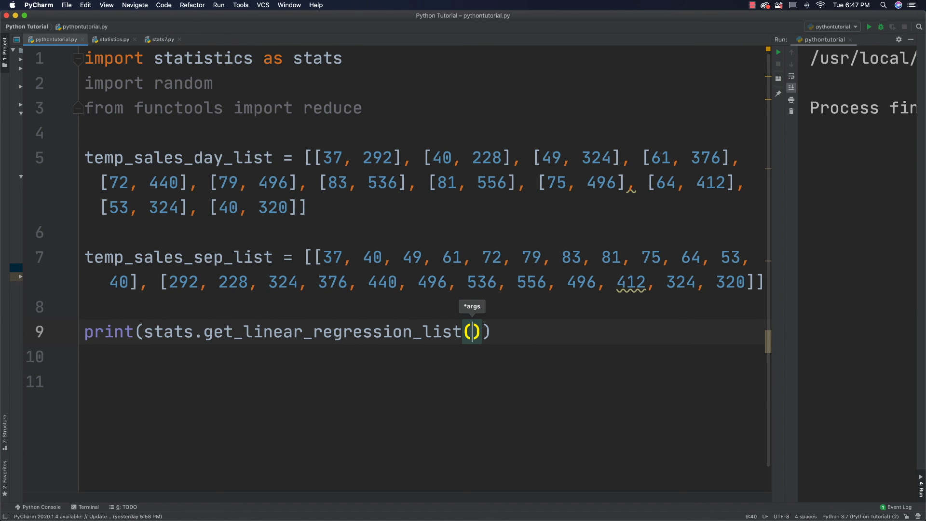
text(te)
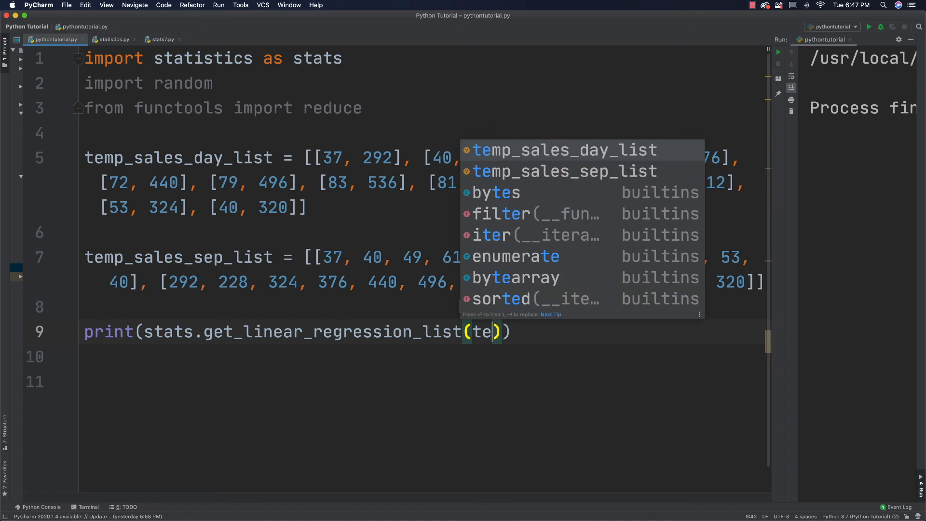
text(mp_sales_day_list)
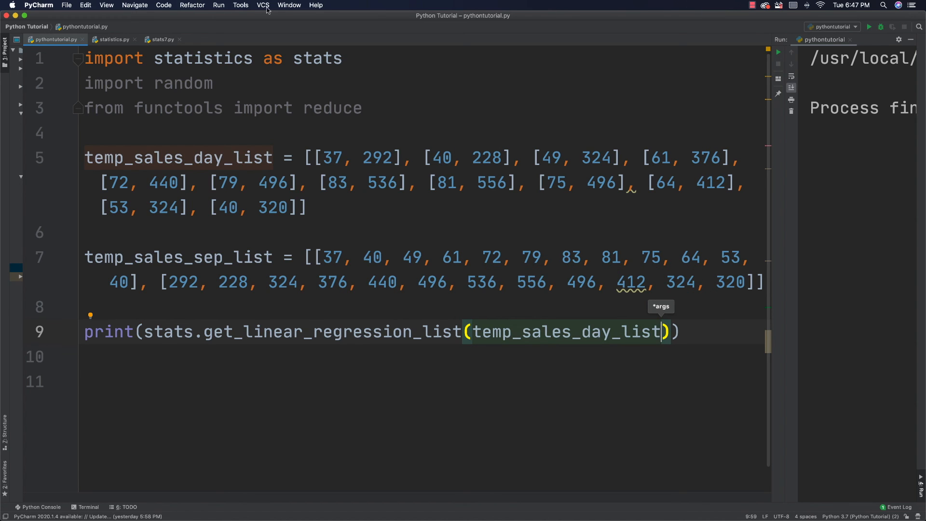
click(872, 27)
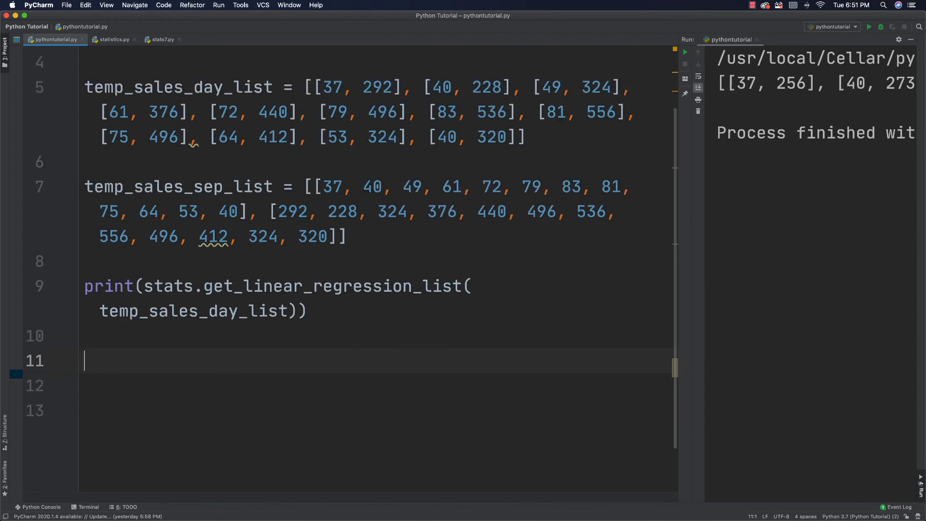
Write print(f"Correlation Coefficient : {stats.correlation_coefficient(temp_sales_sep_list)}") on line 11.
text(print(f)
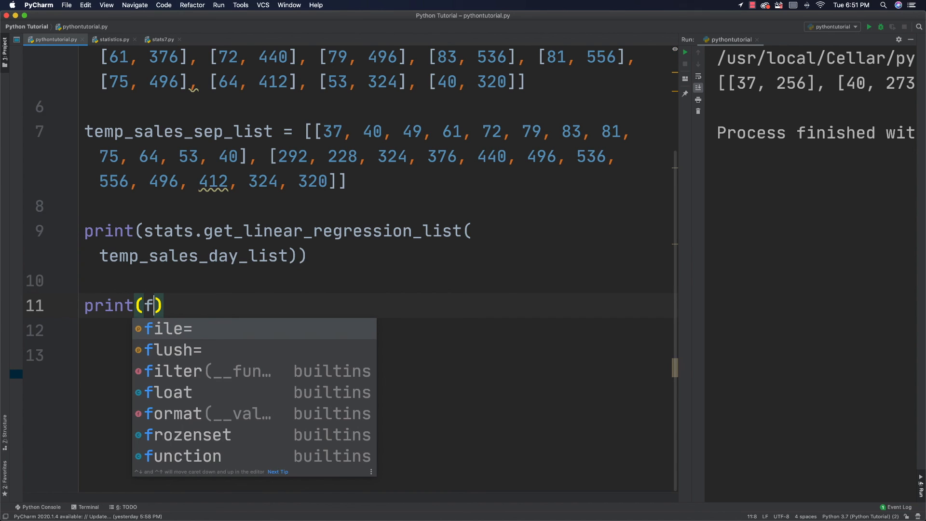
text(")
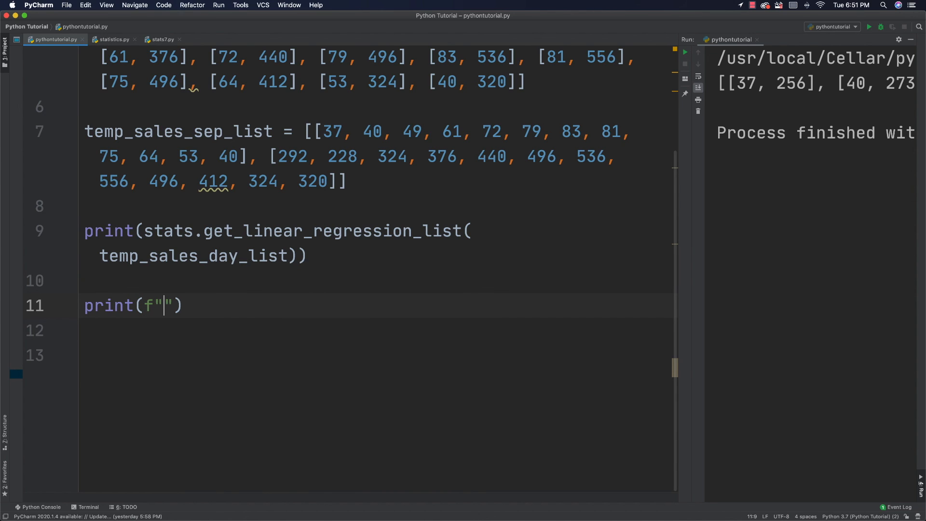
text(Correla)
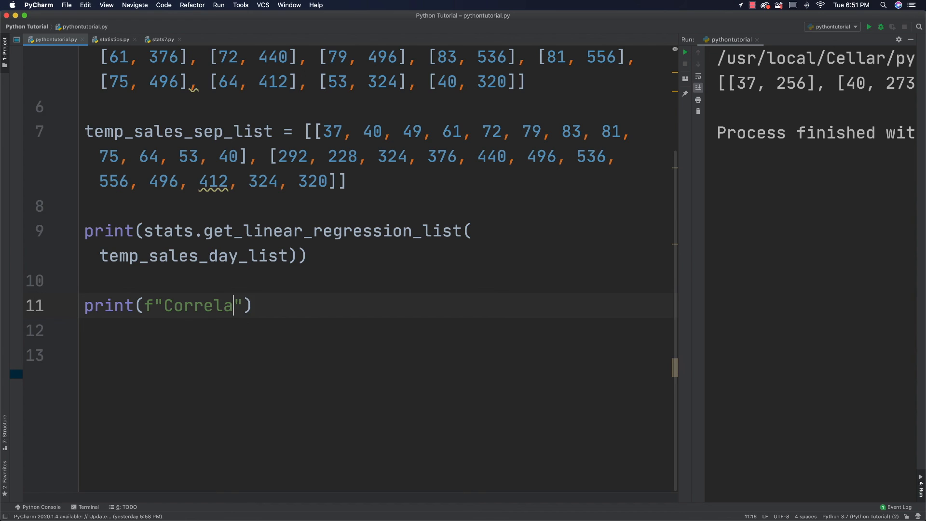
text(tion Coefficient)
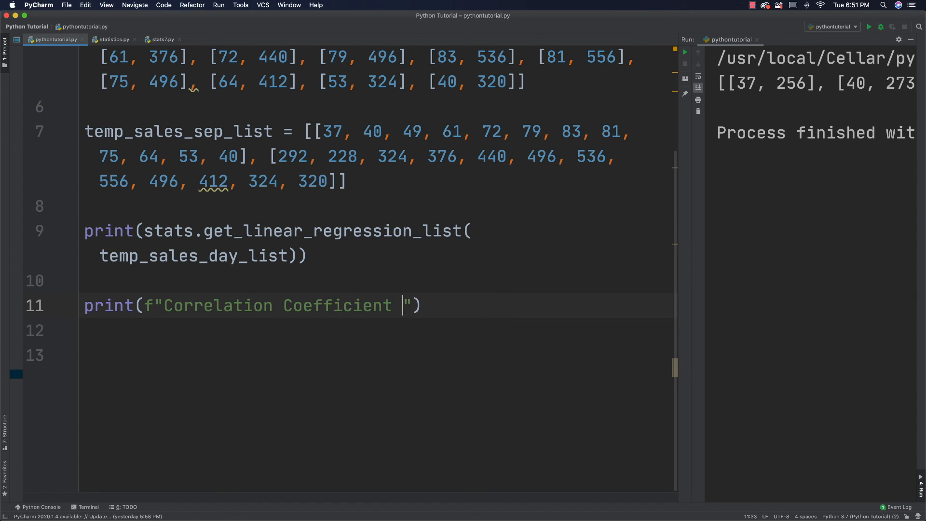
text(: {stat})
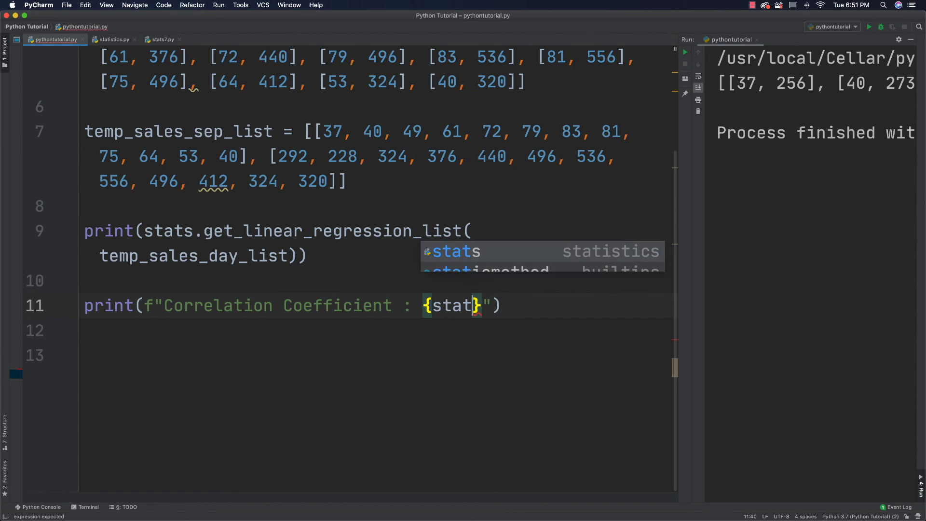
key(Tab)
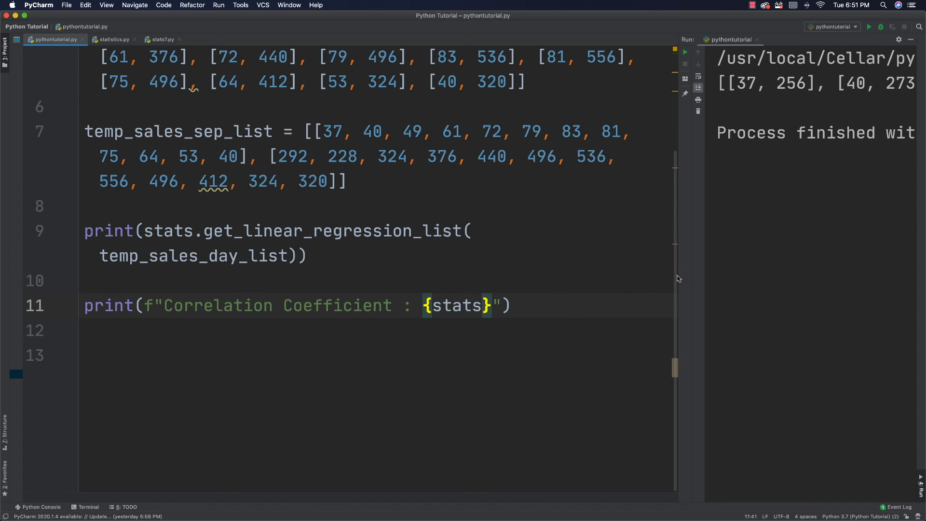
text(.correlation_coefficient()
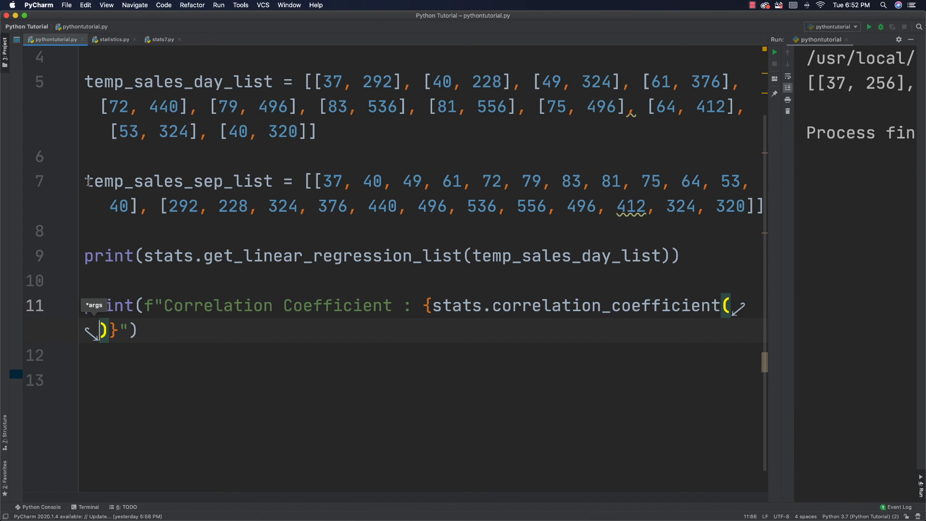
double_click(177, 181)
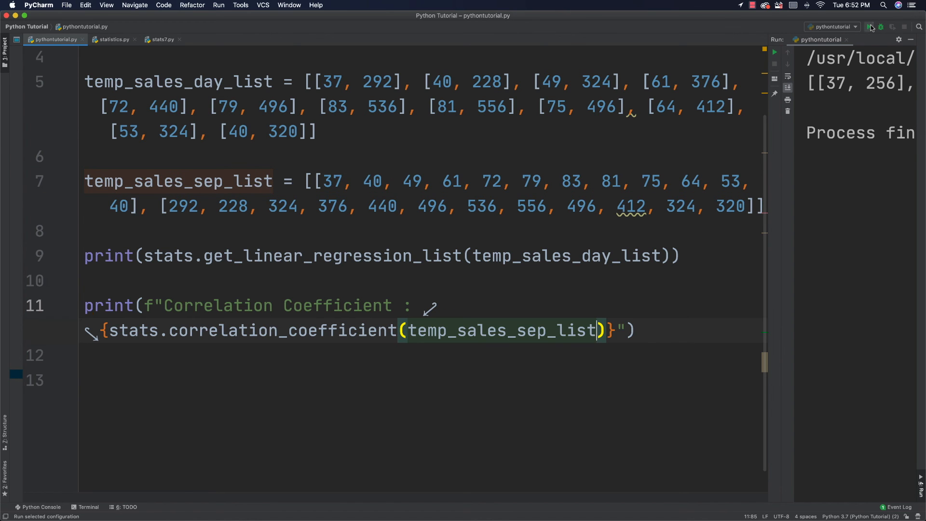
Run pythontutorial.py and highlight the 0.9618 correlation value in the Run output.
click(872, 26)
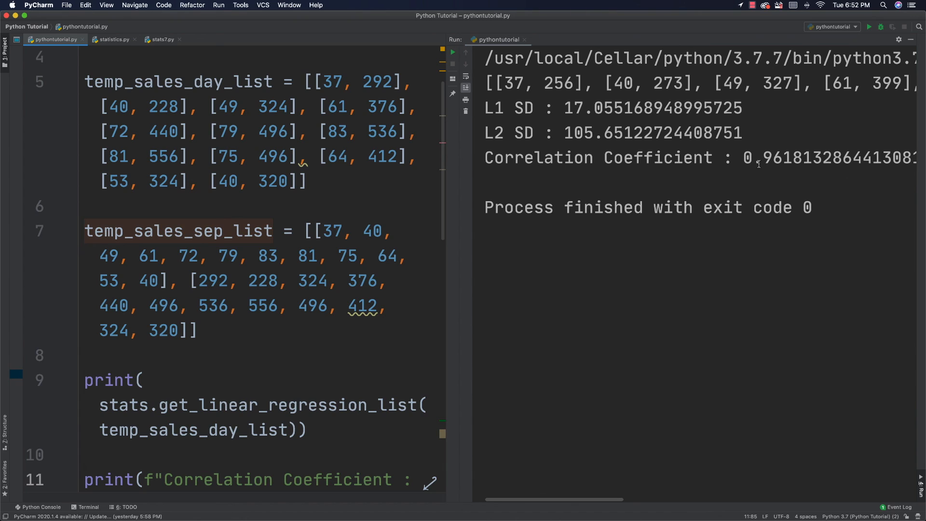
double_click(778, 158)
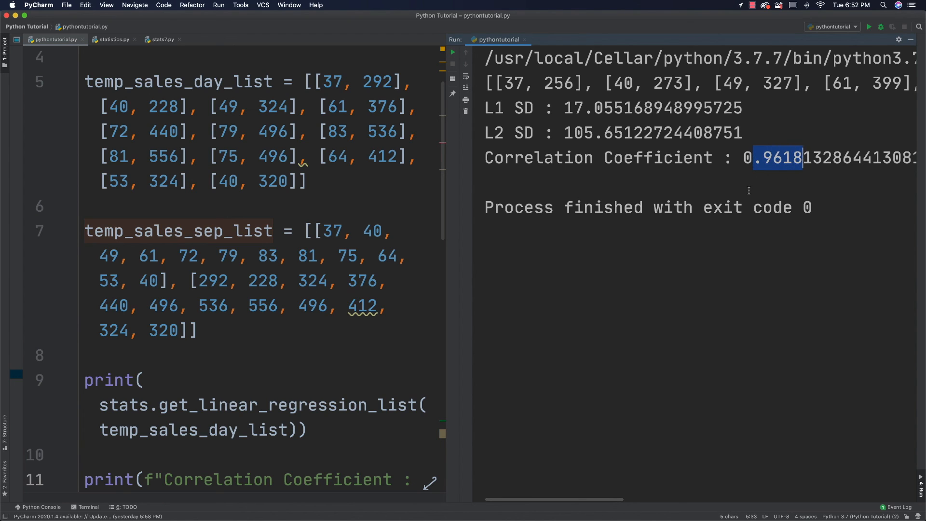
mouse_move(568, 132)
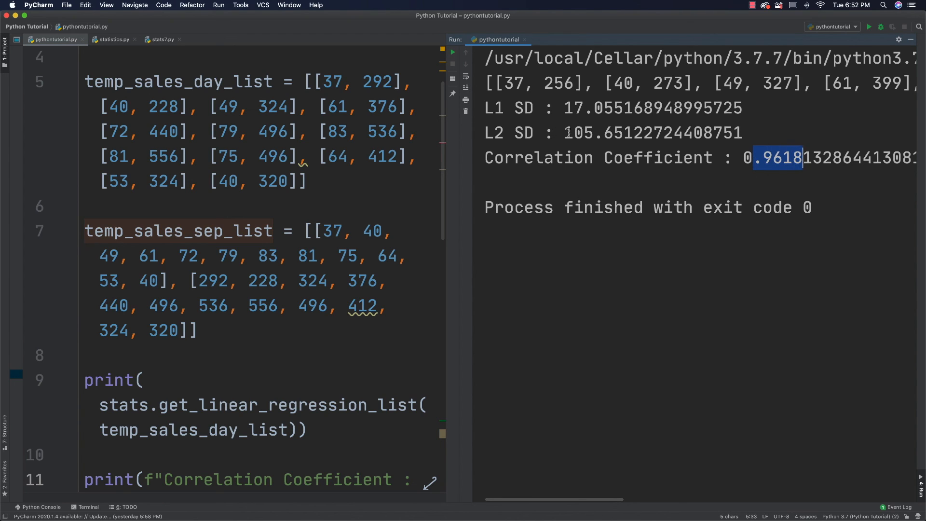